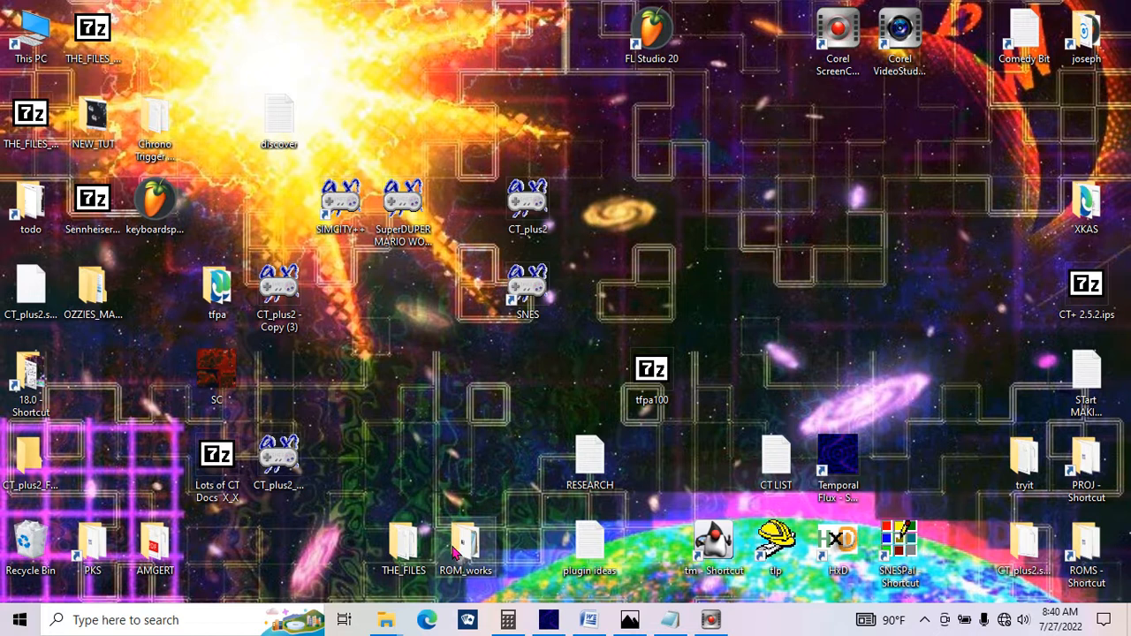
Open ROM_works from the desktop, then the Chrono Trigger Database folder inside it
double_click(466, 543)
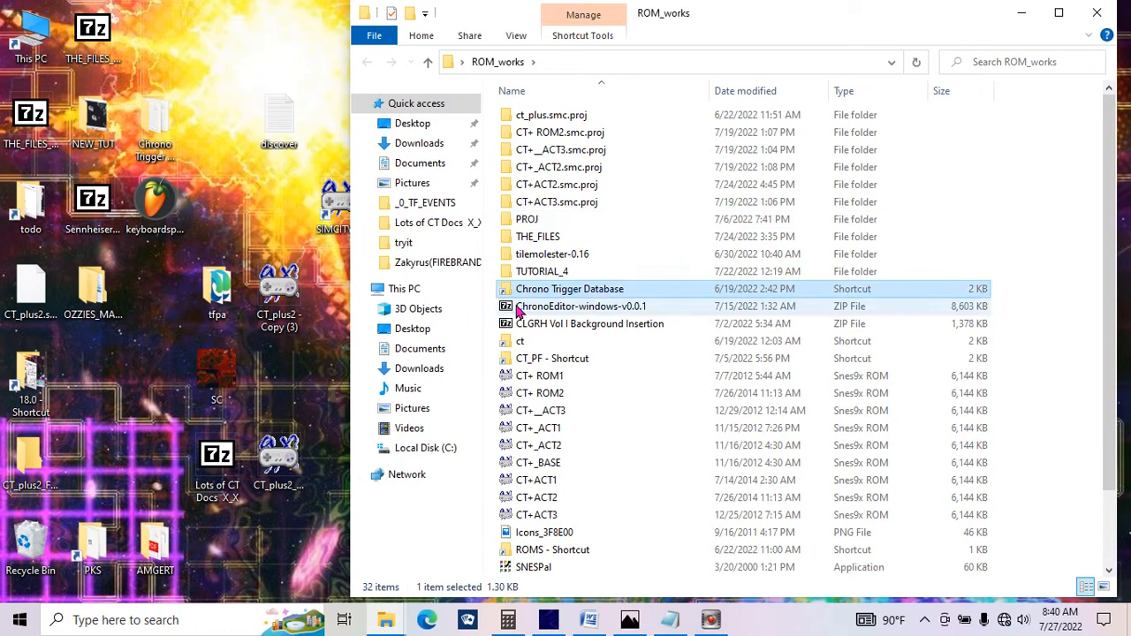
double_click(568, 289)
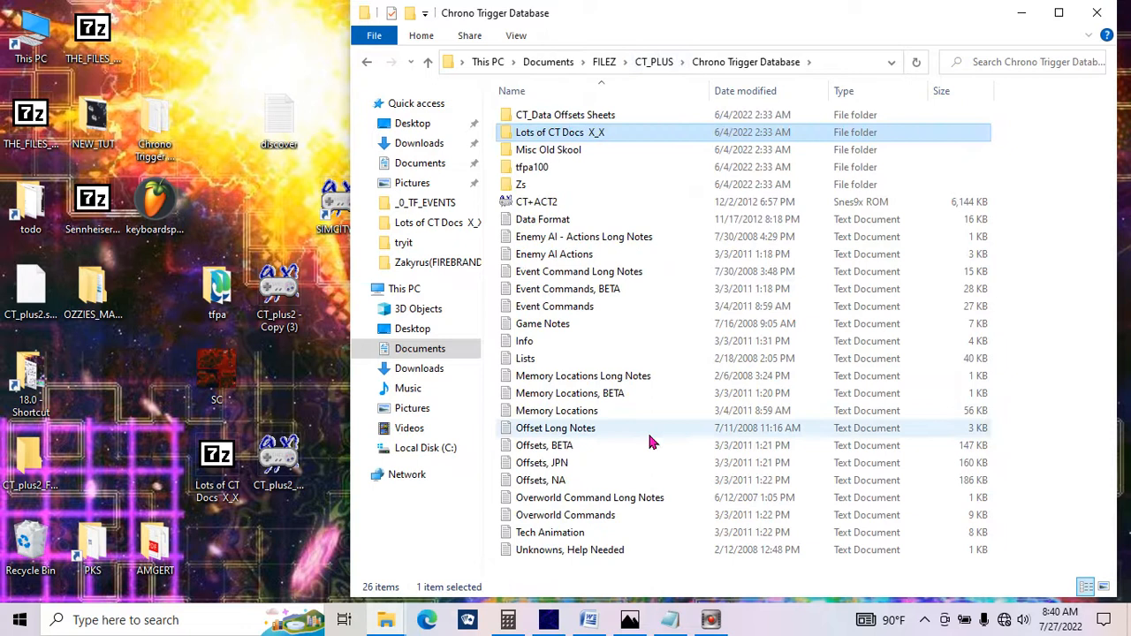
mouse_move(692, 167)
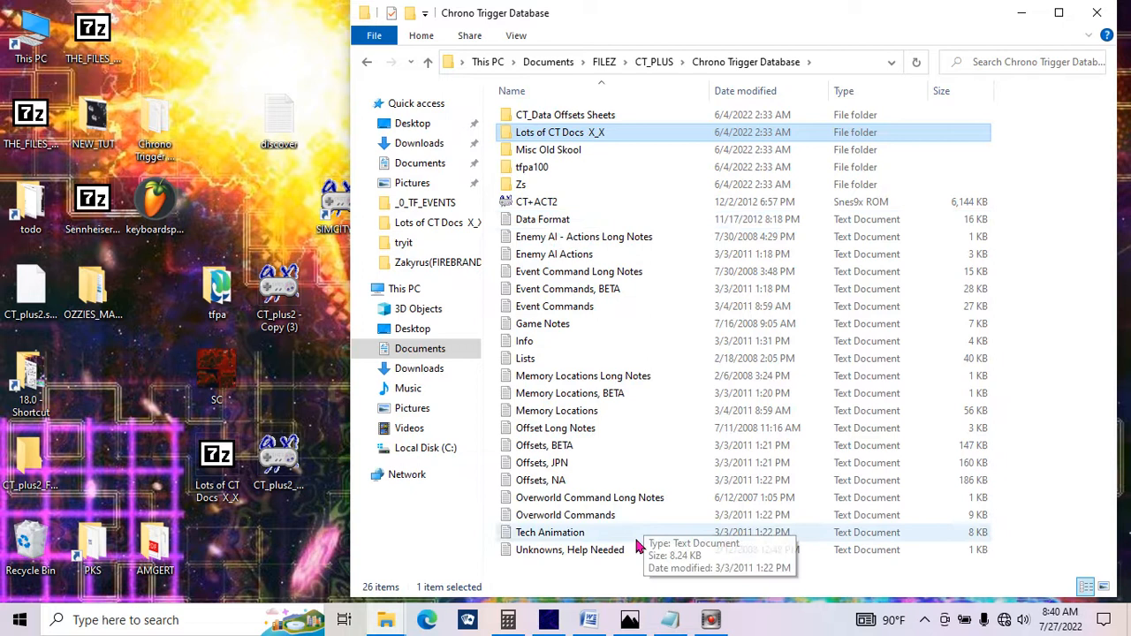
Open the Memory Locations notes, highlight the Current Tech % chance description, and read down the address list
double_click(557, 410)
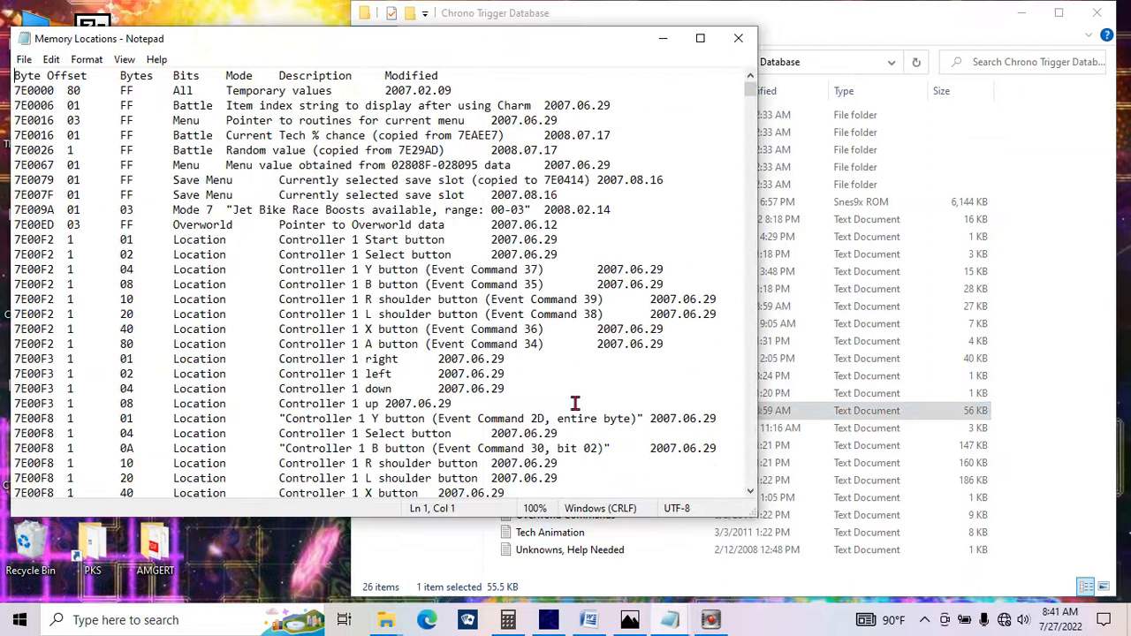
click(173, 135)
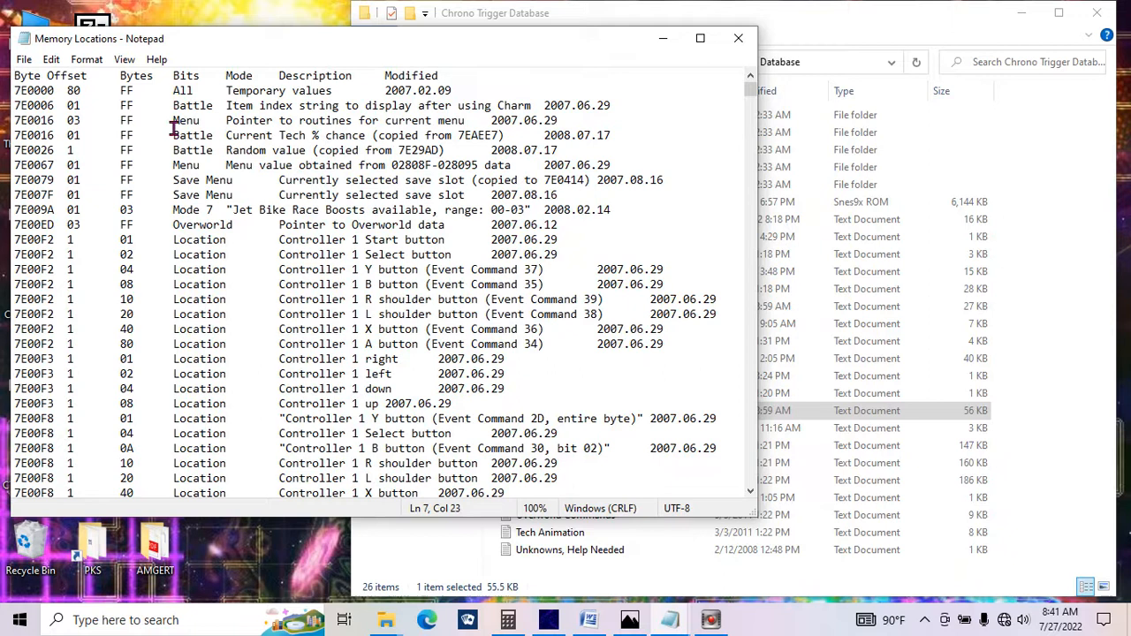
drag(226, 135, 364, 135)
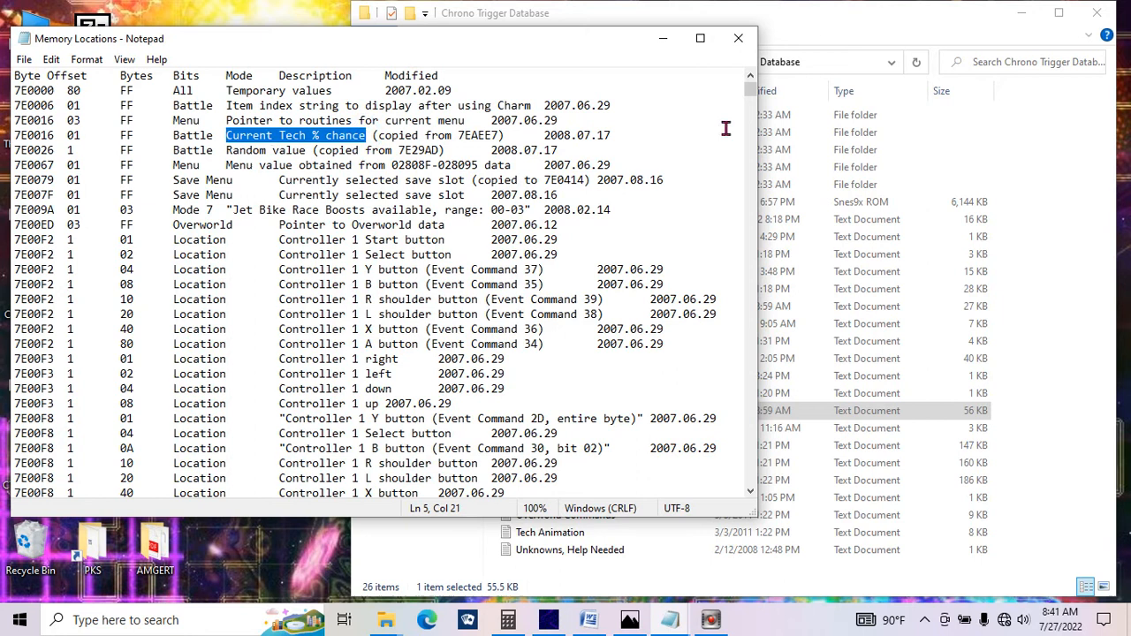
scroll(down, 3)
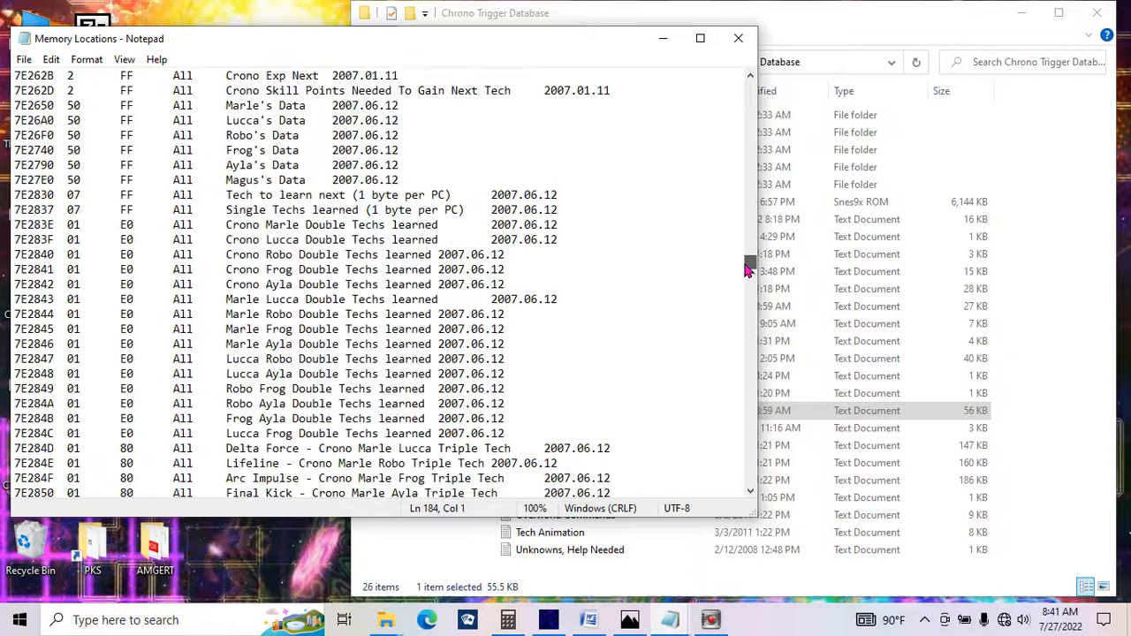
scroll(down, 3)
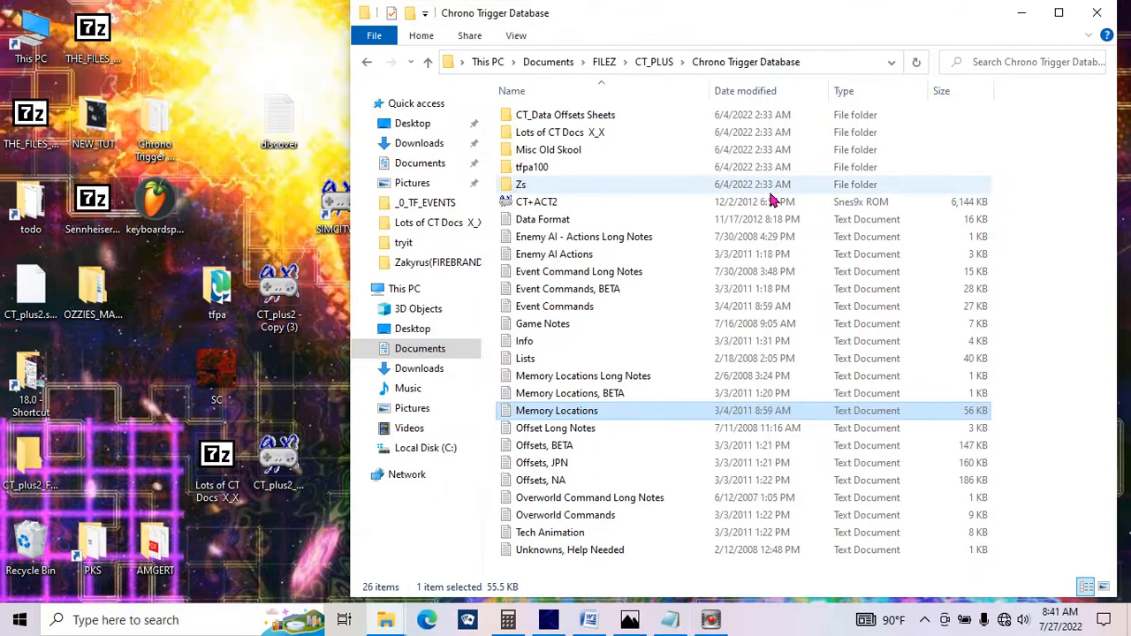
mouse_move(662, 425)
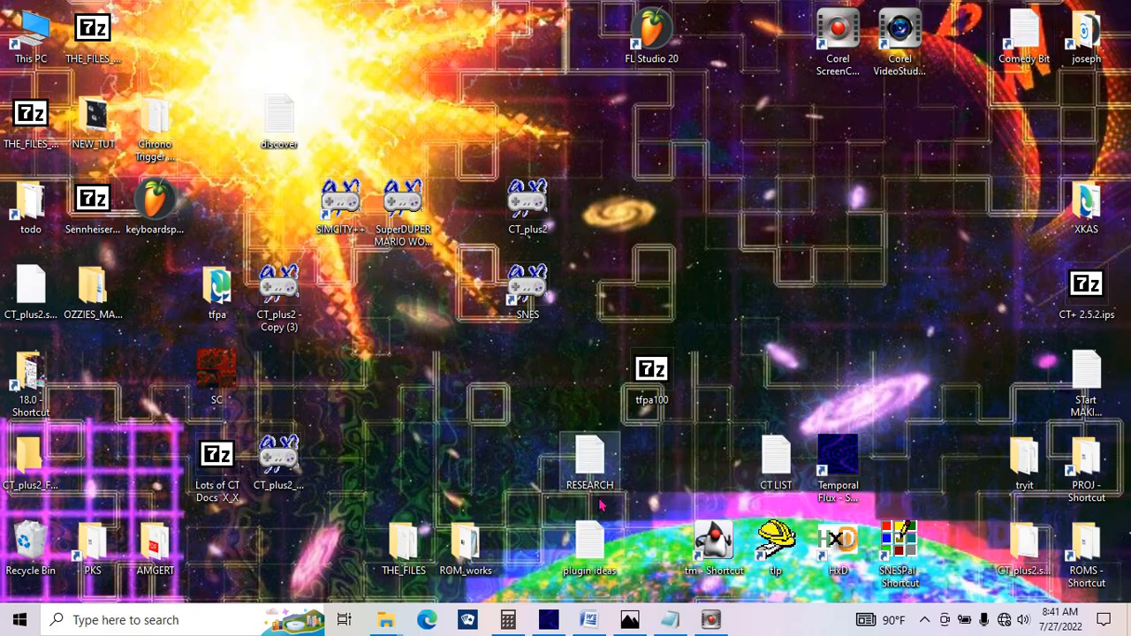
Bring the Temporal Flux project to the front from the taskbar, showing North Cape
click(630, 619)
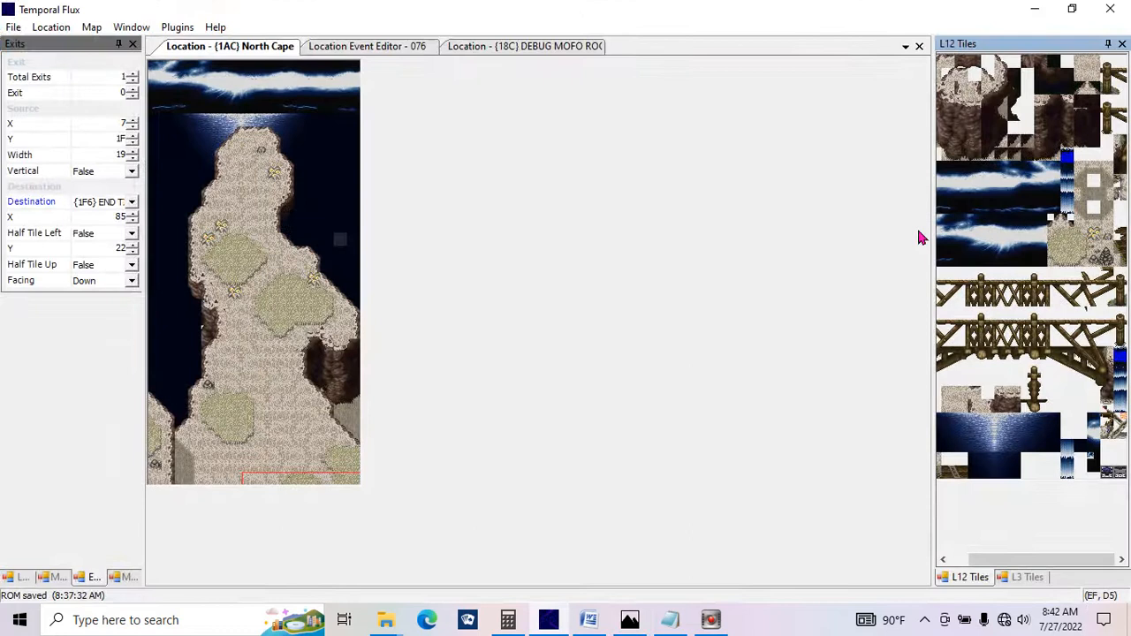
View the layer 1/2 subtiles, return to full tiles, and show North Cape's location properties
click(1092, 577)
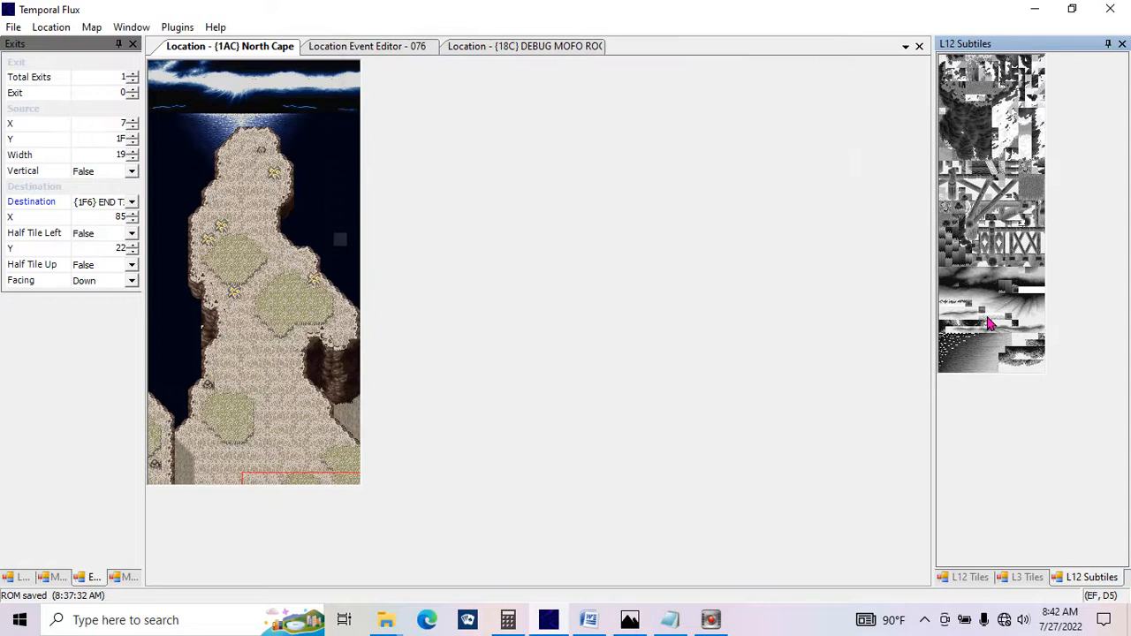
mouse_move(1032, 303)
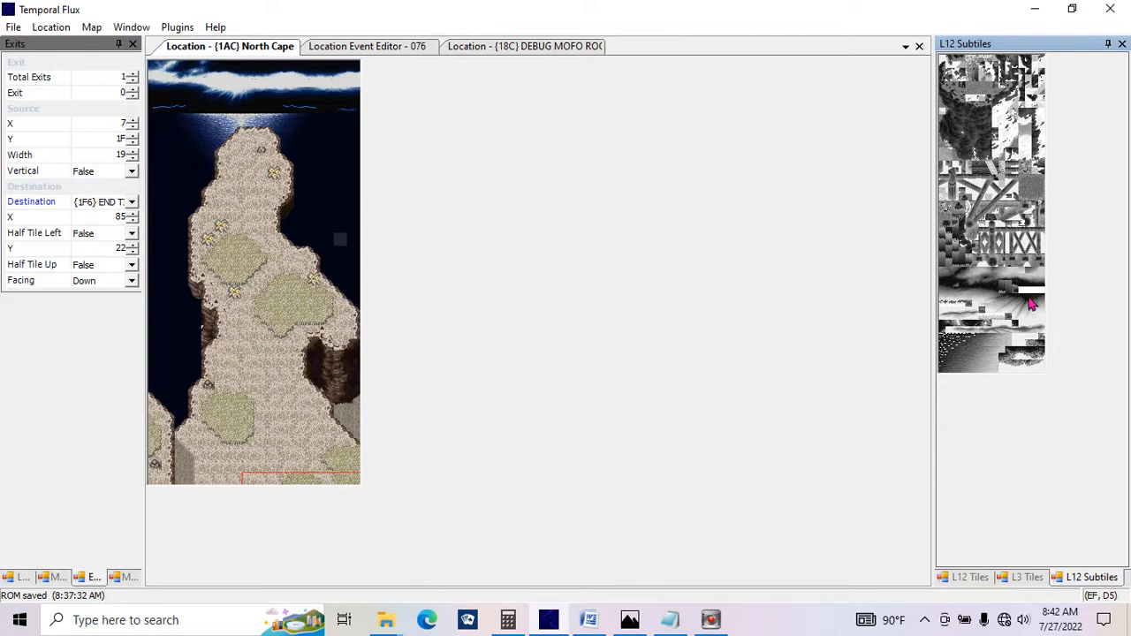
click(969, 576)
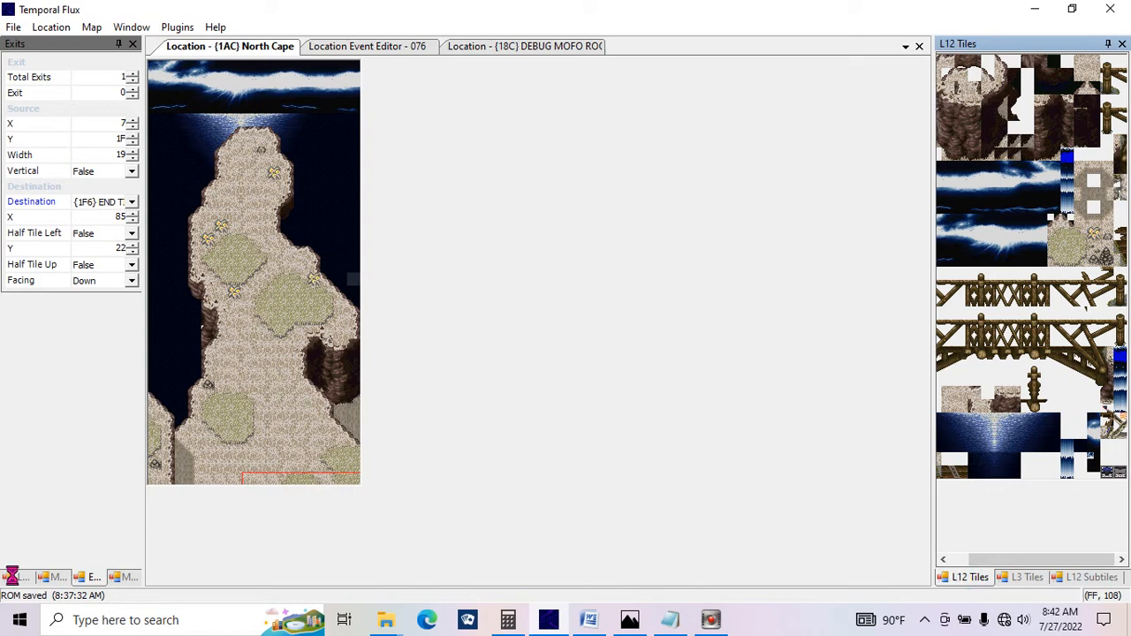
click(18, 576)
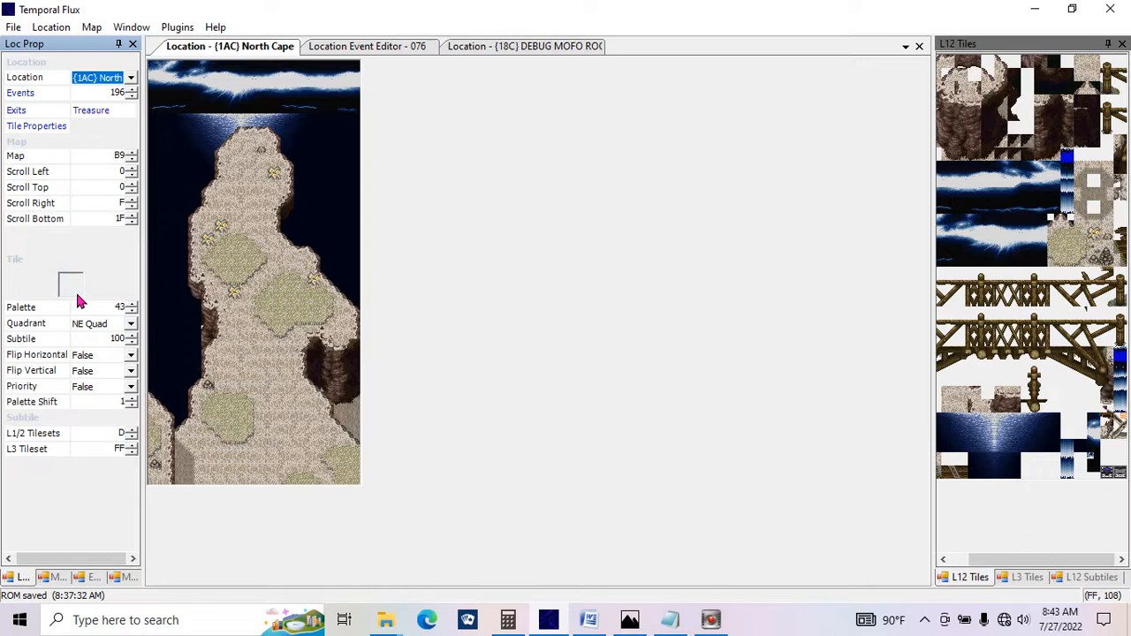
Pick North Cape map tiles to inspect their tile properties (SE quadrant, subtile 35C)
click(1076, 416)
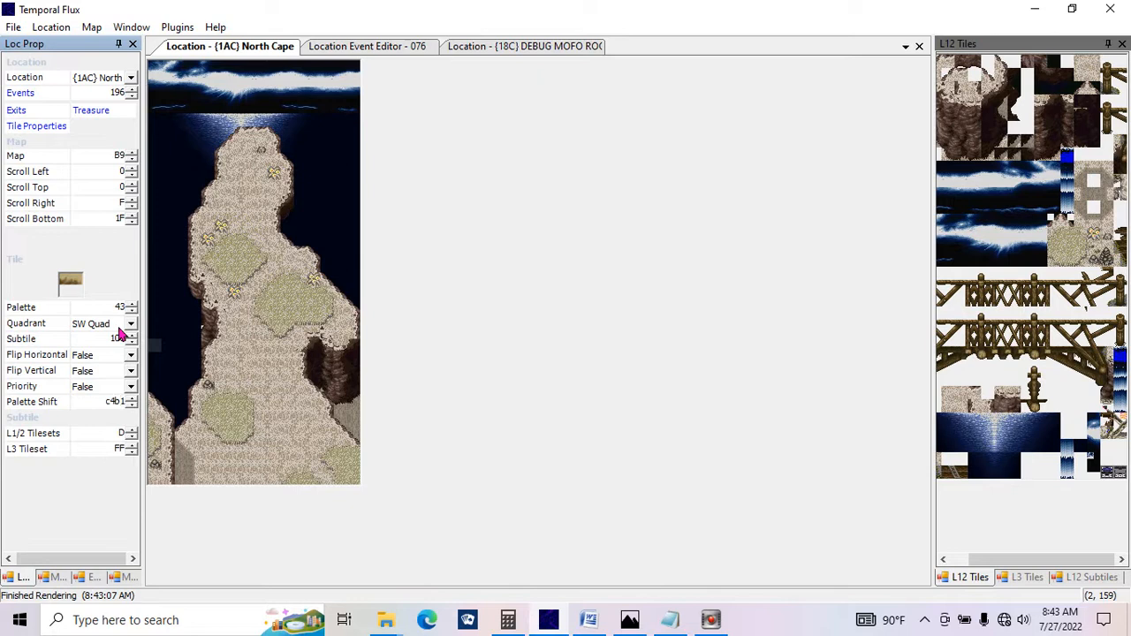
click(115, 338)
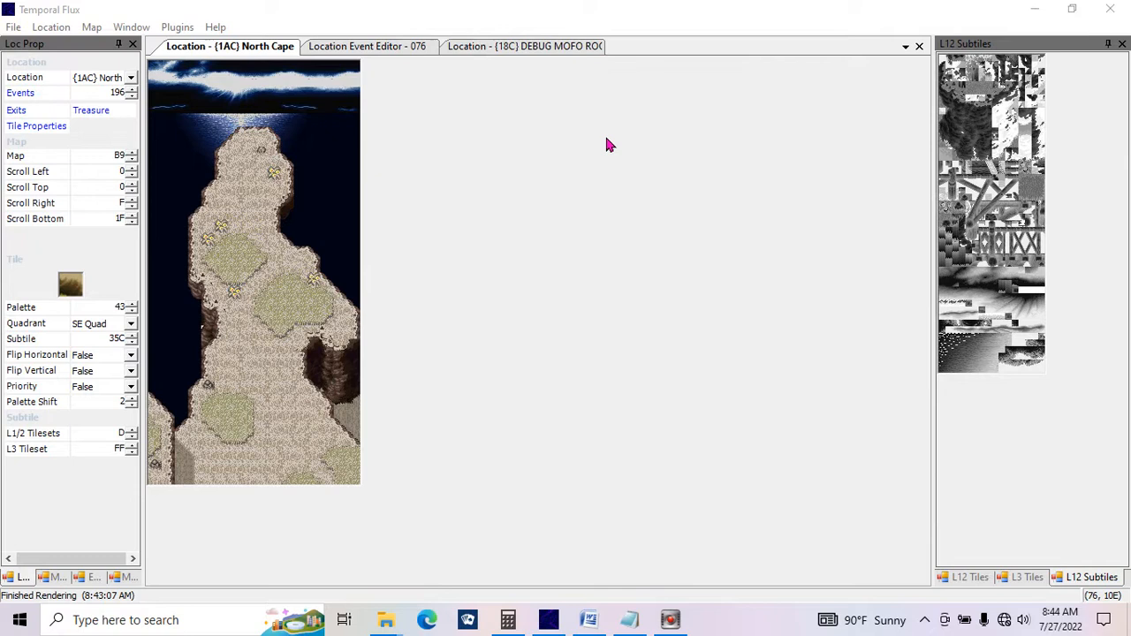
mouse_move(776, 409)
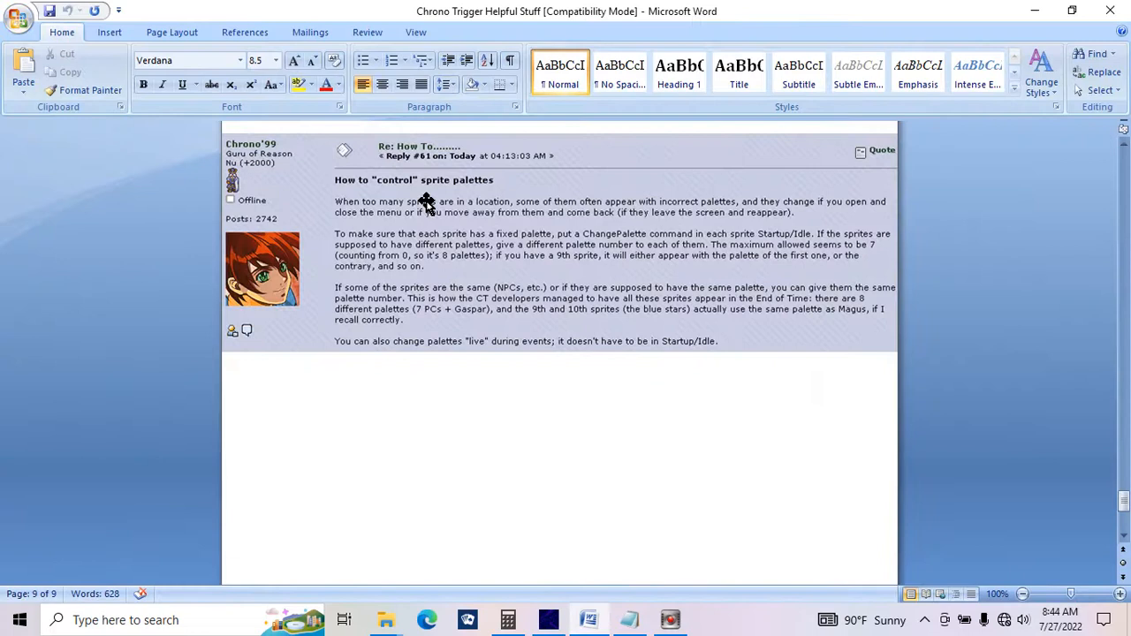
mouse_move(518, 201)
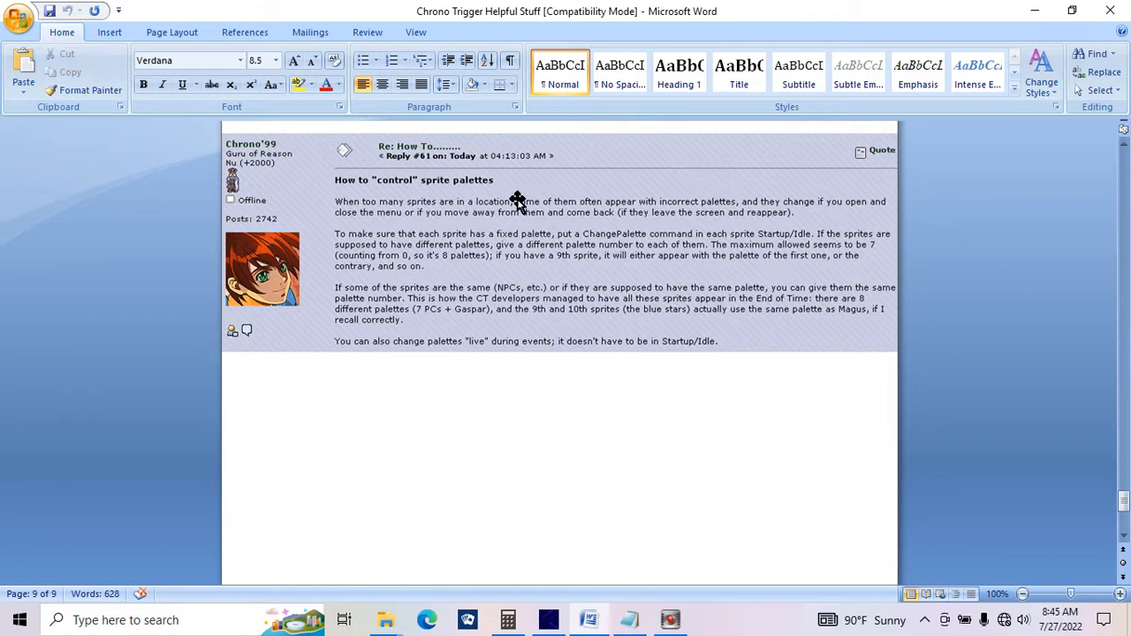
mouse_move(910, 270)
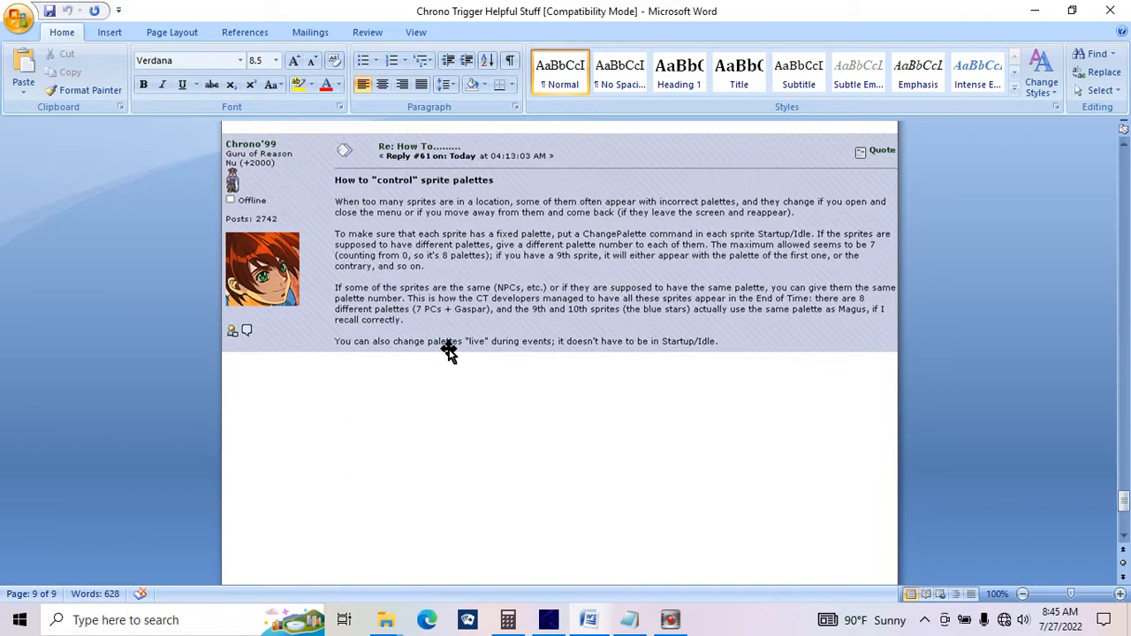
mouse_move(799, 263)
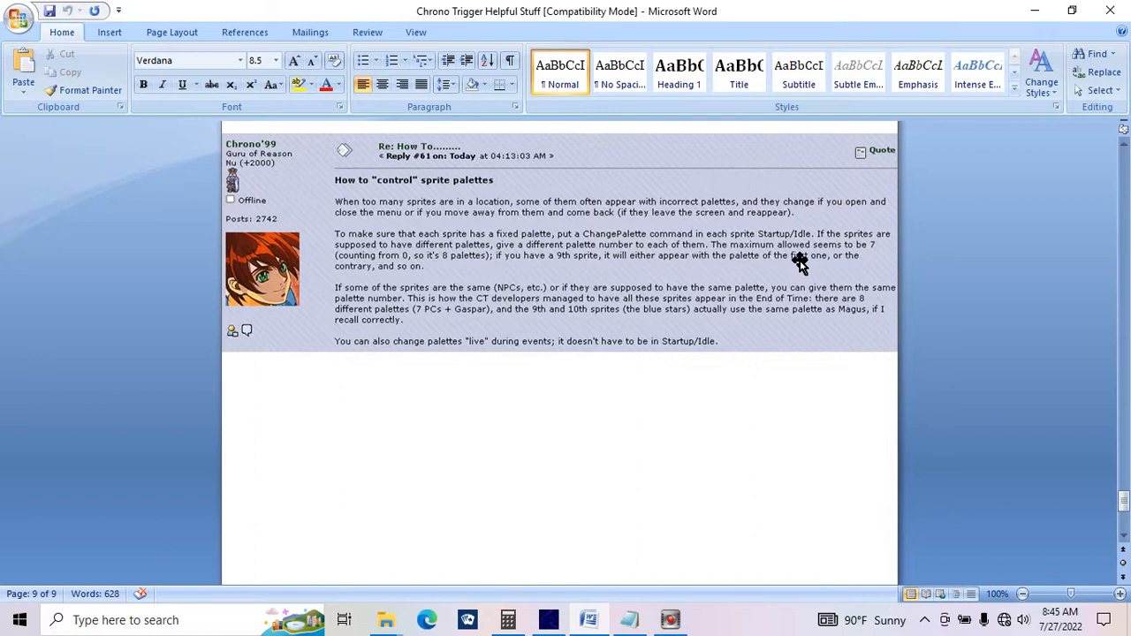
mouse_move(620, 284)
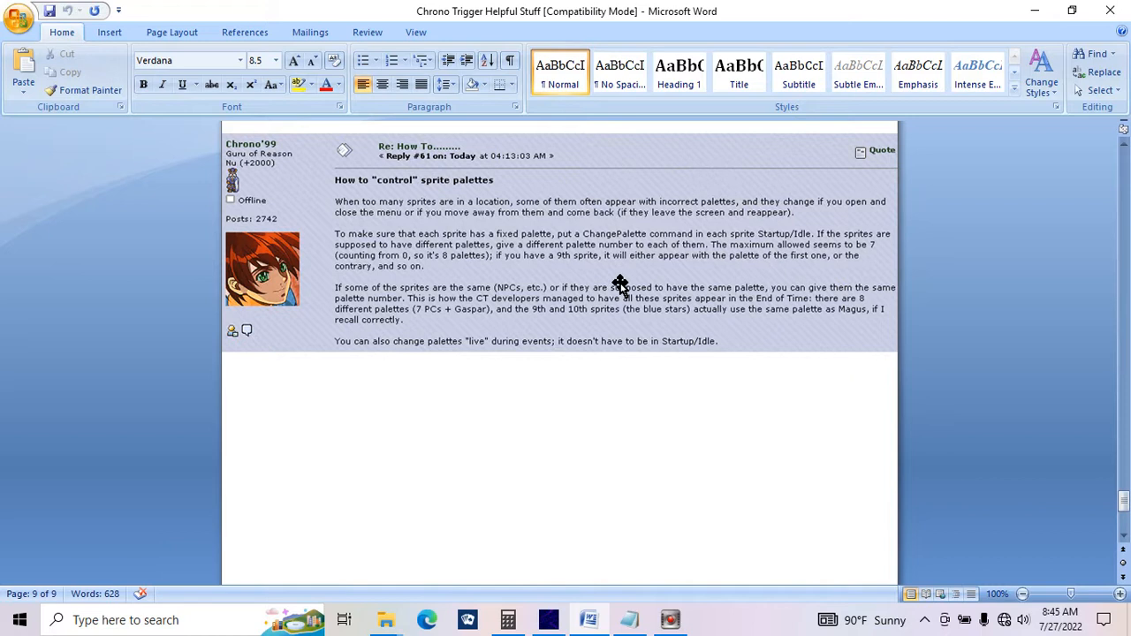
mouse_move(482, 283)
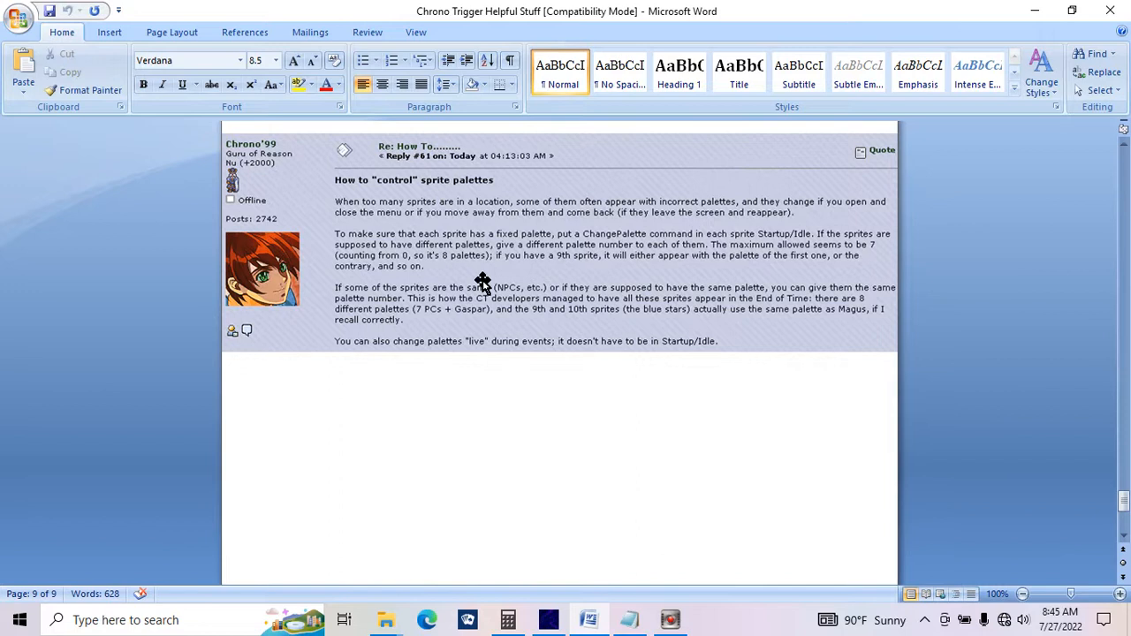
mouse_move(556, 316)
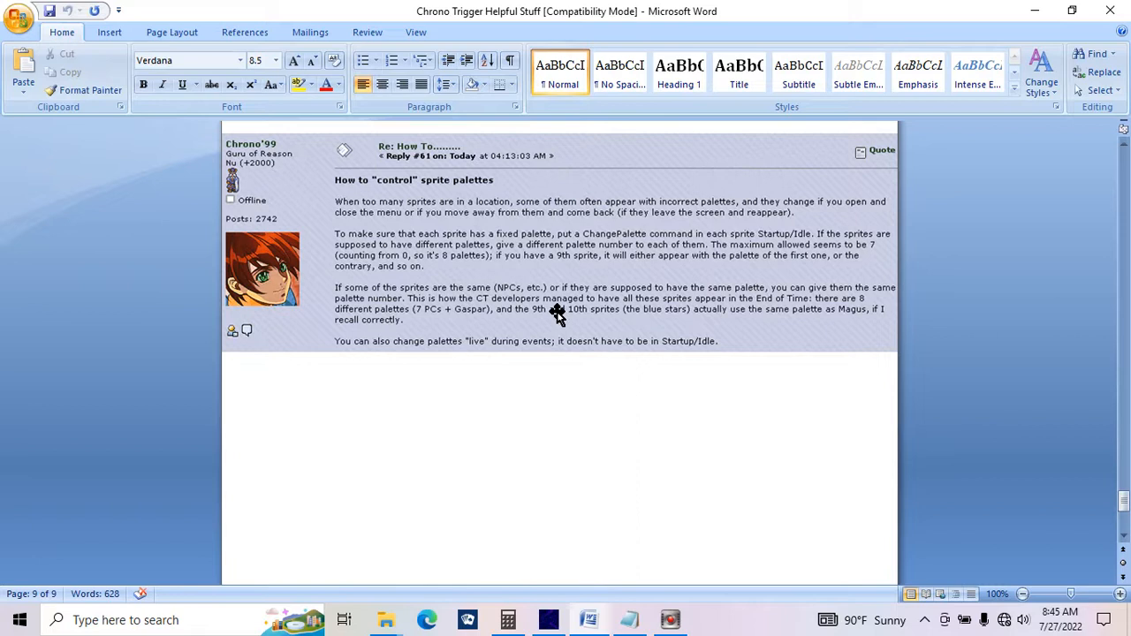
mouse_move(676, 203)
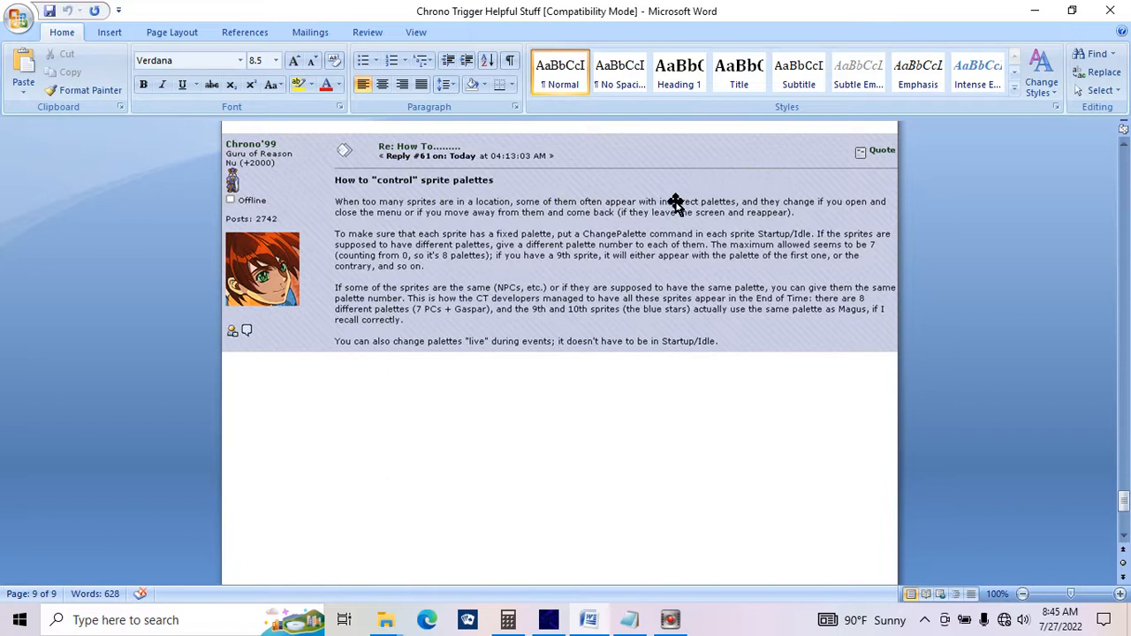
mouse_move(685, 420)
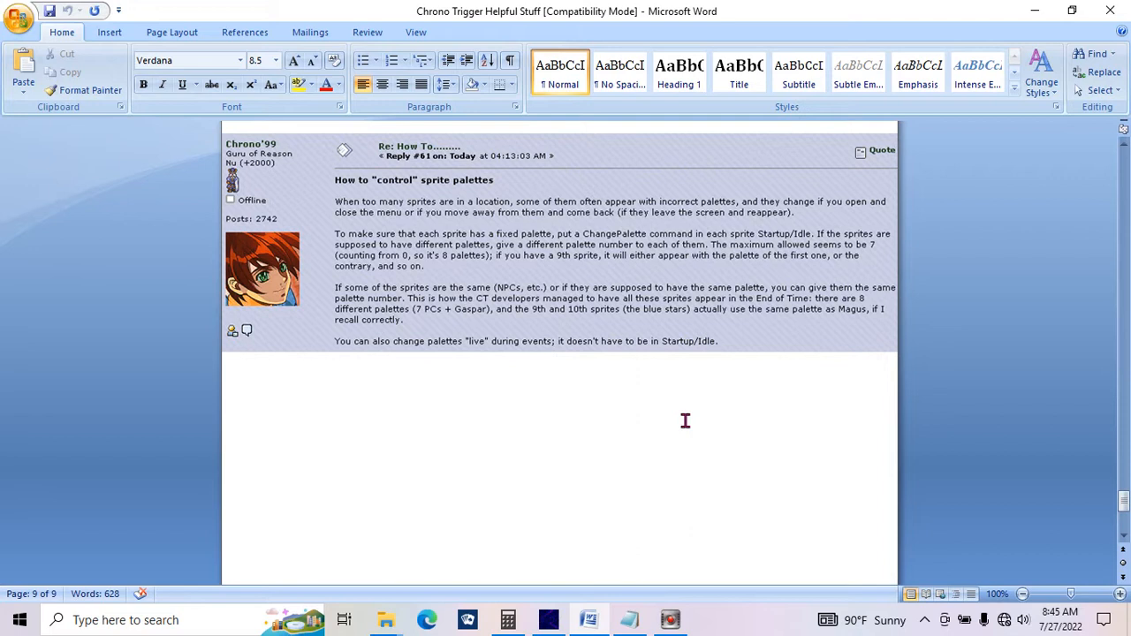
mouse_move(715, 391)
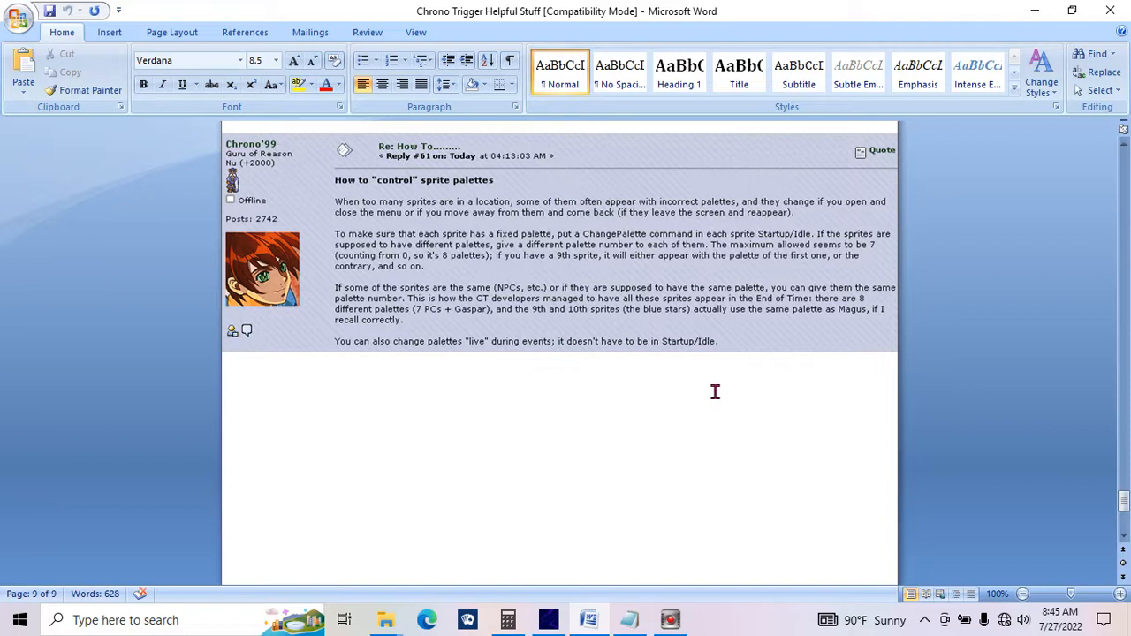
mouse_move(583, 426)
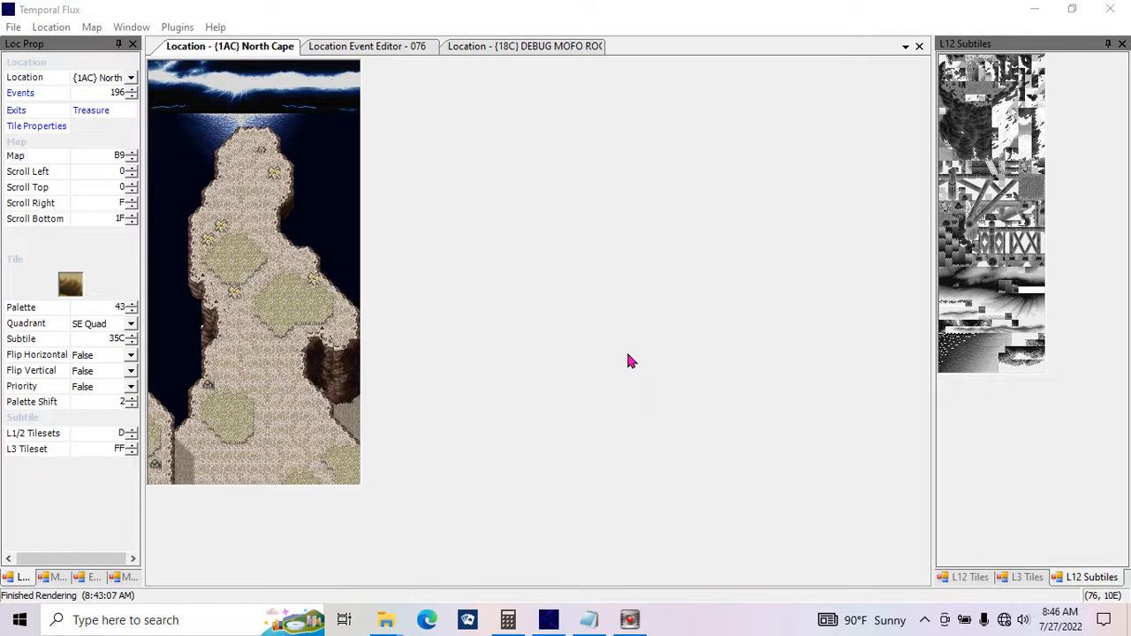
mouse_move(395, 97)
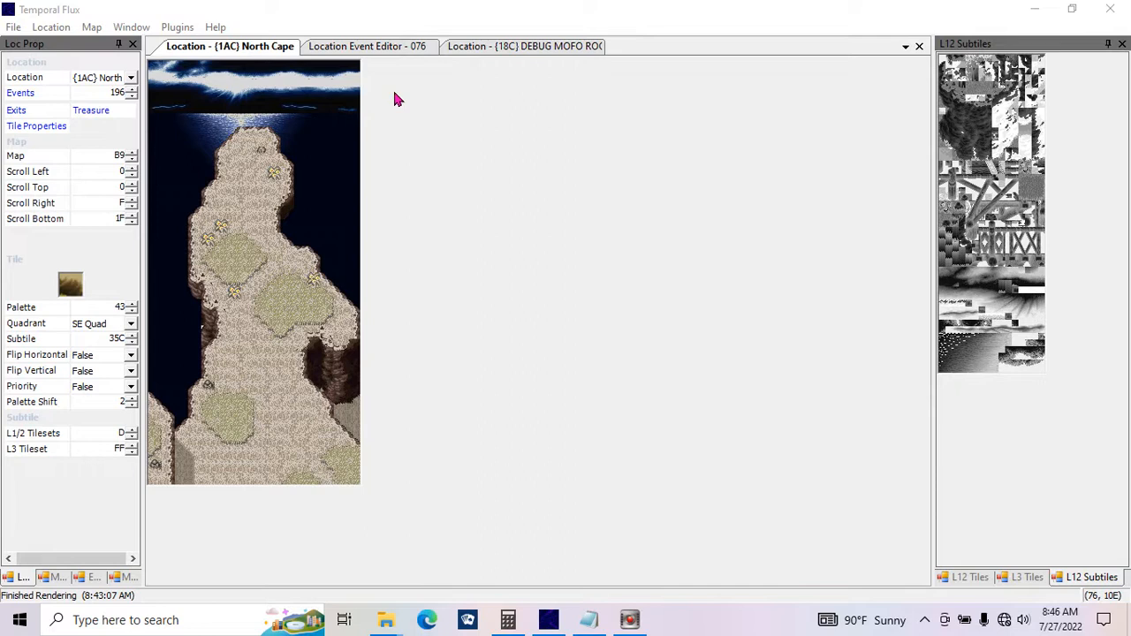
Switch to the Location Event Editor - 076 showing the Mayor of Porre's Moon Stone dialogue
click(366, 46)
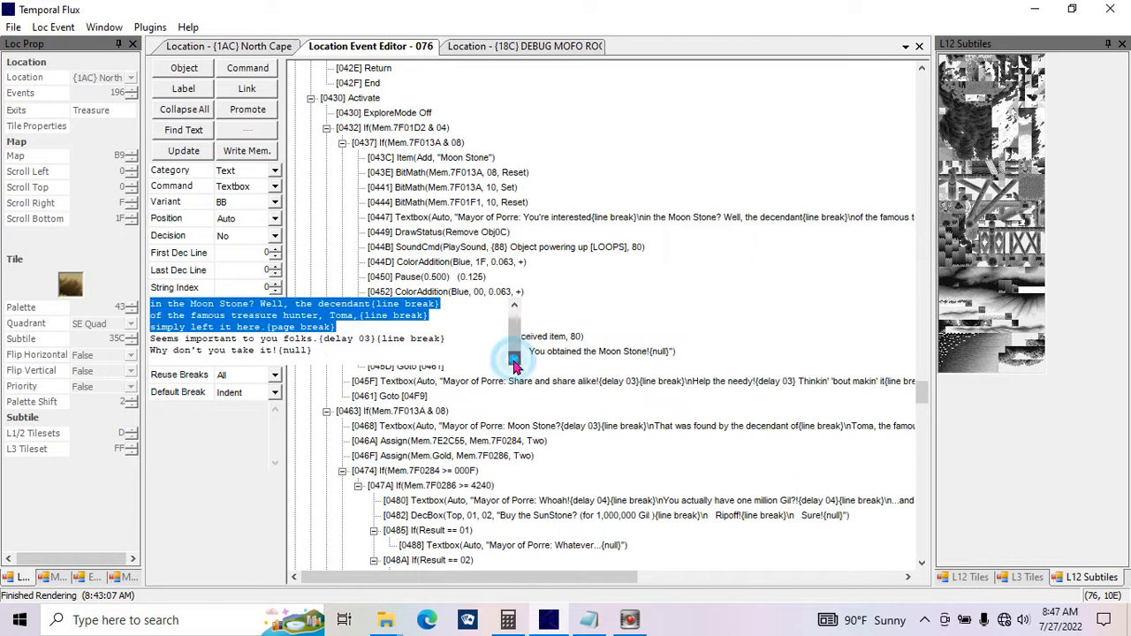
click(521, 351)
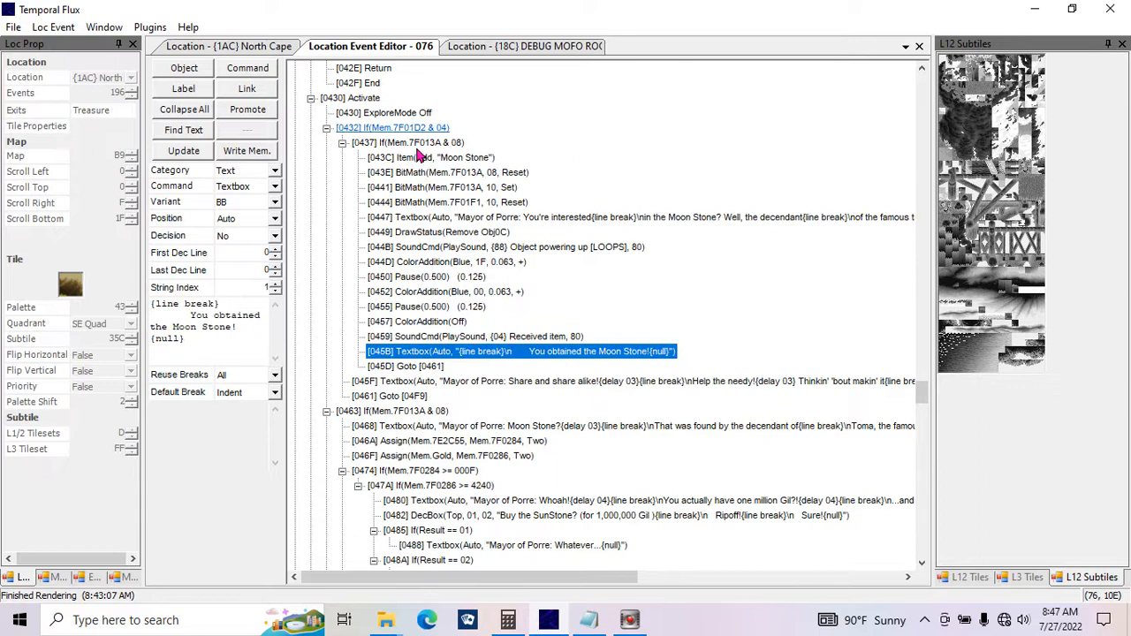
scroll(down, 3)
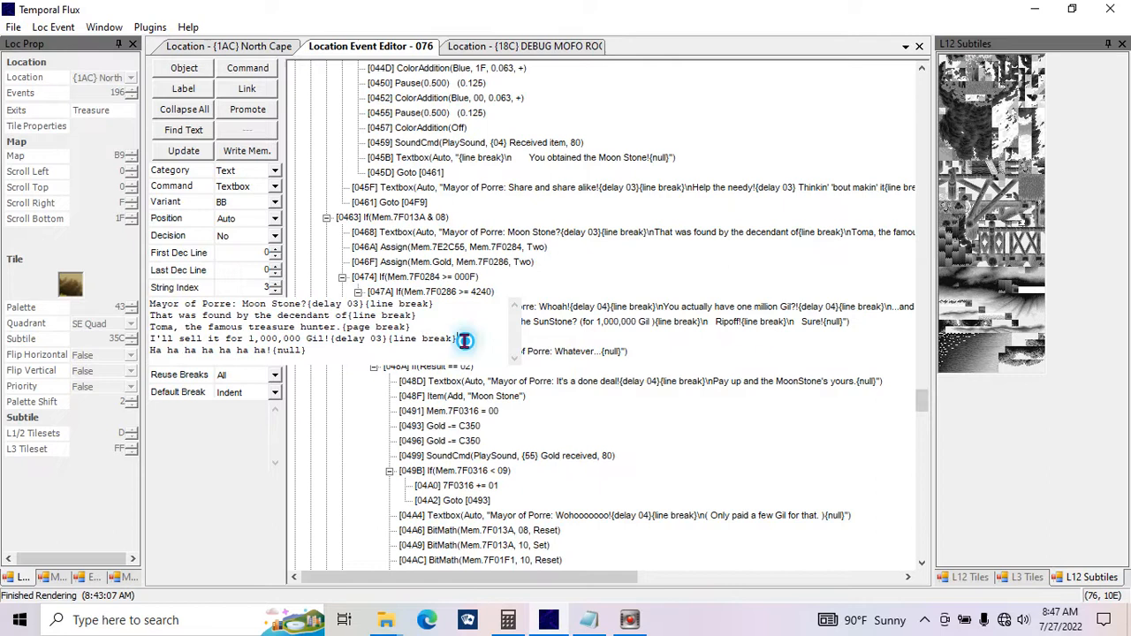
click(448, 246)
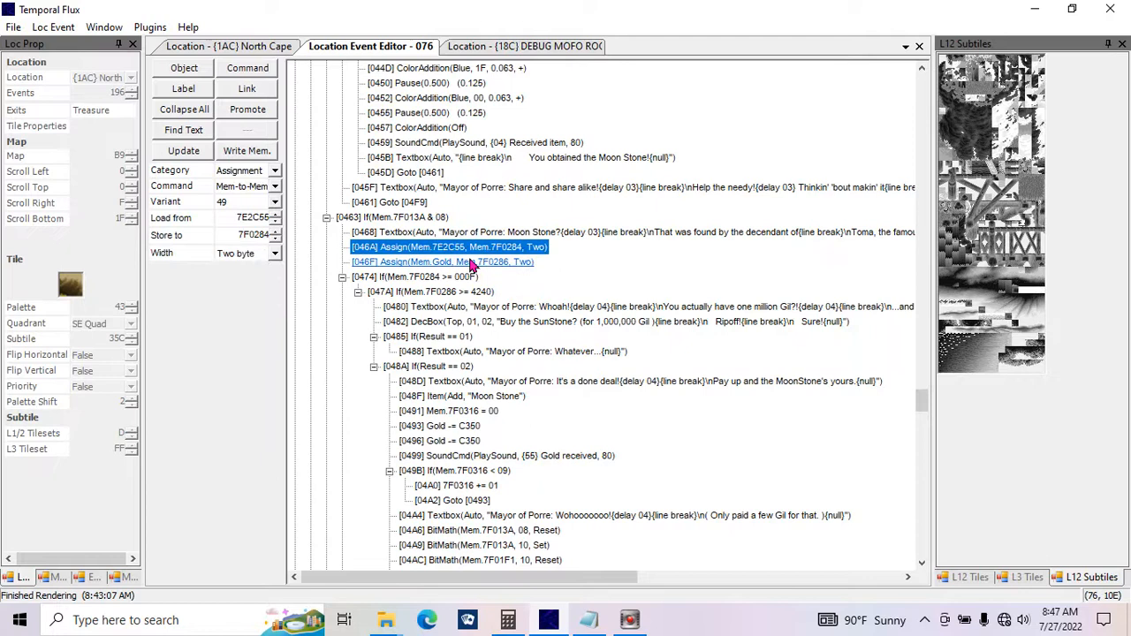
click(442, 261)
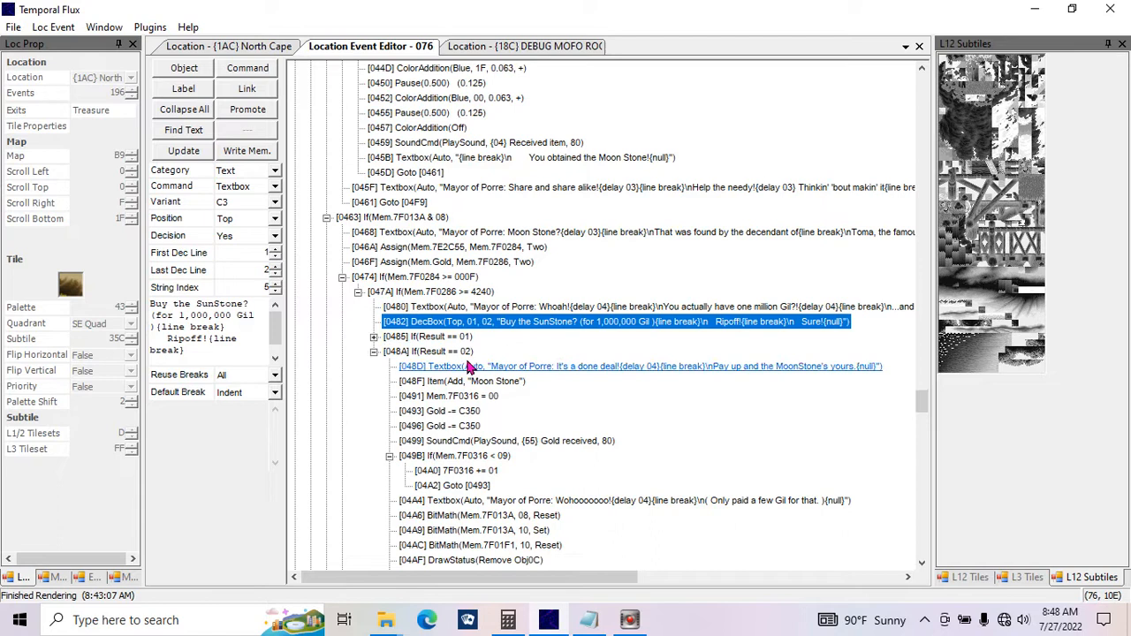
click(448, 395)
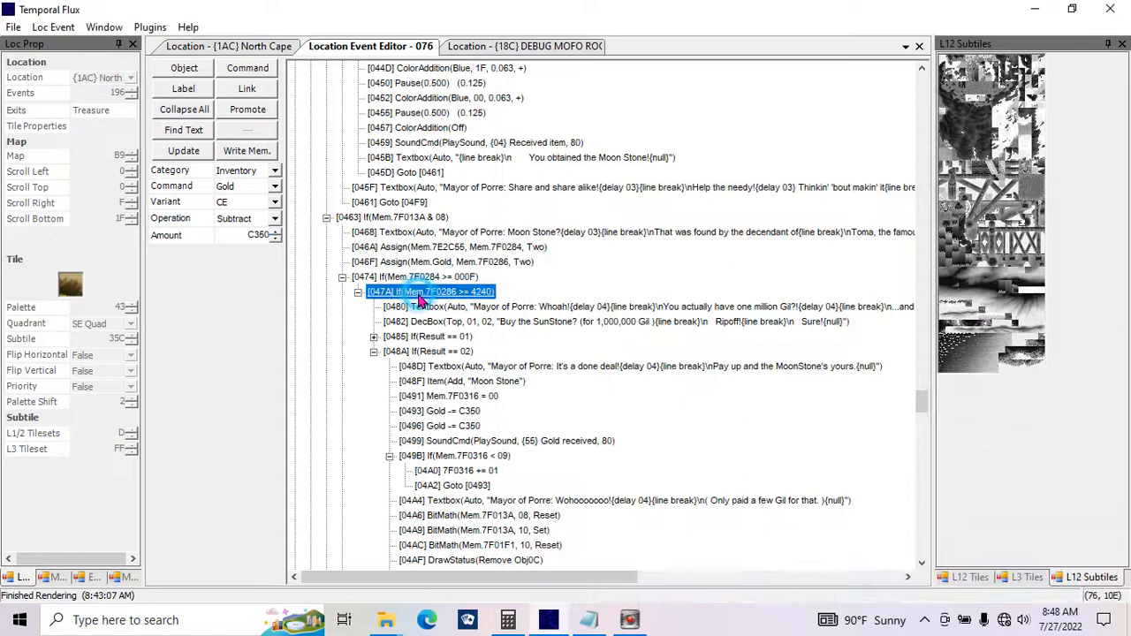
click(430, 291)
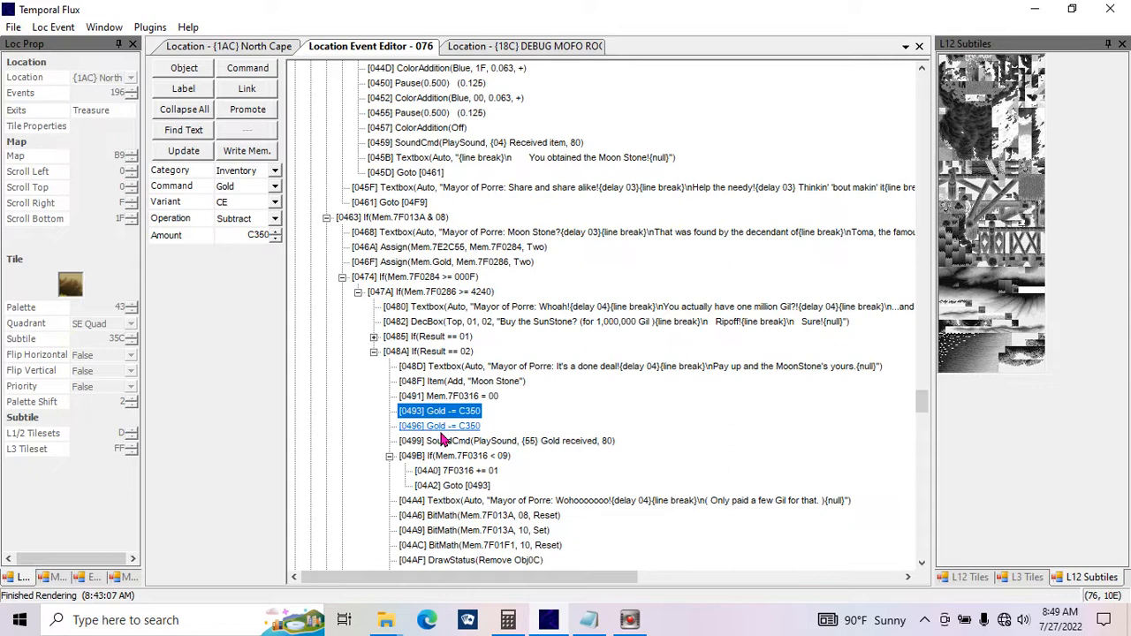
Review the 7F0316 reset and loop condition, and move the second gold deduction inside the loop
click(449, 396)
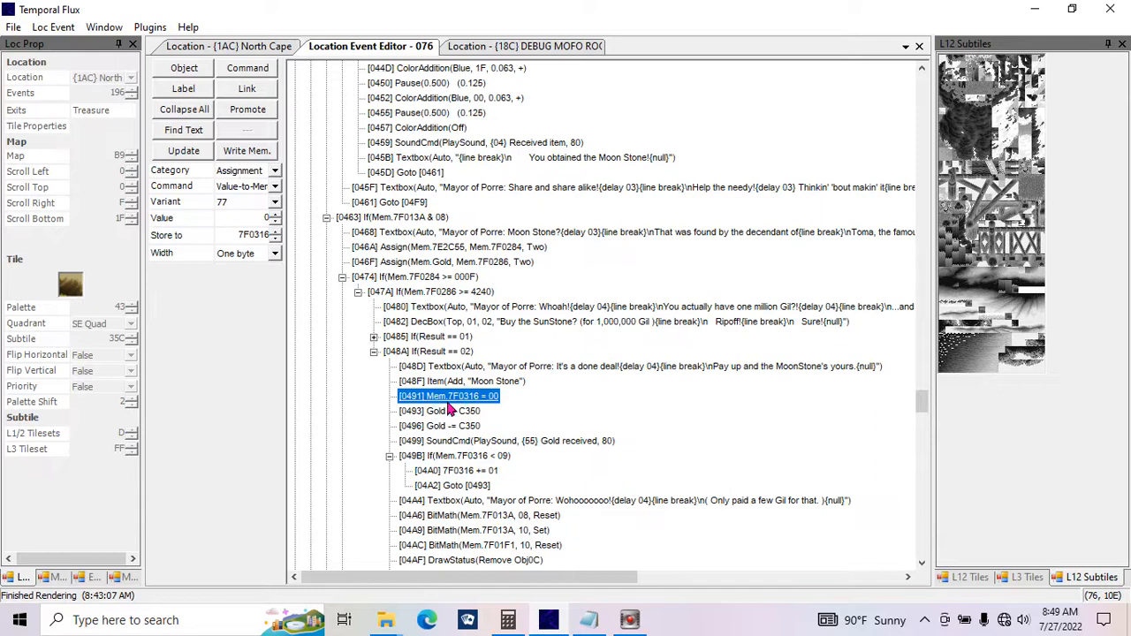
click(454, 455)
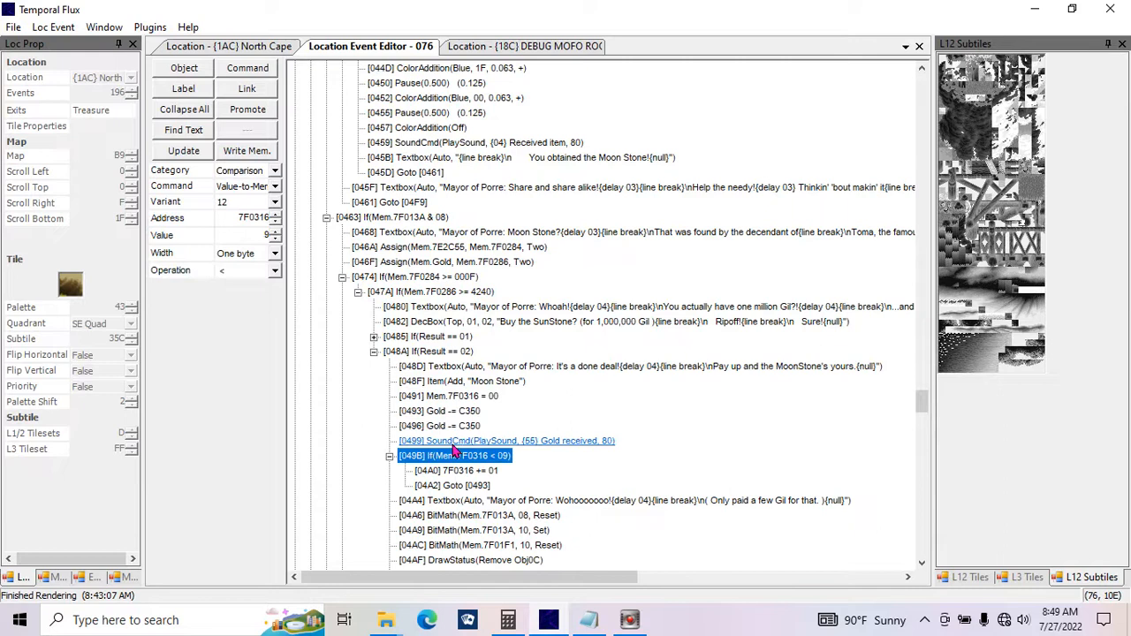
click(506, 441)
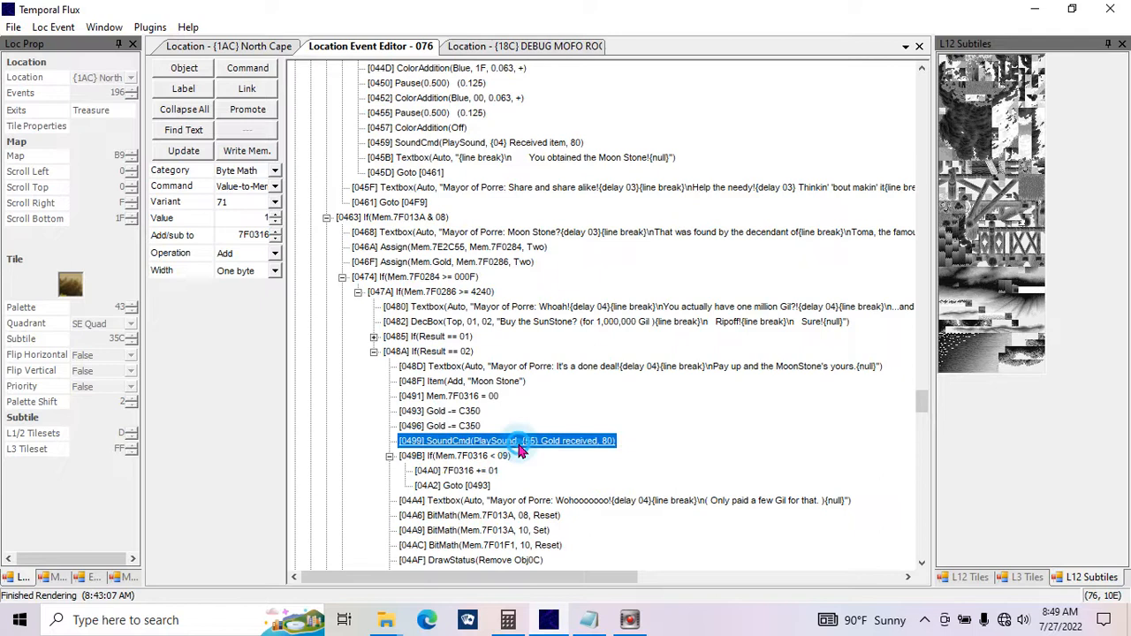
click(453, 455)
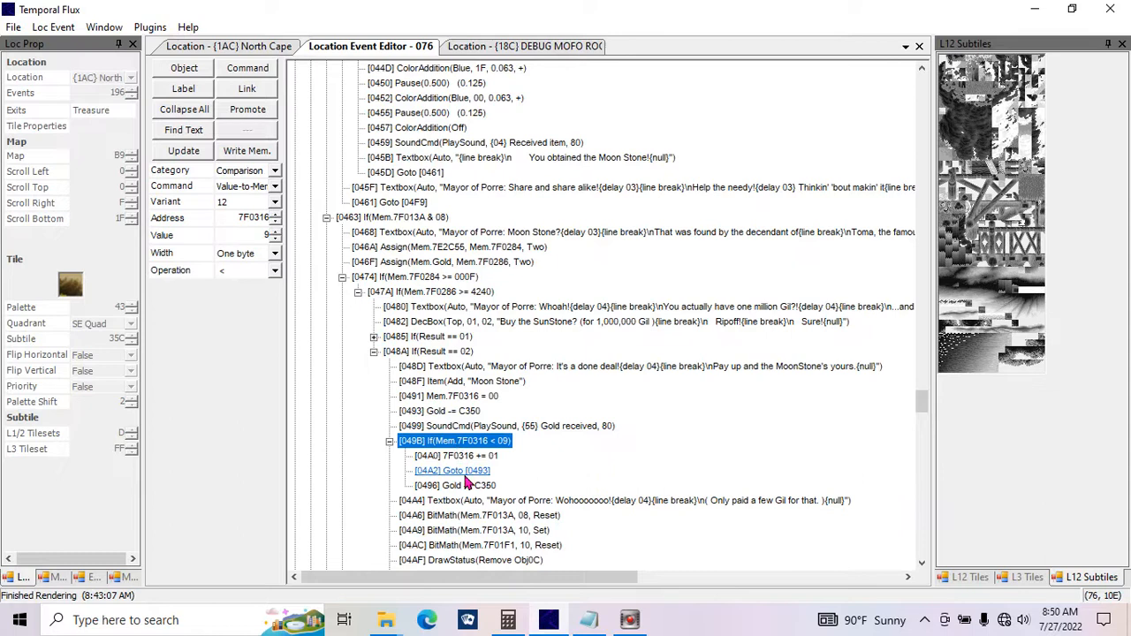
click(439, 410)
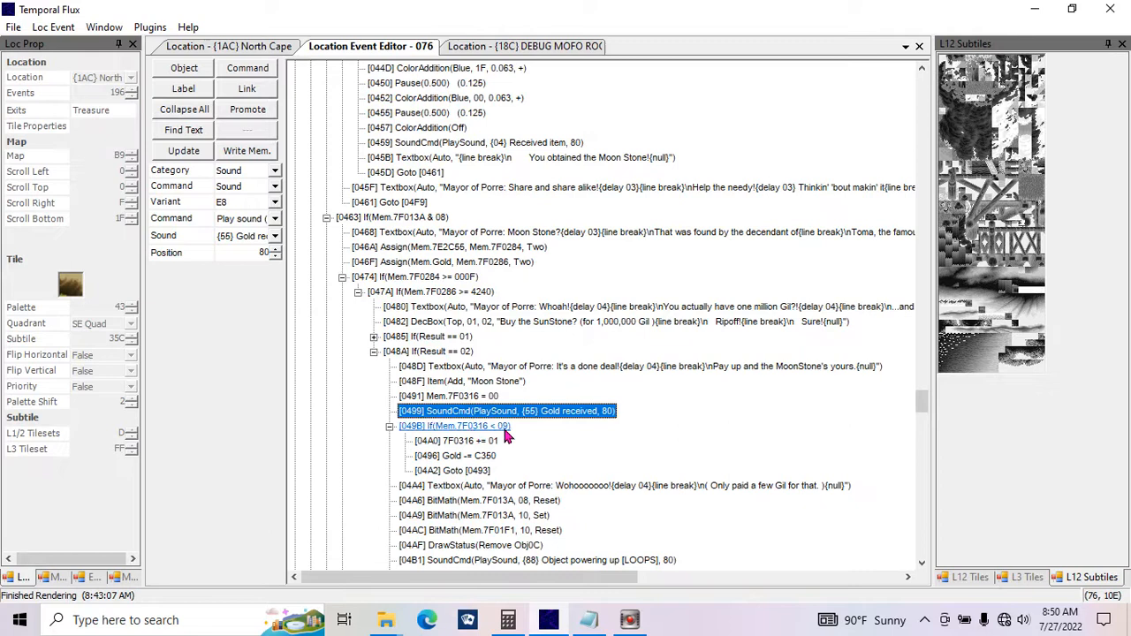
Insert a Pause command of 0.250 seconds after [0491] in the Moon Stone branch
click(456, 440)
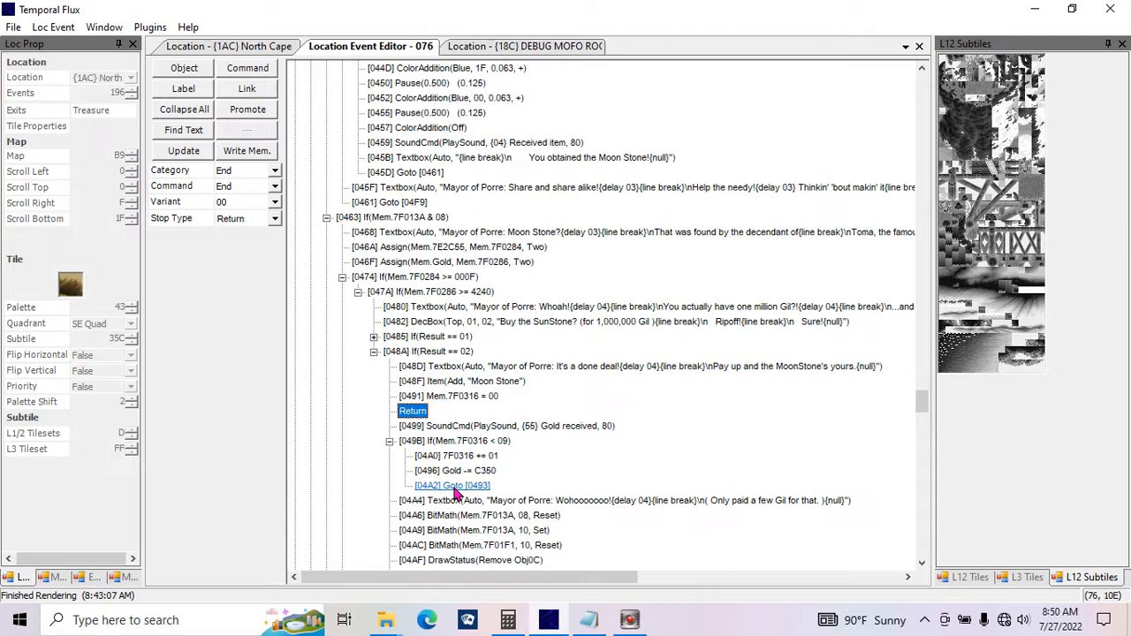
click(275, 185)
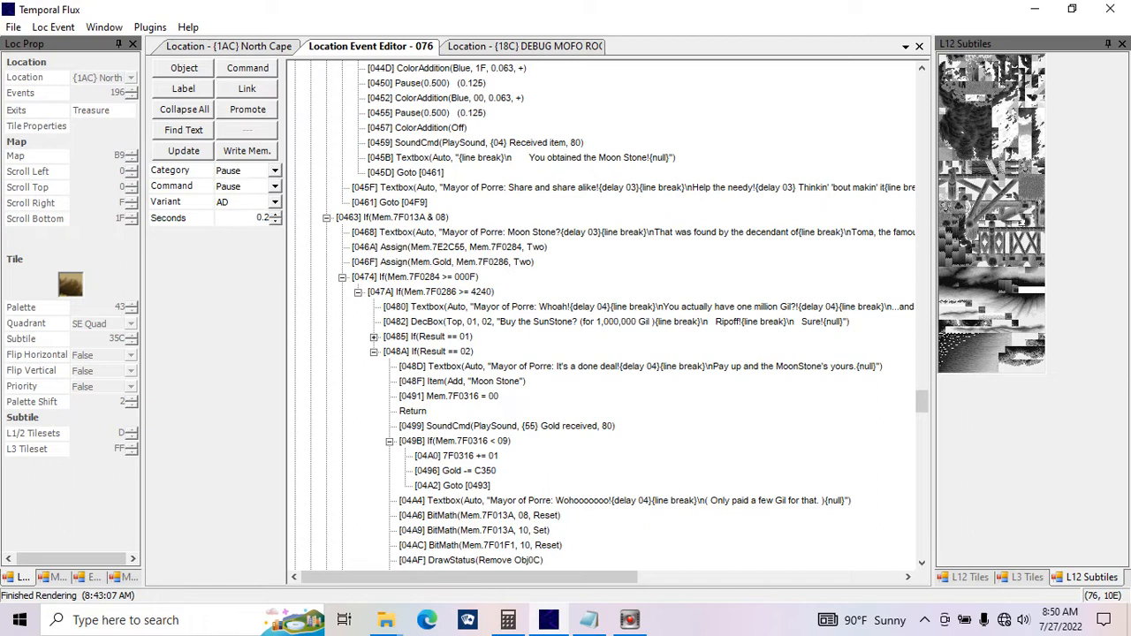
click(442, 410)
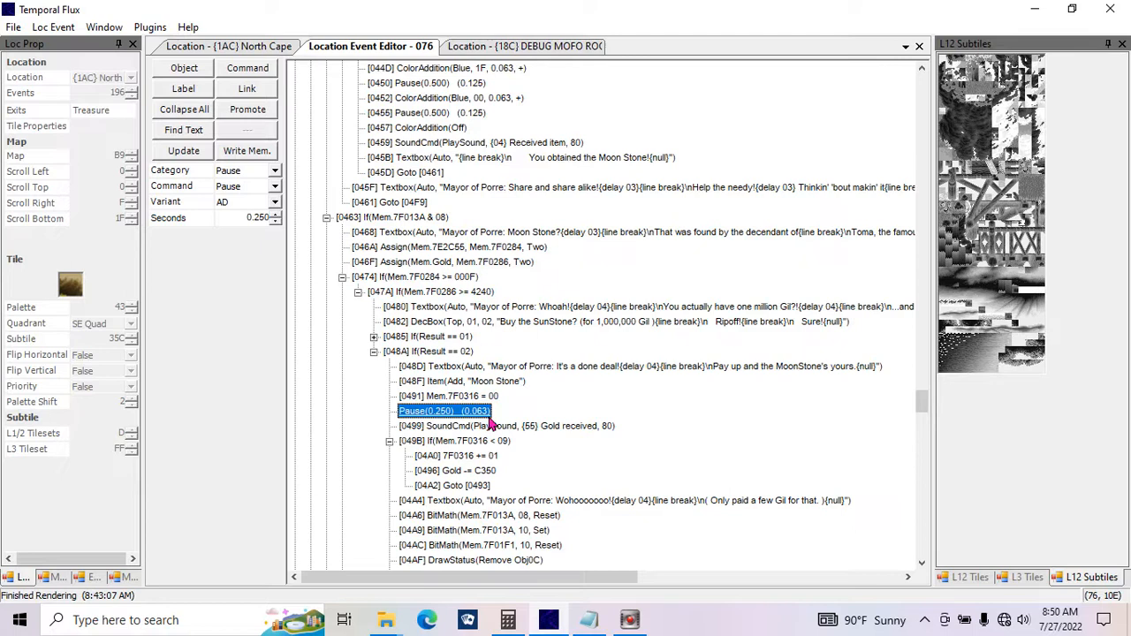
click(428, 351)
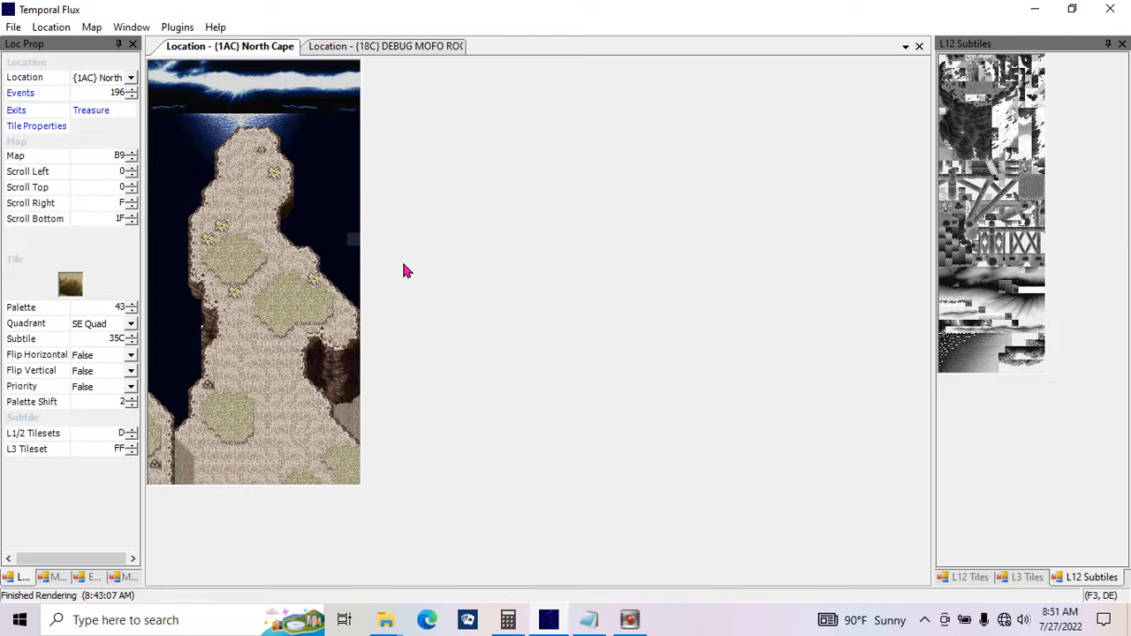
Close the Location Event Editor tab so the North Cape map shows again
click(1034, 9)
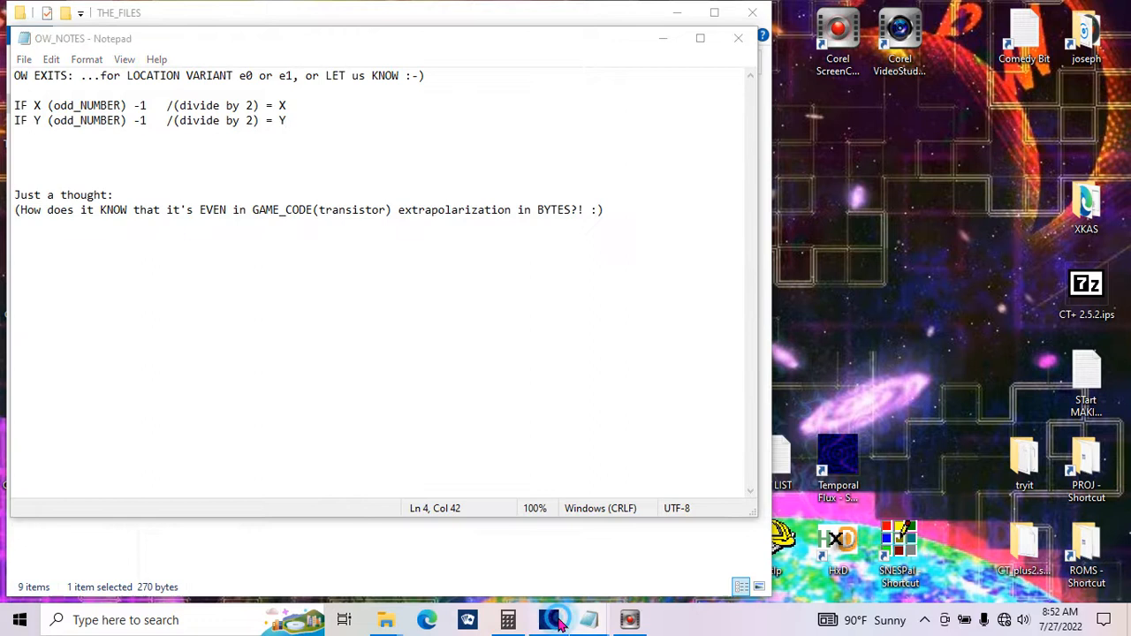
Show the North Cape exit's properties with destination {1F6} END TIMES and its Y value
click(548, 620)
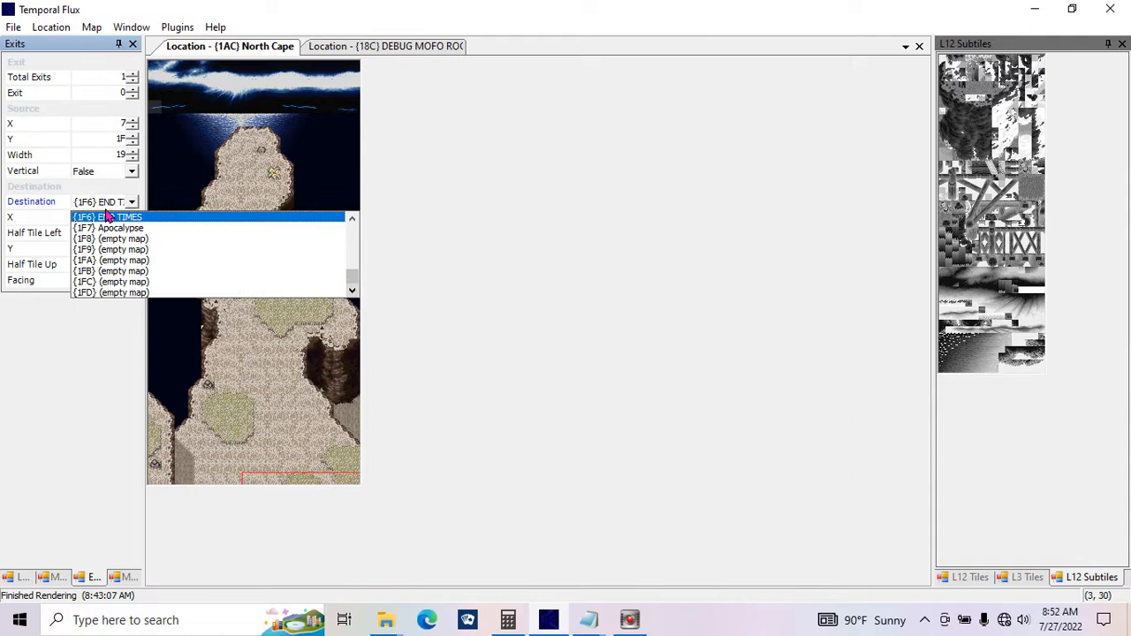
click(106, 216)
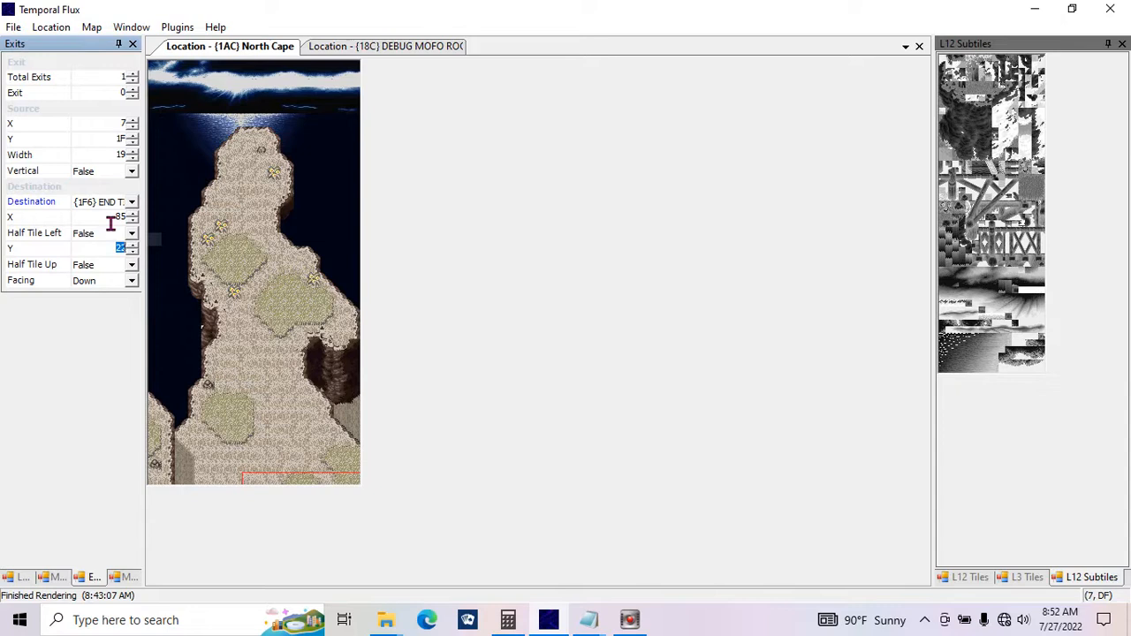
click(536, 46)
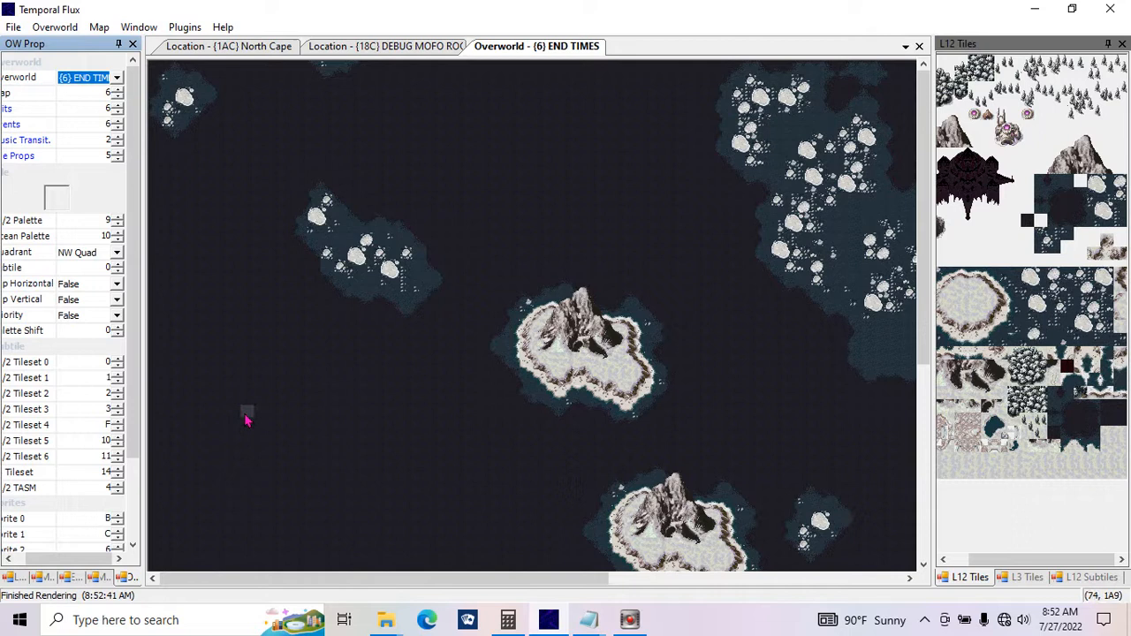
mouse_move(274, 98)
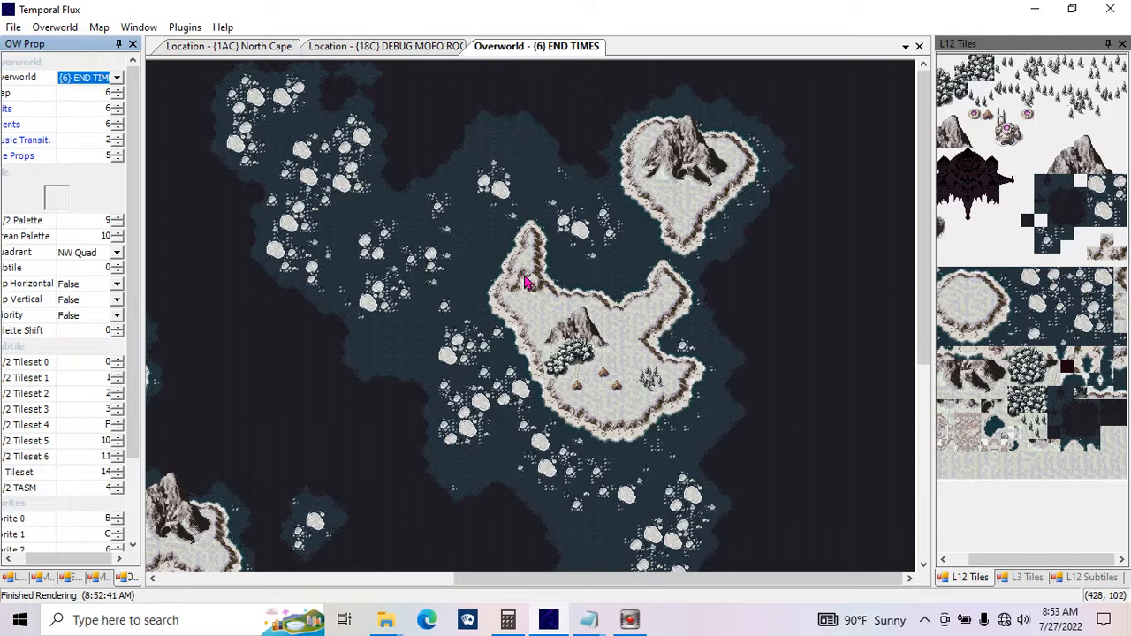
mouse_move(550, 490)
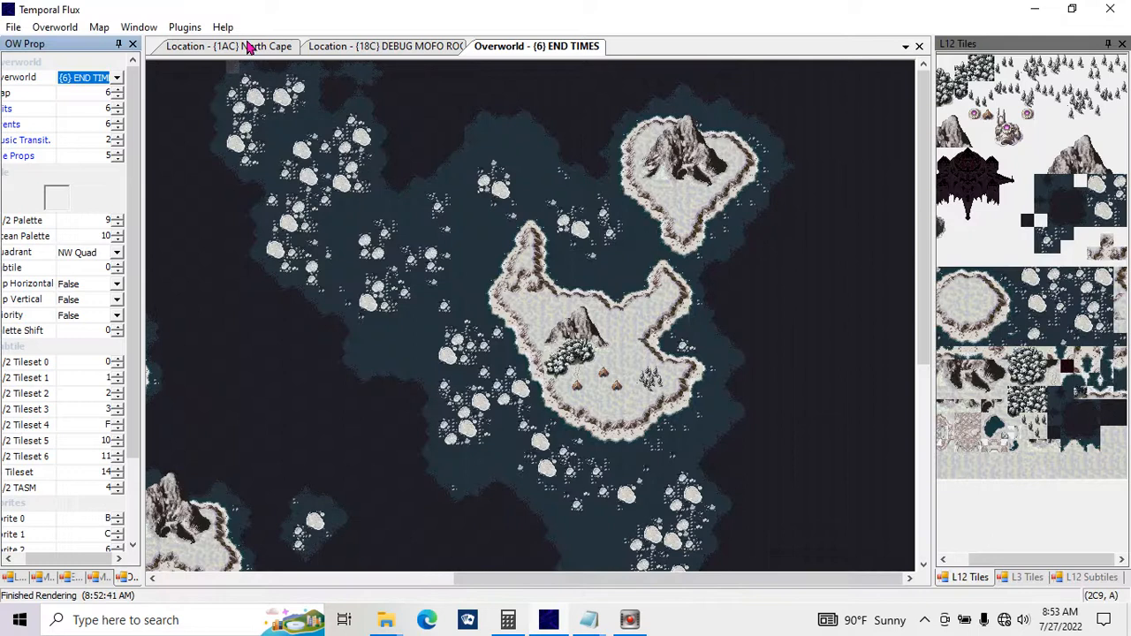
Return to the North Cape location tab after viewing the END TIMES overworld
click(228, 46)
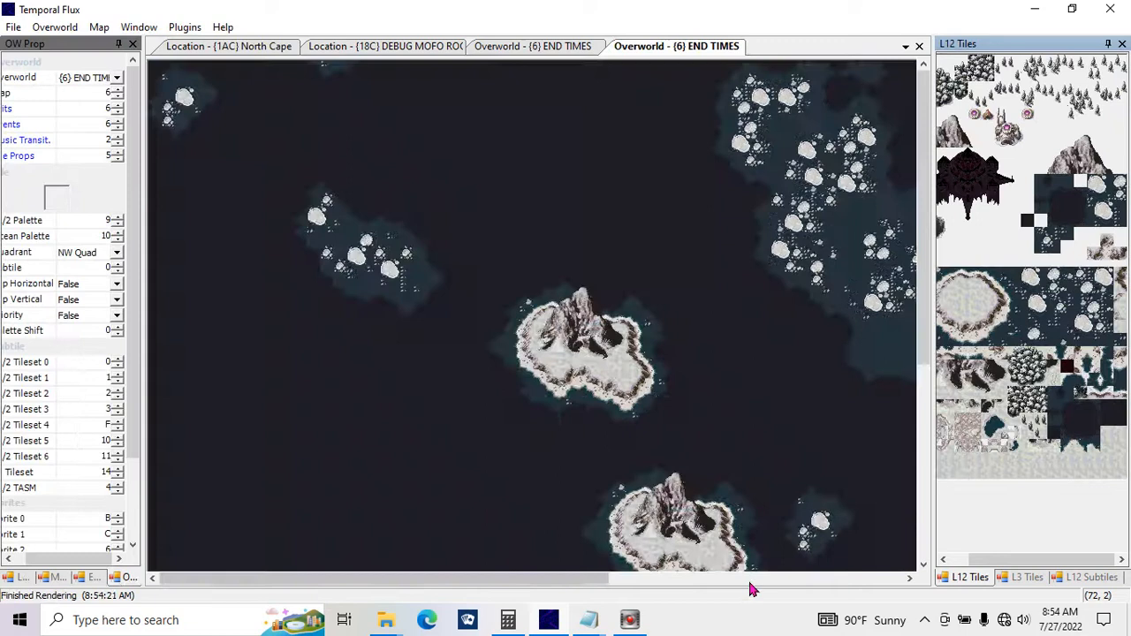
click(227, 46)
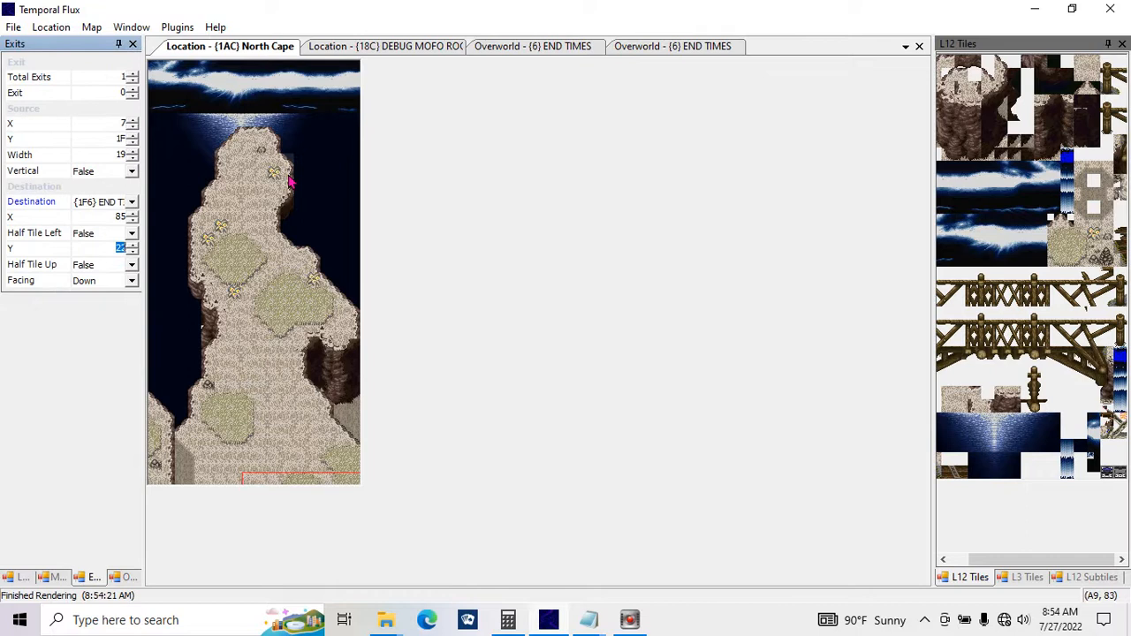
Show the END TIMES overworld map and bring up Calculator in Programmer mode reading 11 (hex B)
click(673, 46)
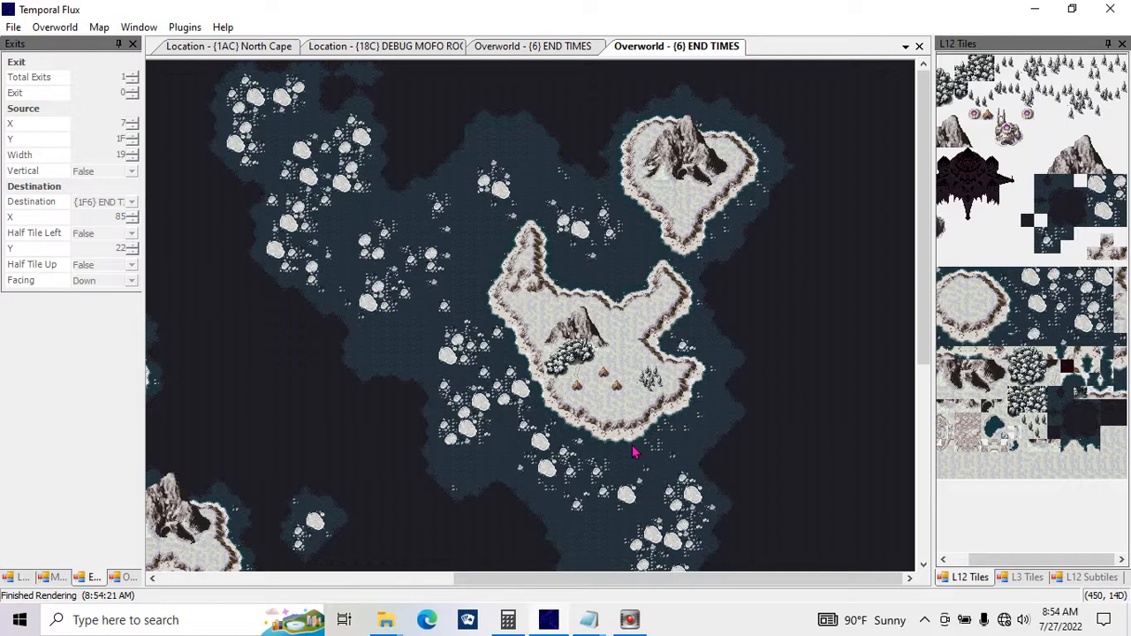
click(533, 490)
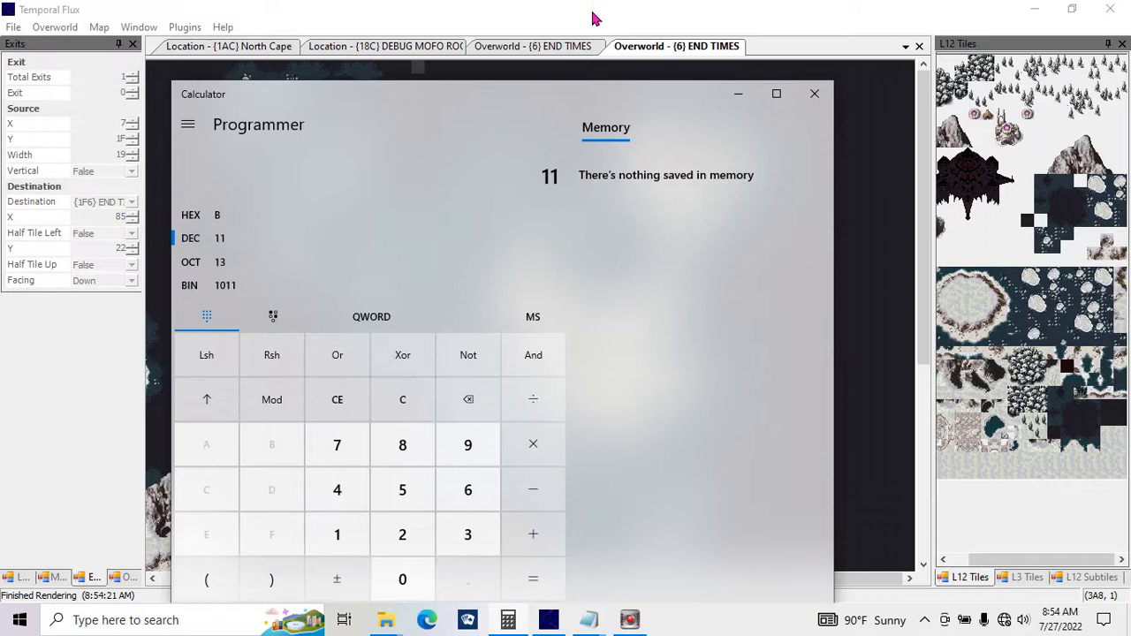
Dismiss Calculator so North Cape's exit properties and the OW_NOTES formulas are visible
click(813, 93)
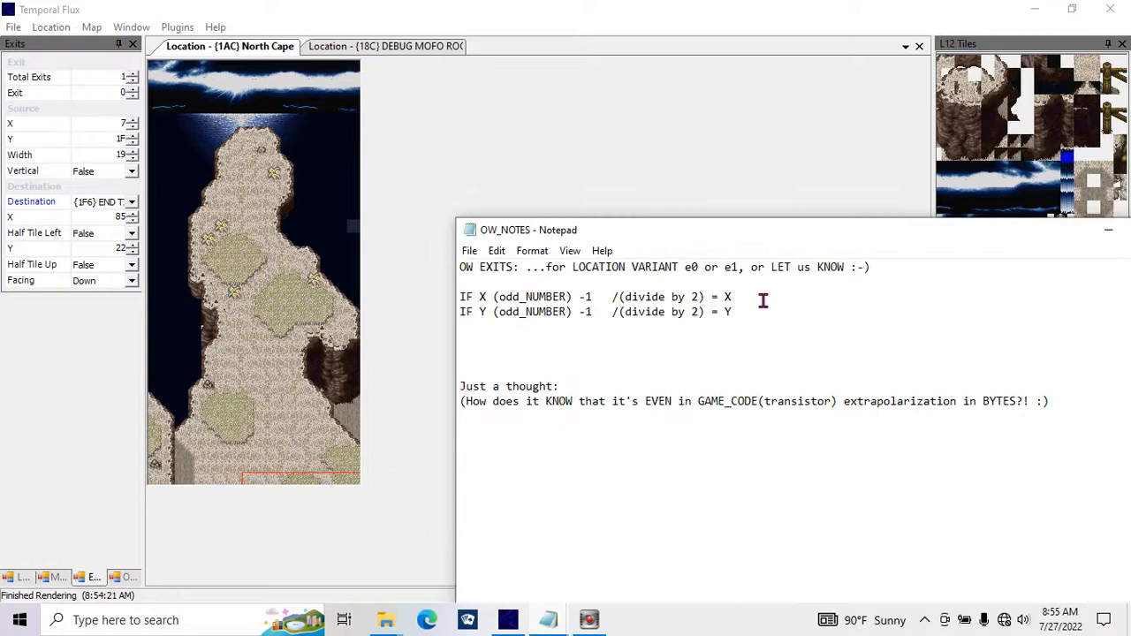
Label the existing OW_NOTES formulas as '(FROM LOCATIONS) (TO OVERWORLD)'
text((FROM LOC)
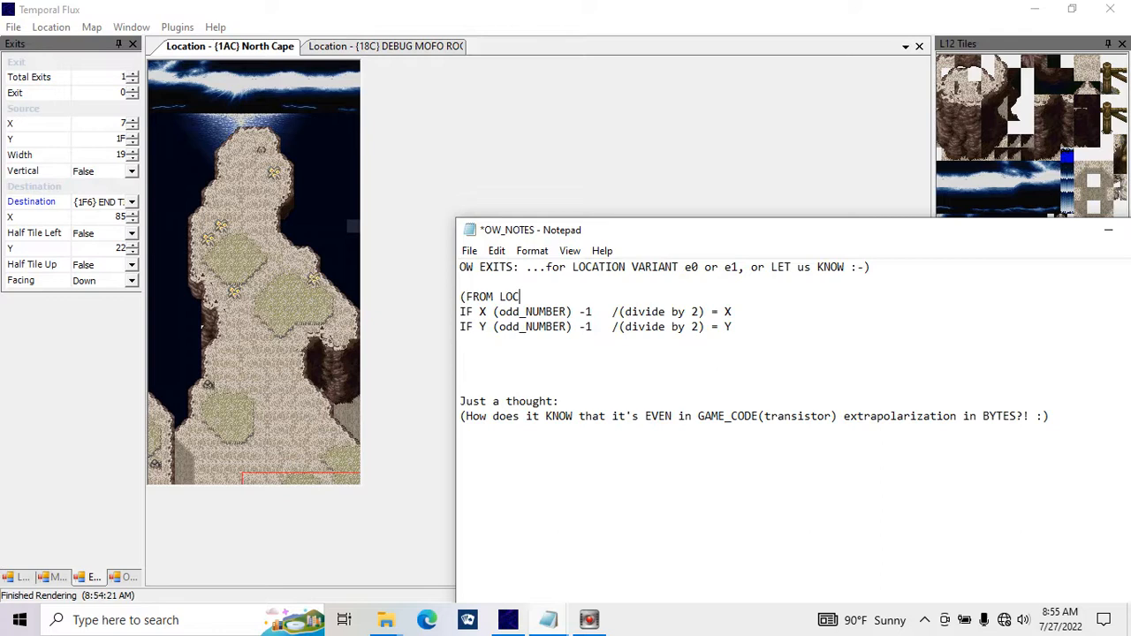
text(ATIONS))
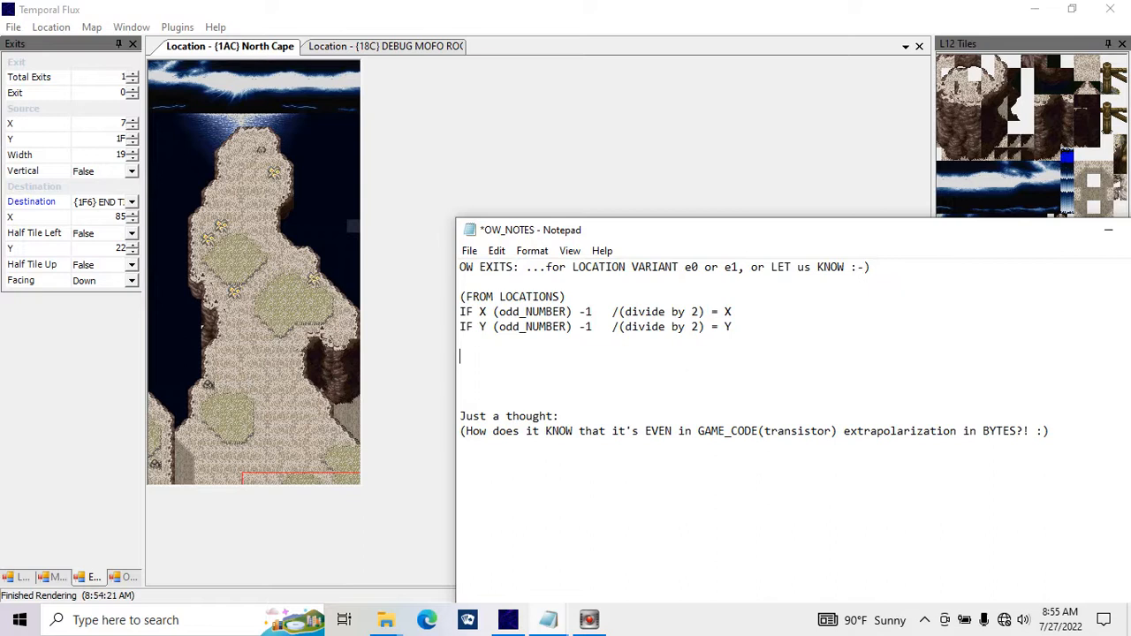
text((TO)
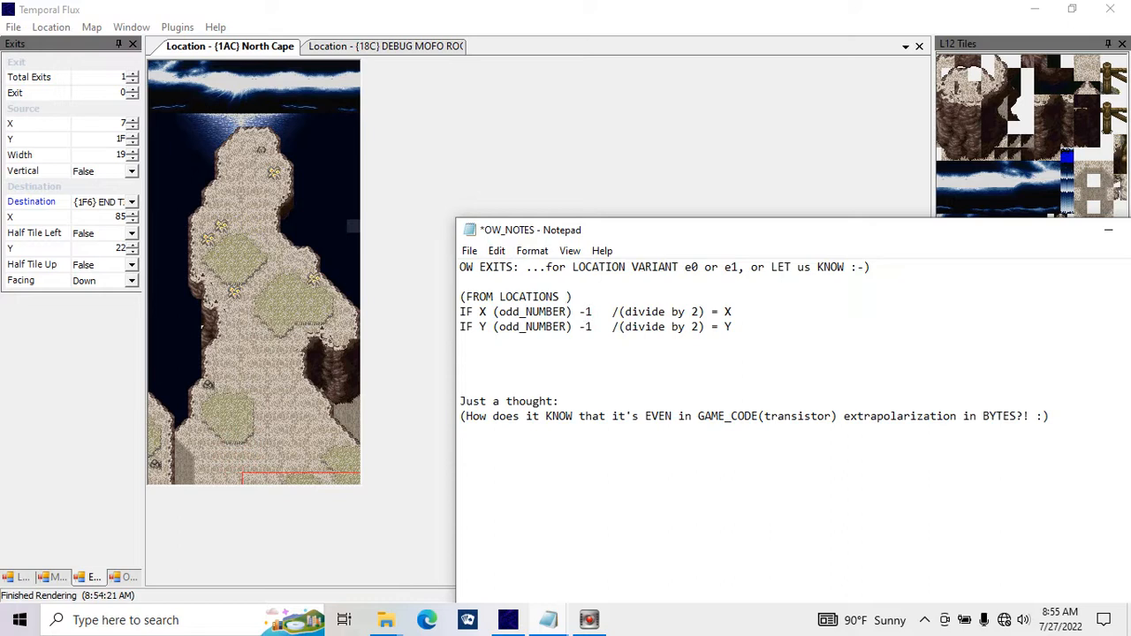
text(TO OVERWORLD)
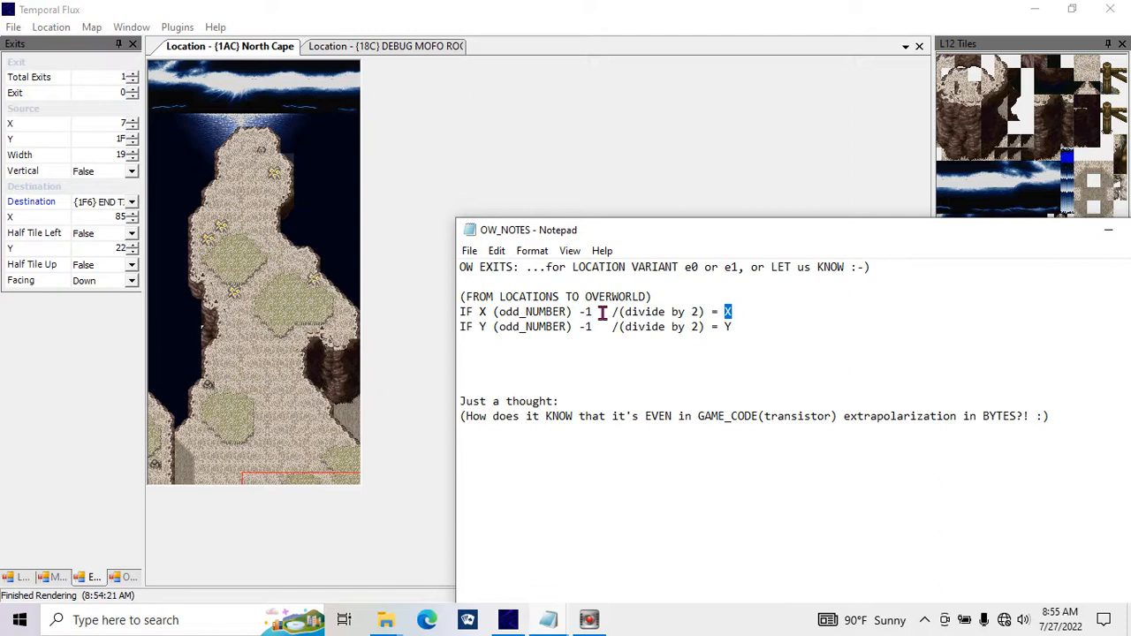
text(THE OTHER WAY AROUND:)
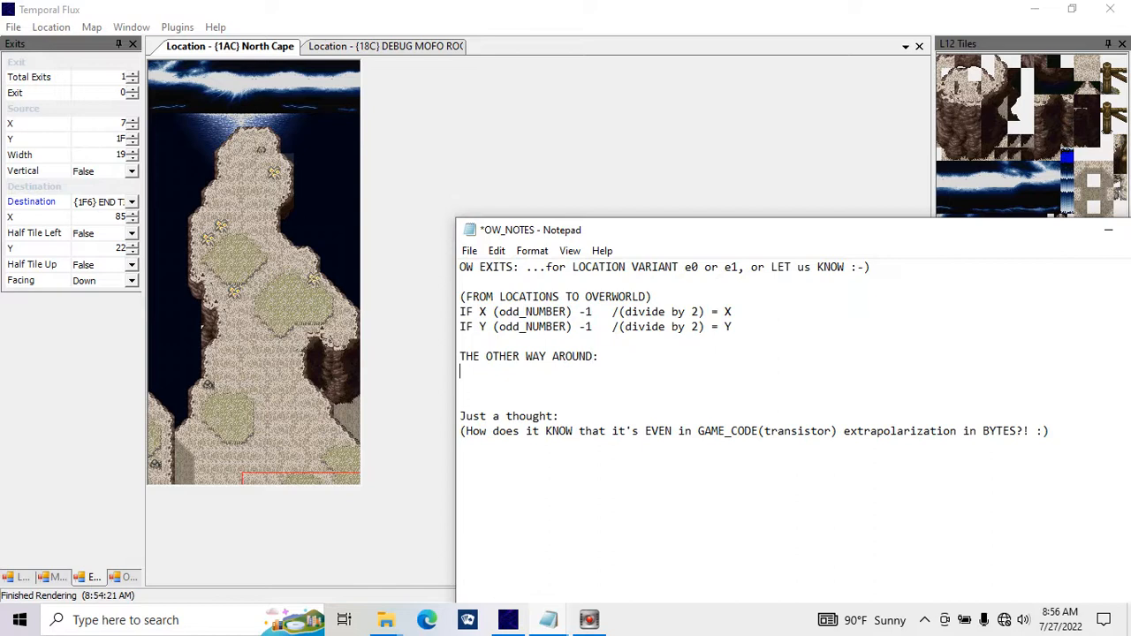
Add the reverse formula '# * 2 + 1 = THE OTHER WAY AROUND' and save the notes
text(#)
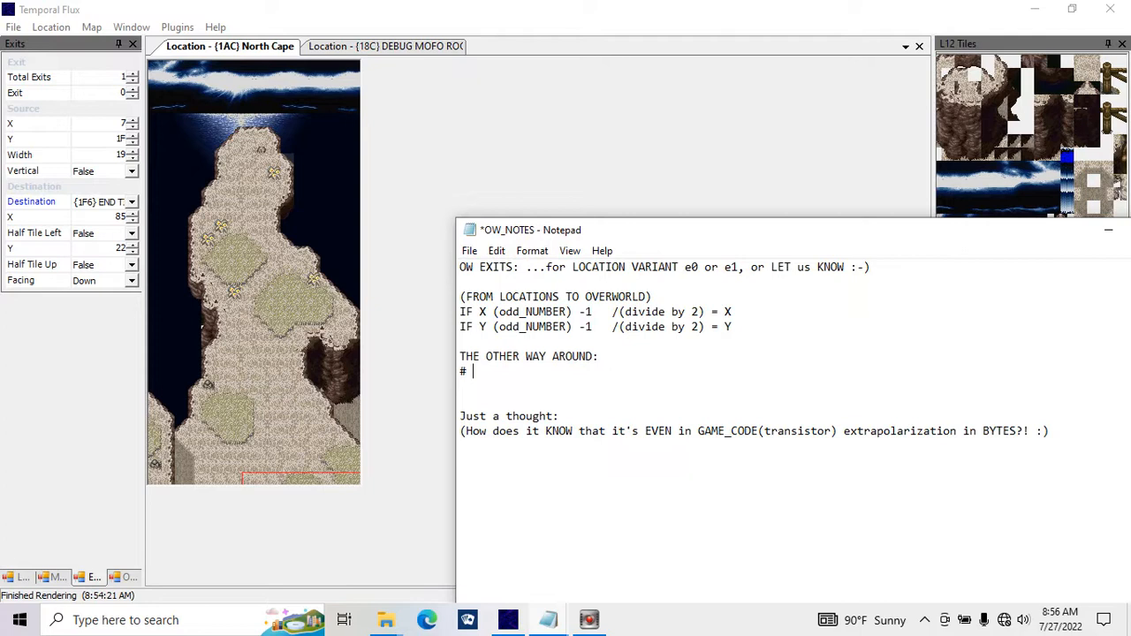
text(* 2 + 1 =)
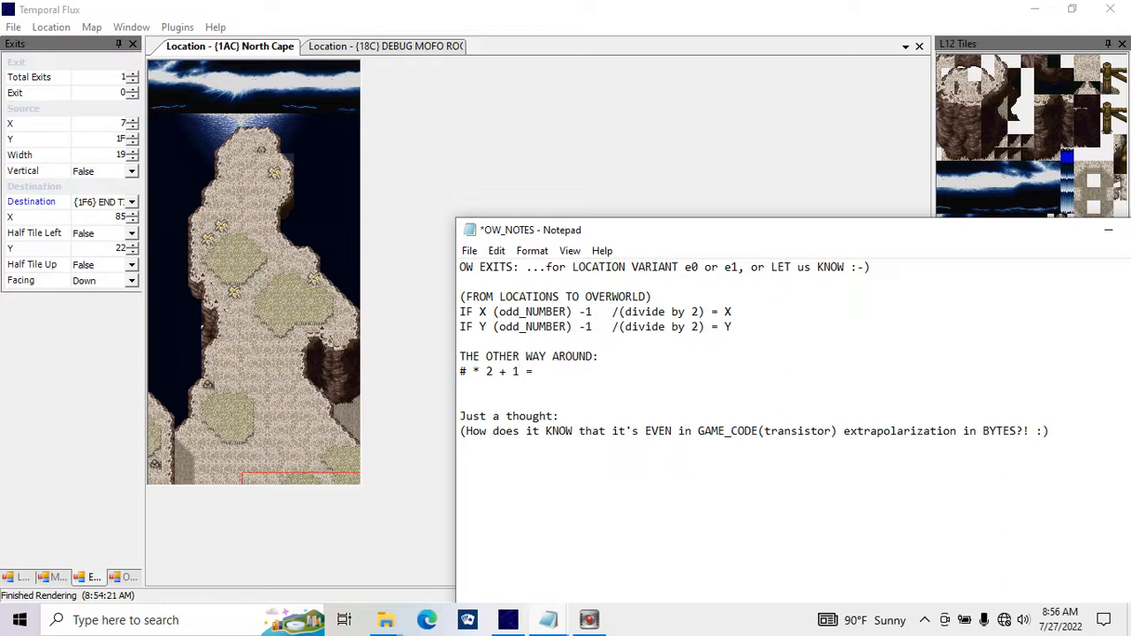
text(THE OTHER WAY AROUND)
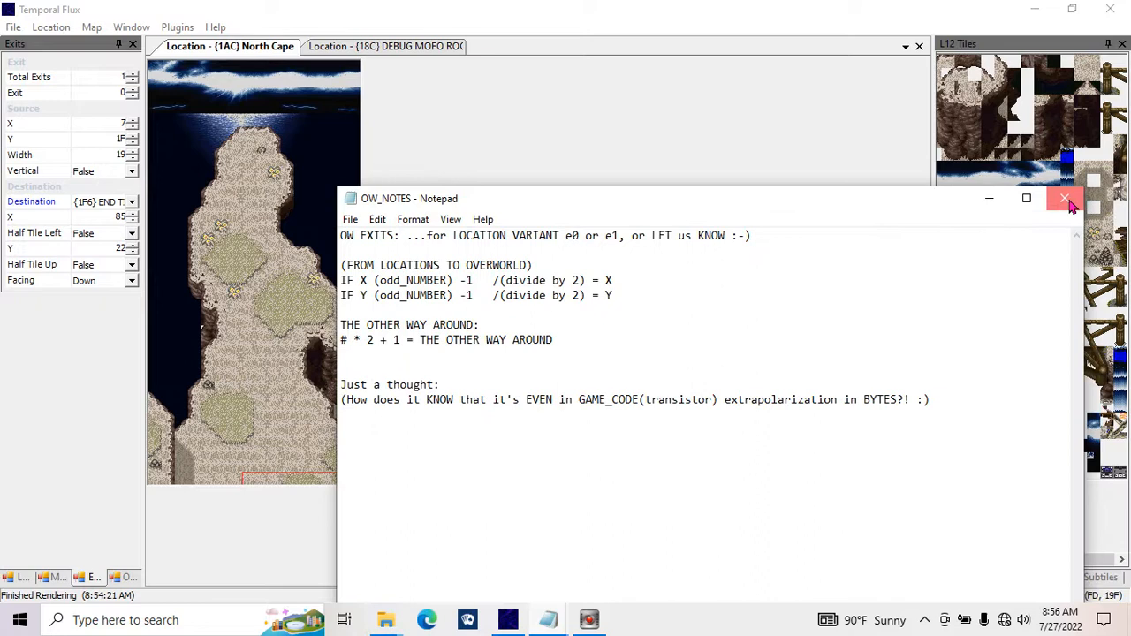
Close the notes, set North Cape's L3 Tileset to C in Loc Prop, and show its layer 3 tiles
click(1065, 198)
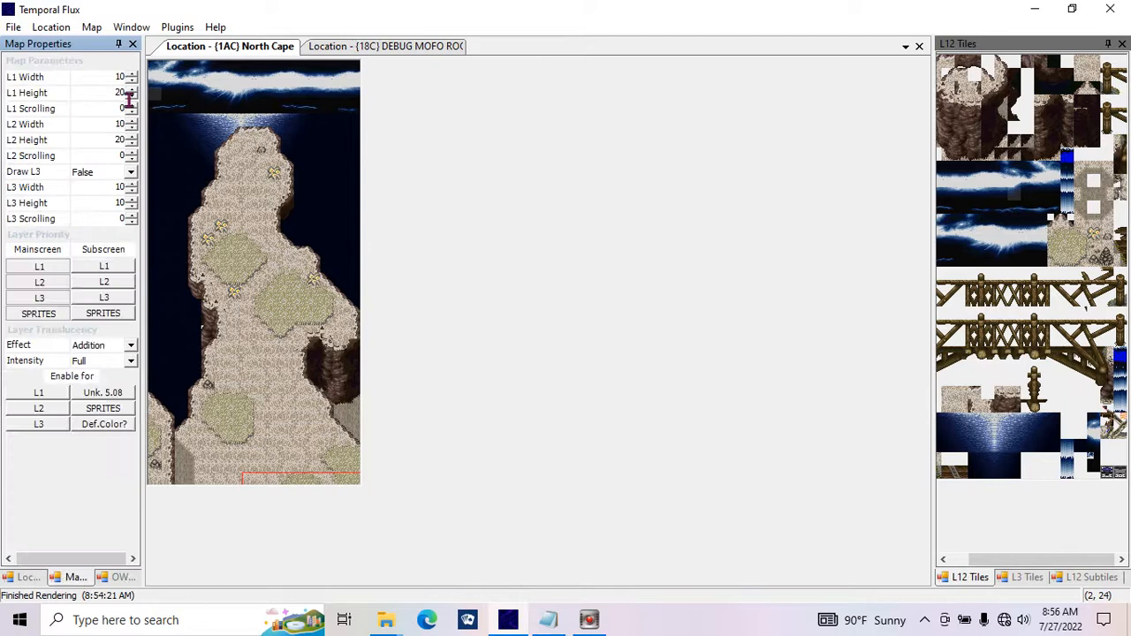
click(28, 577)
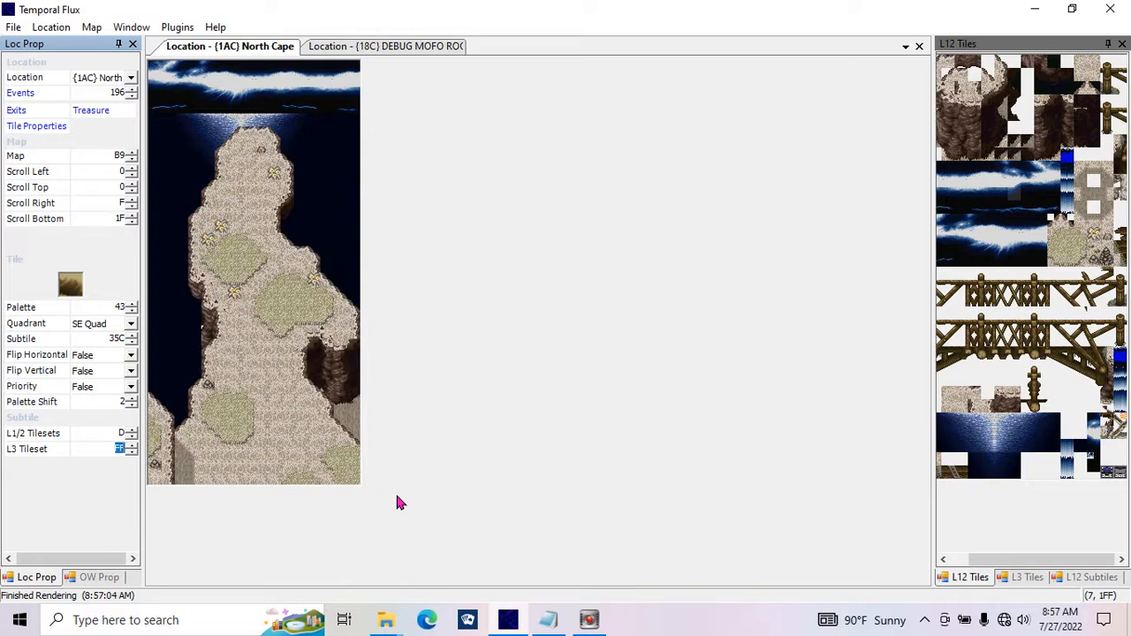
mouse_move(217, 88)
text(3)
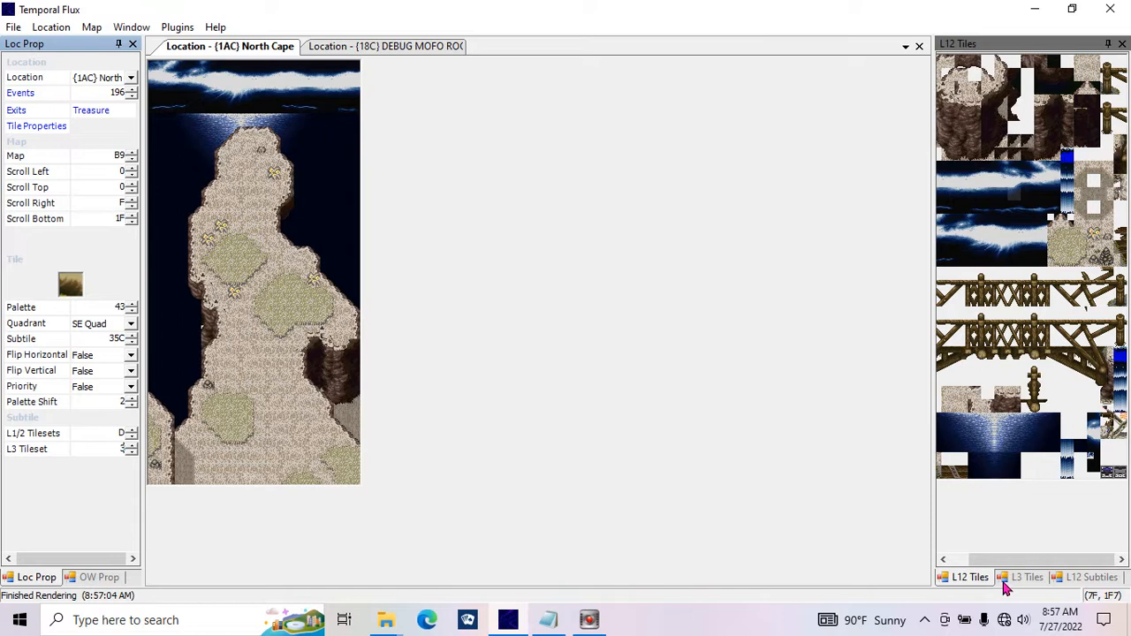
click(1025, 576)
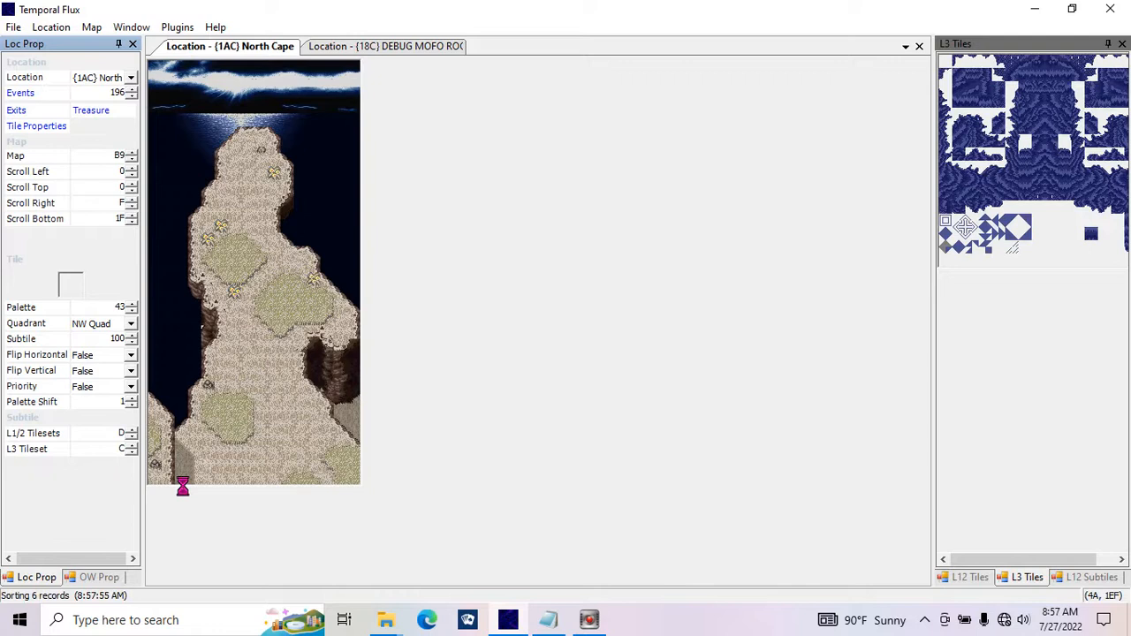
Set Draw L3 to True in North Cape's Map Properties and return to the location properties
click(131, 26)
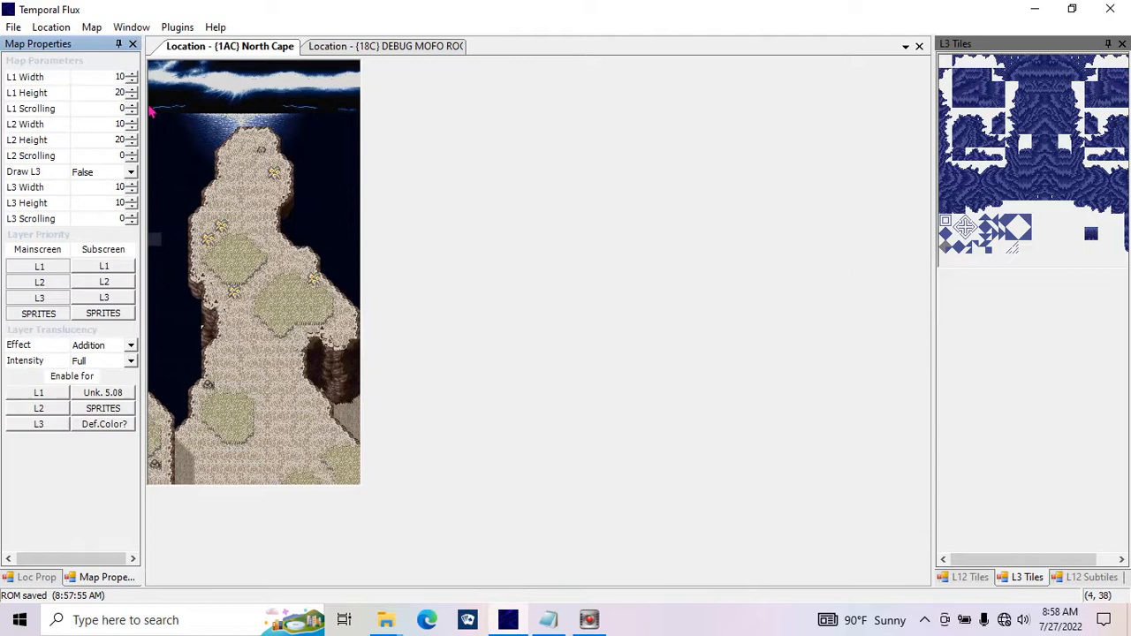
click(97, 172)
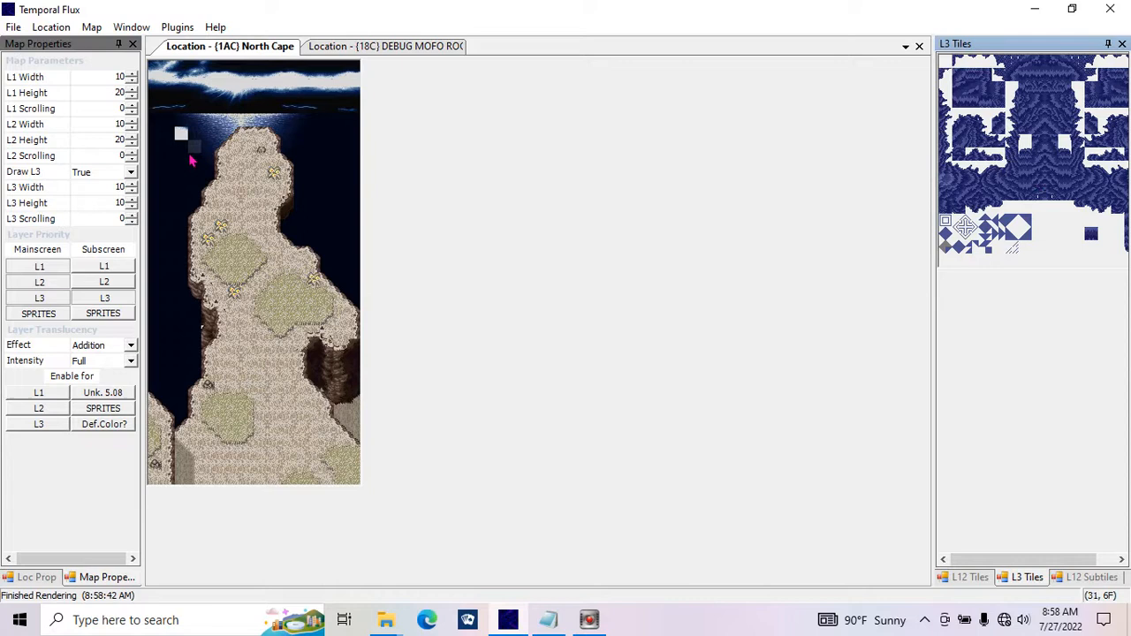
click(36, 577)
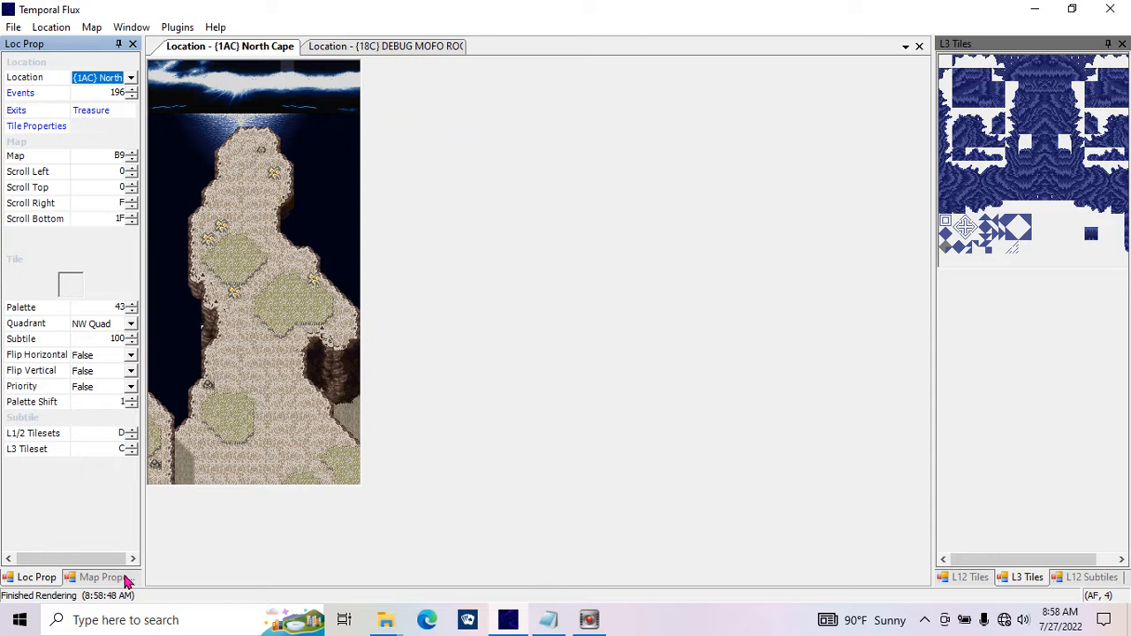
Inspect the layer 3 water overlay in Map Properties and alter the L2 Scrolling value
click(102, 577)
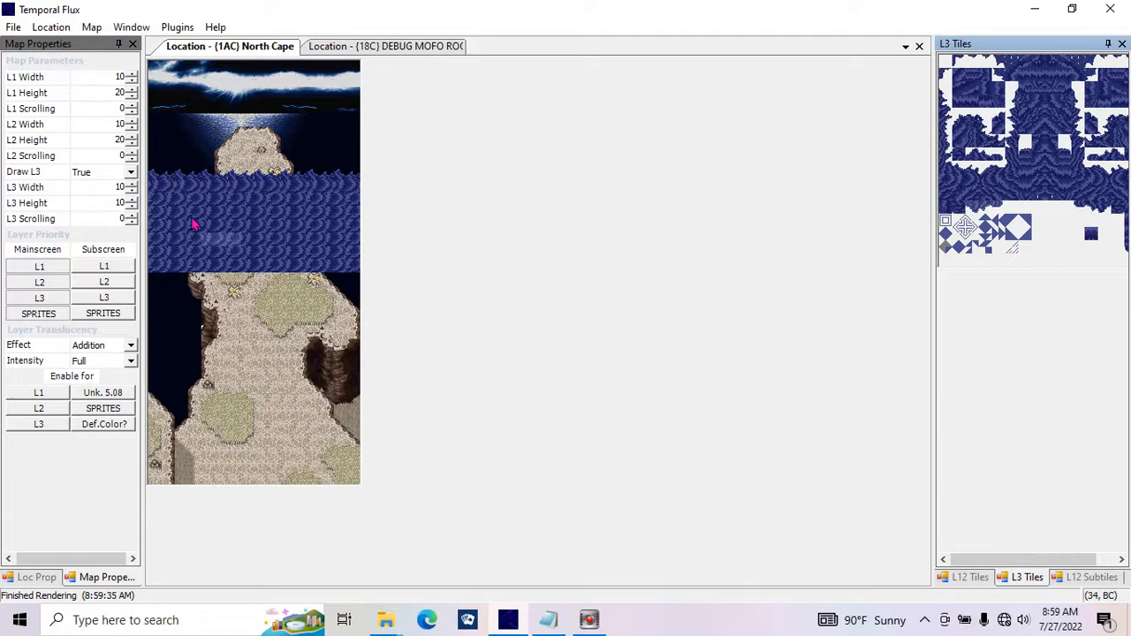
click(228, 214)
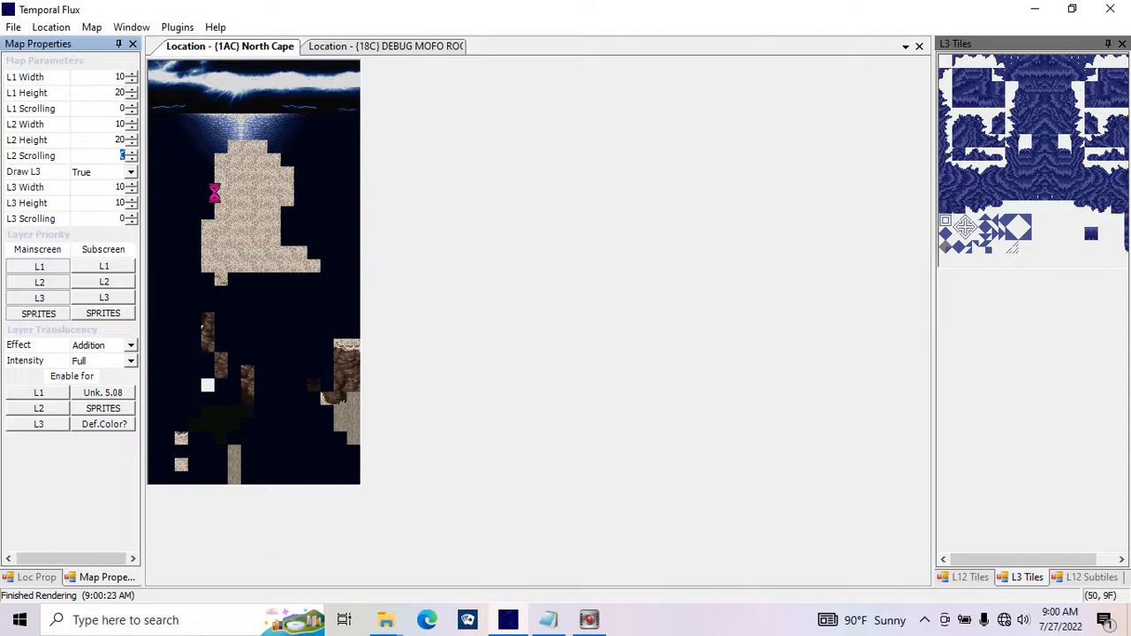
mouse_move(325, 382)
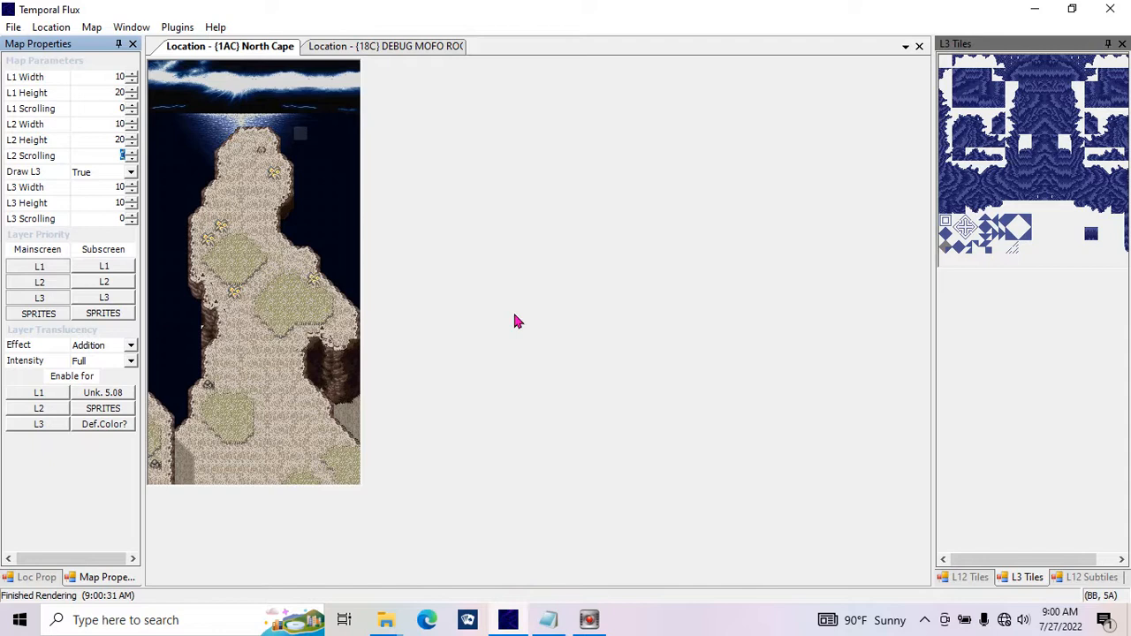
mouse_move(645, 411)
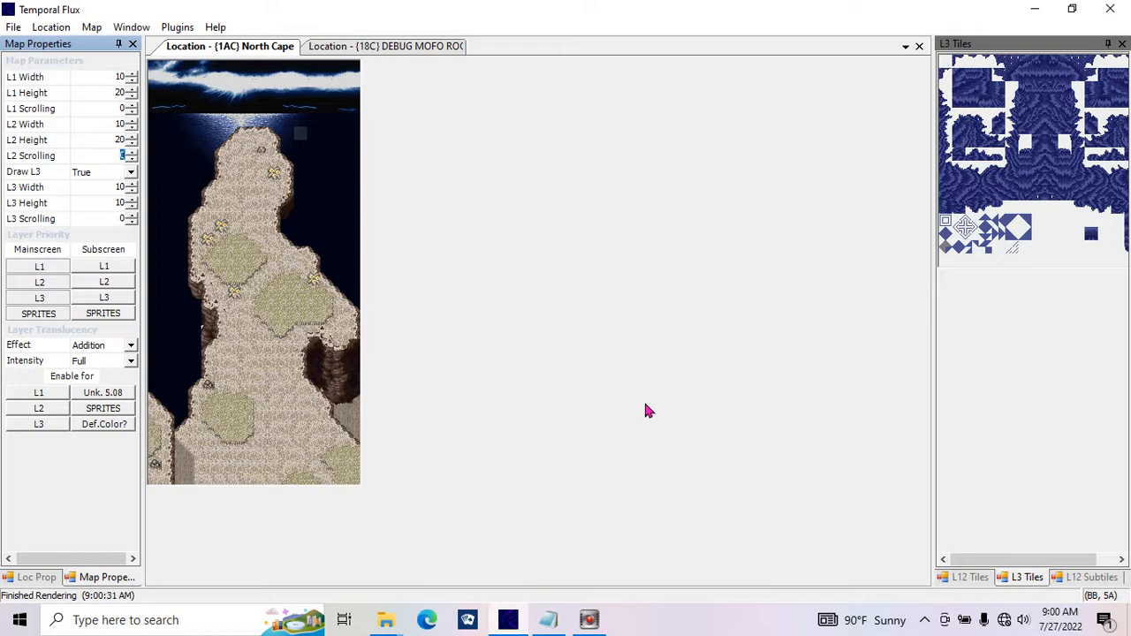
mouse_move(768, 362)
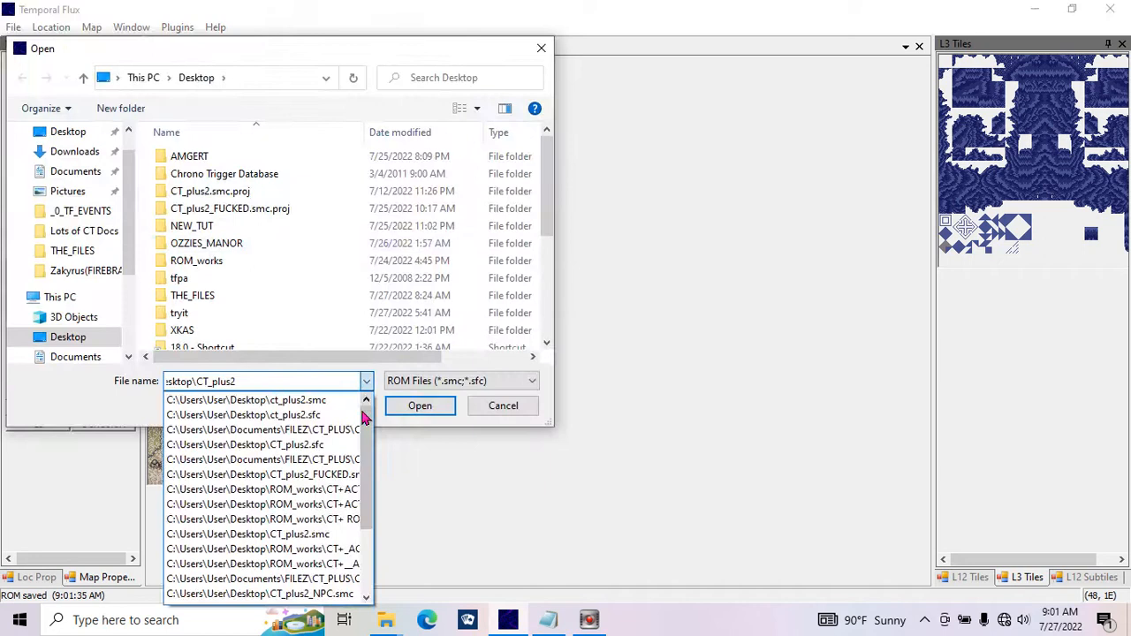
Pick the CT+_ACT1 ROM path from the recent-files dropdown in the ACT1_CTPLUS export folder
click(419, 404)
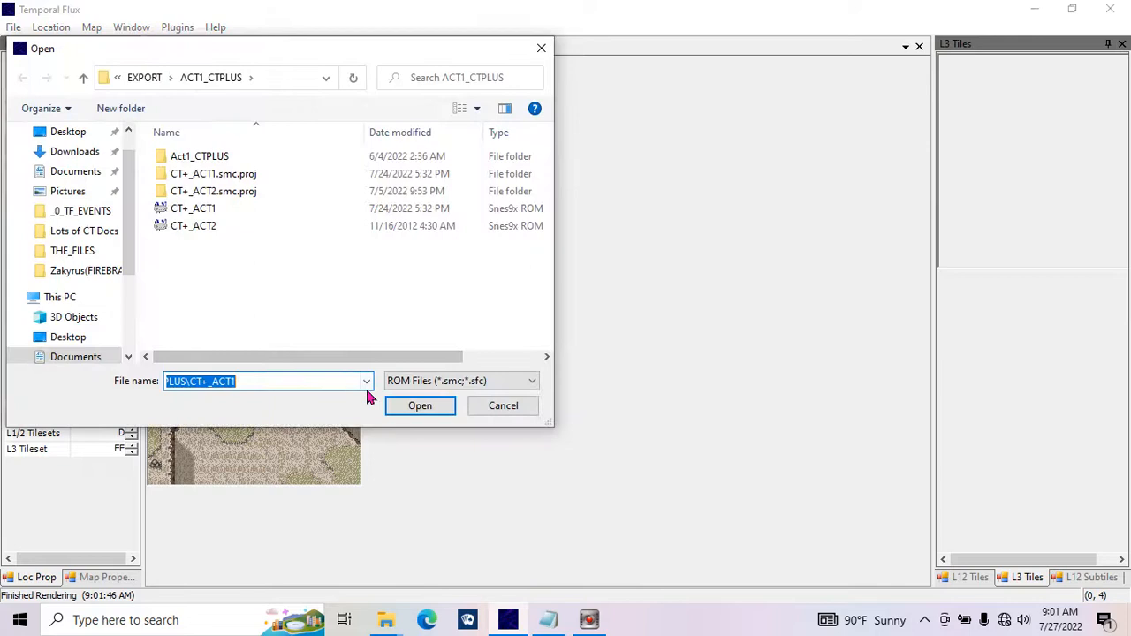
click(420, 405)
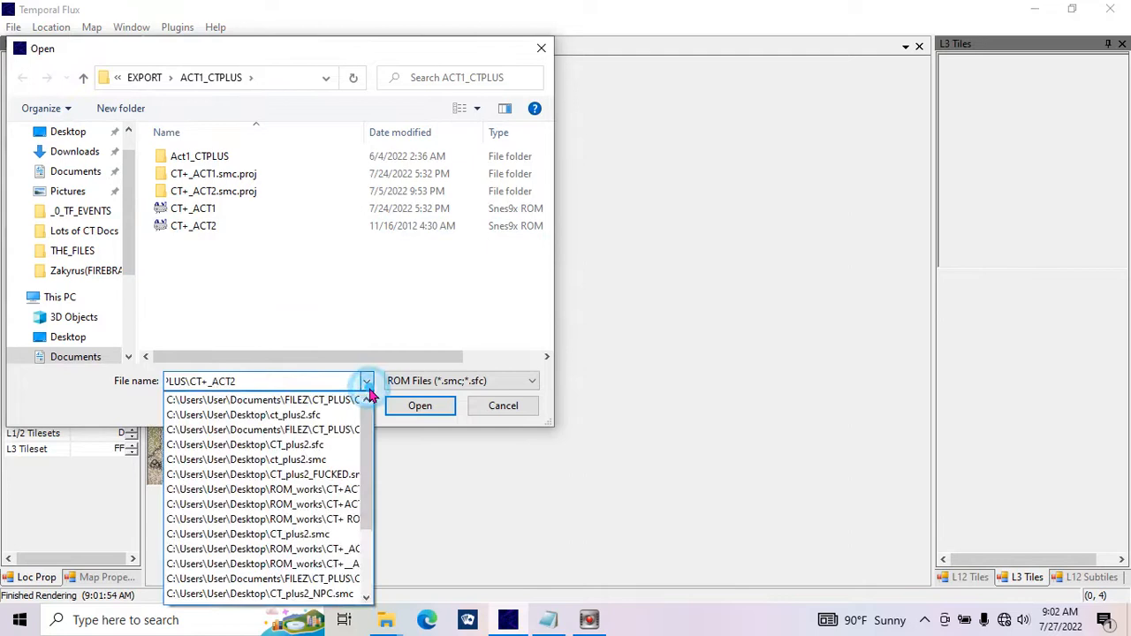
click(420, 406)
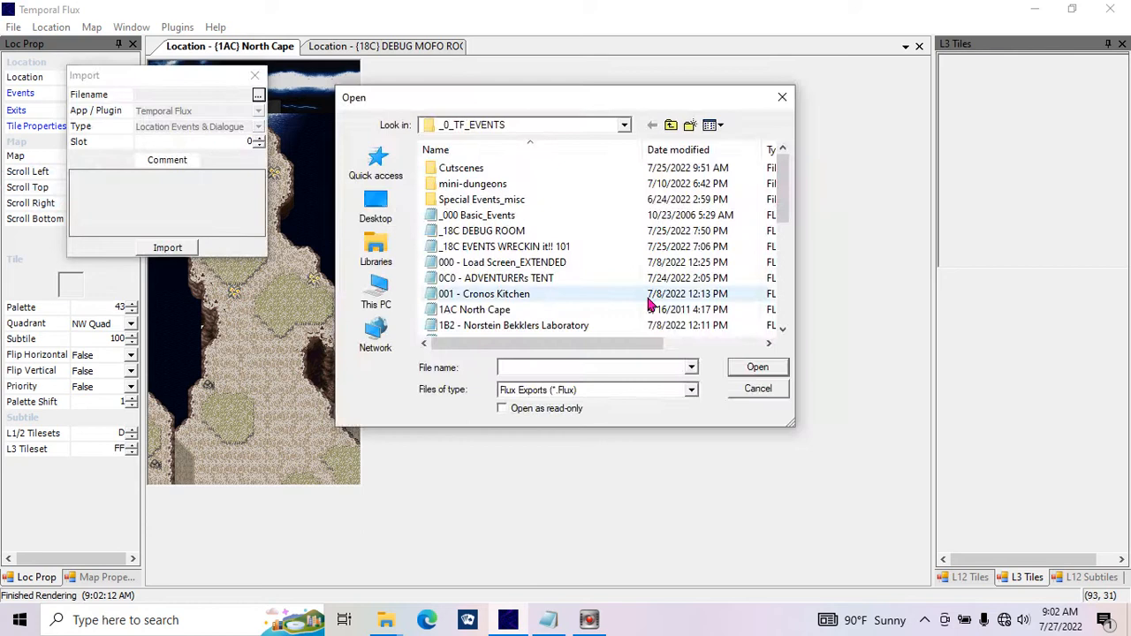
Browse from the events folder through PROJ and THE_FILES up toward the ct and CTPLUS folders
click(375, 218)
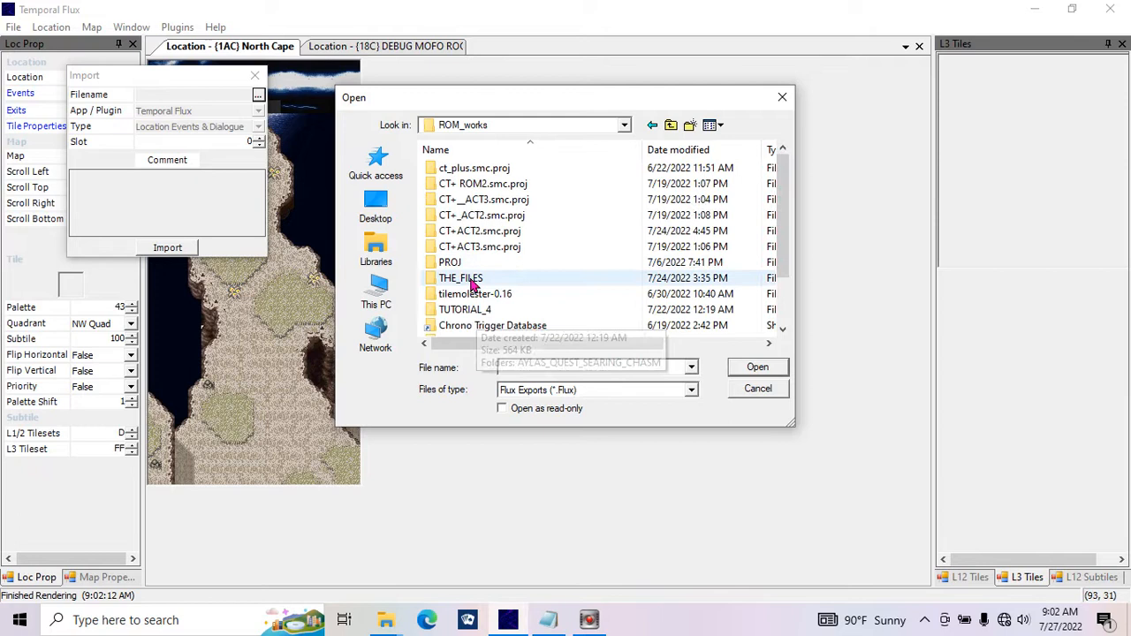
double_click(461, 277)
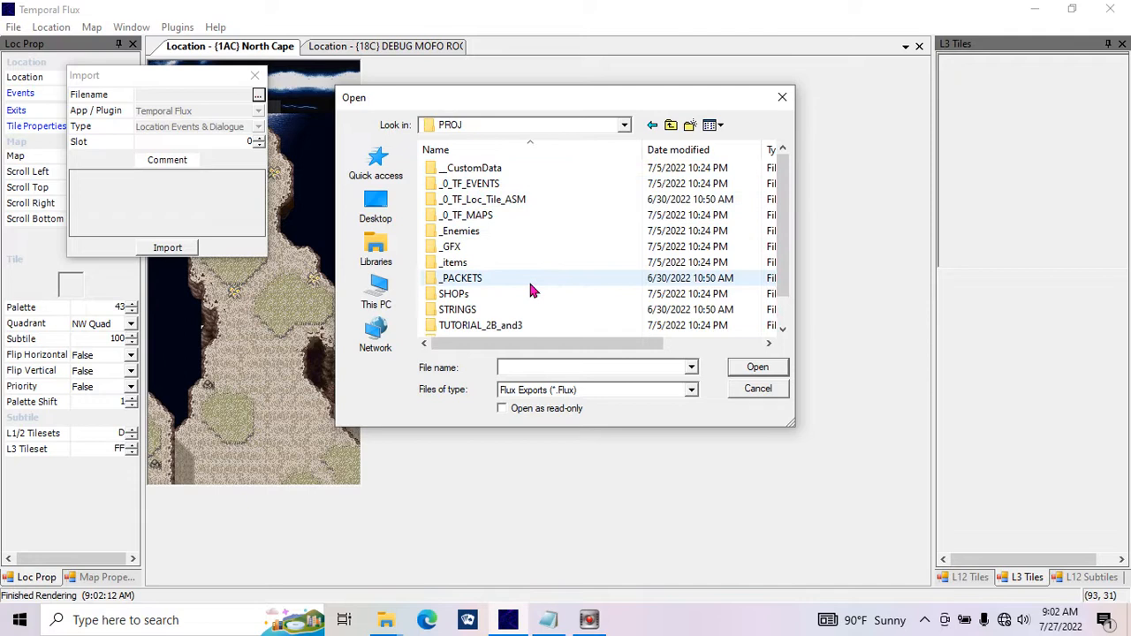
mouse_move(460, 278)
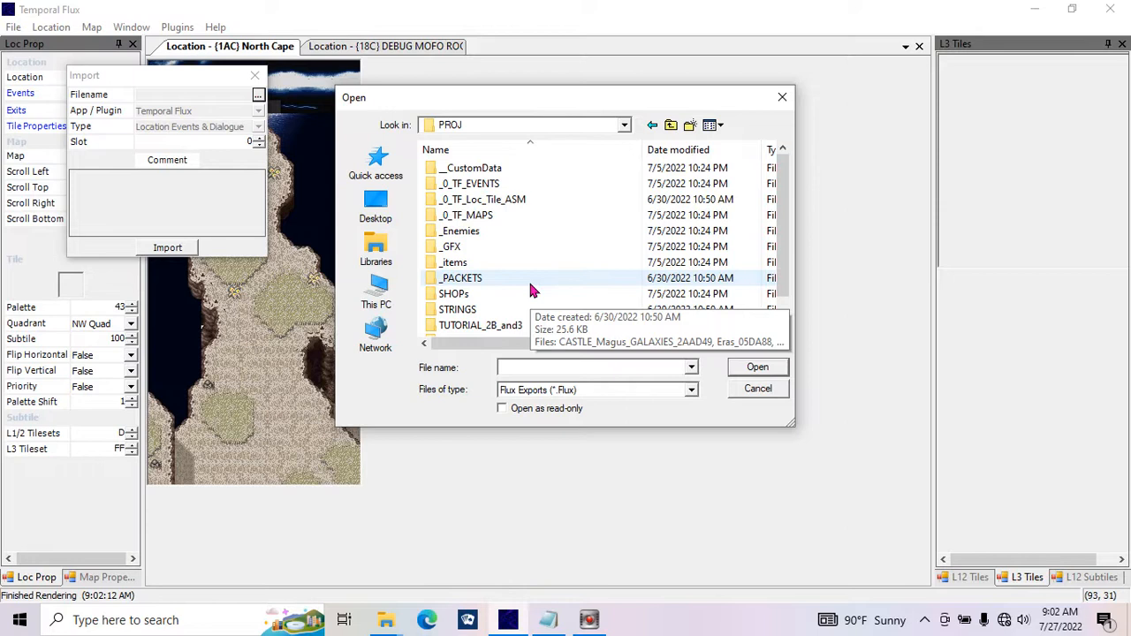
click(671, 125)
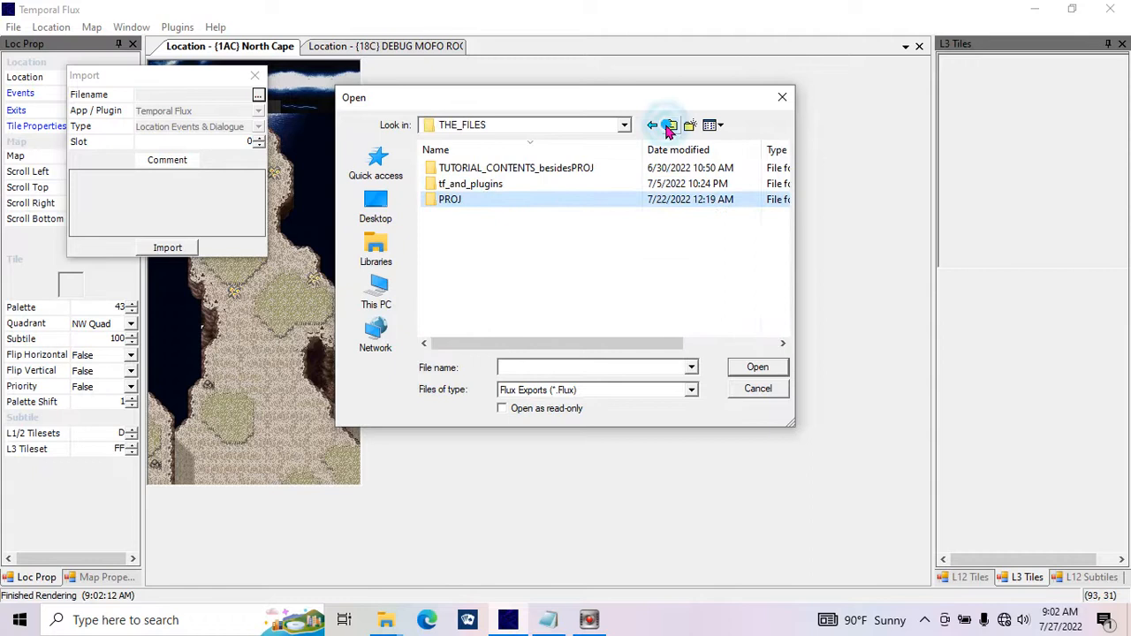
click(652, 124)
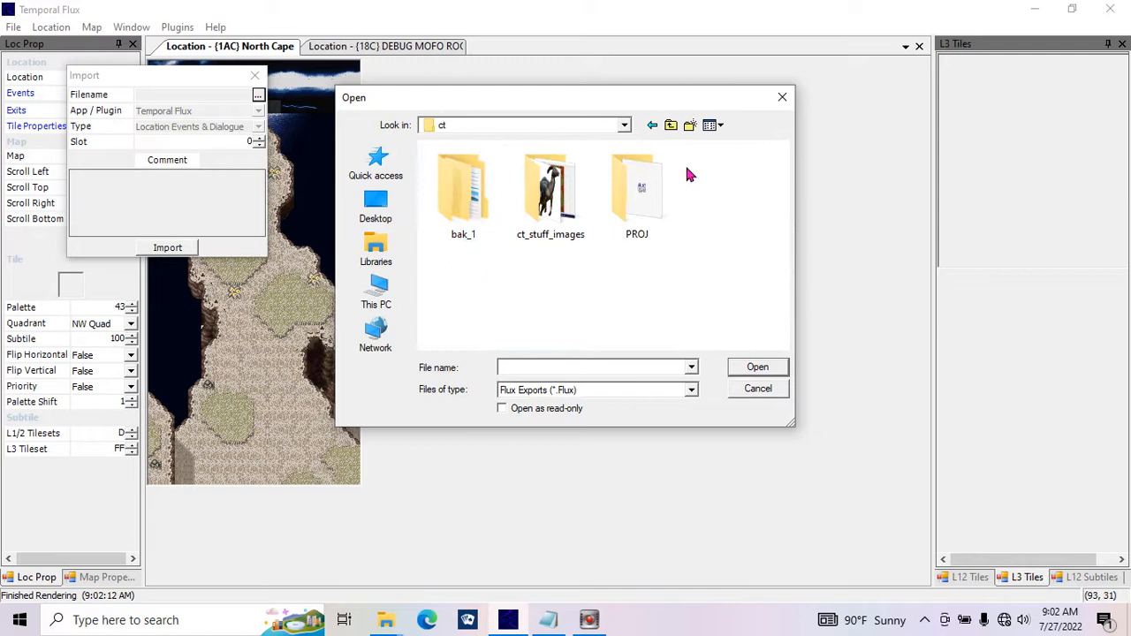
click(652, 124)
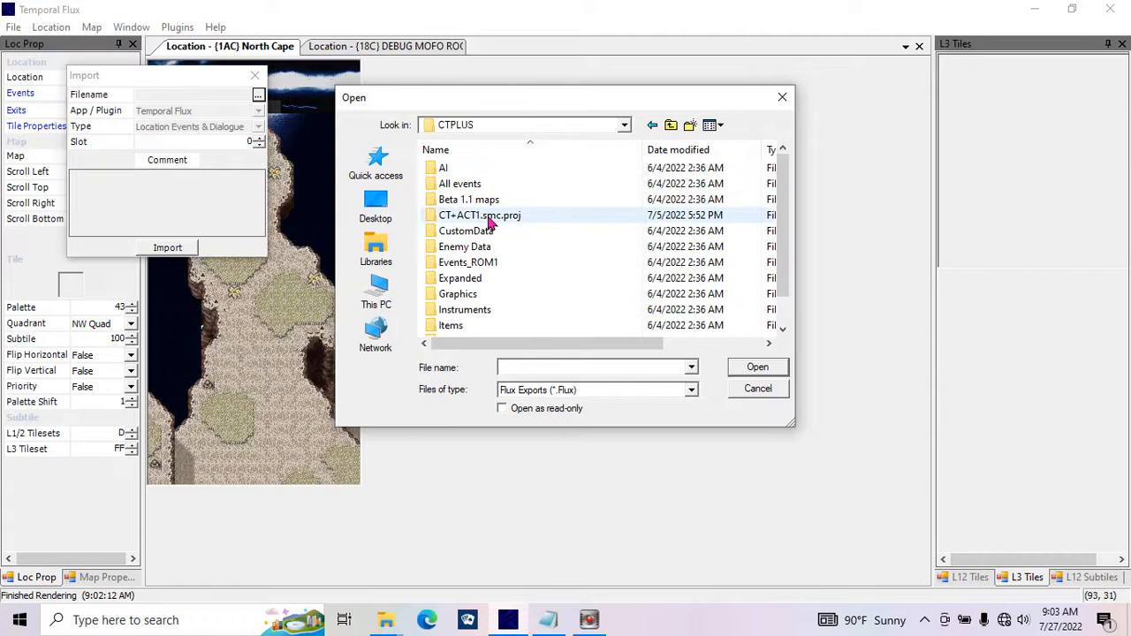
scroll(down, 3)
text(1ac)
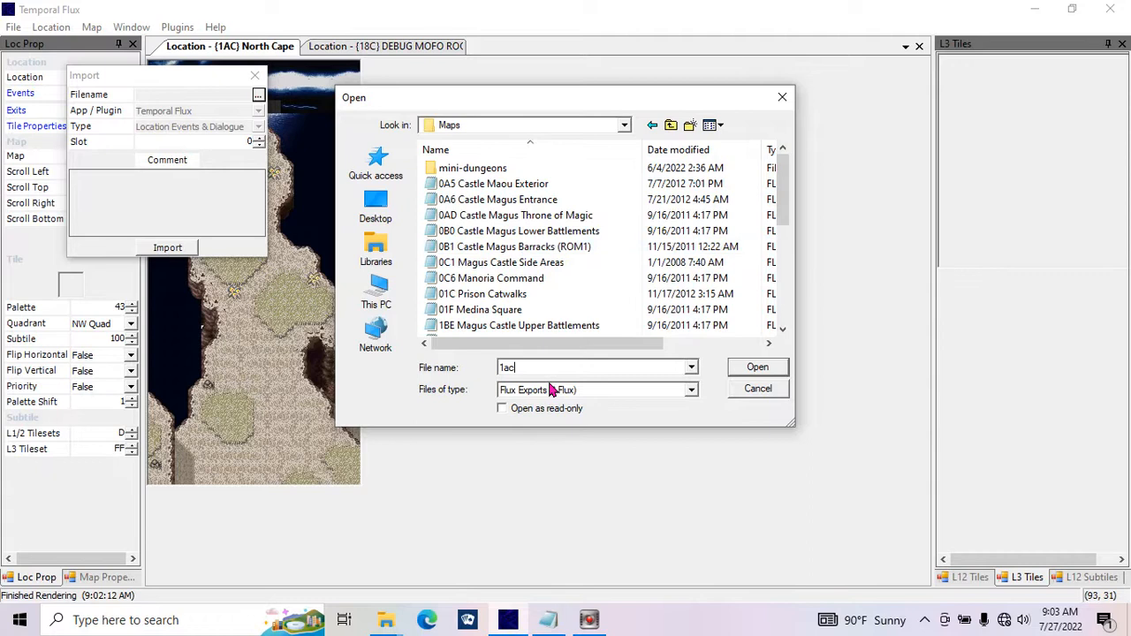
Look in the Maps export folder, then cancel the import and return to North Cape's properties
click(670, 125)
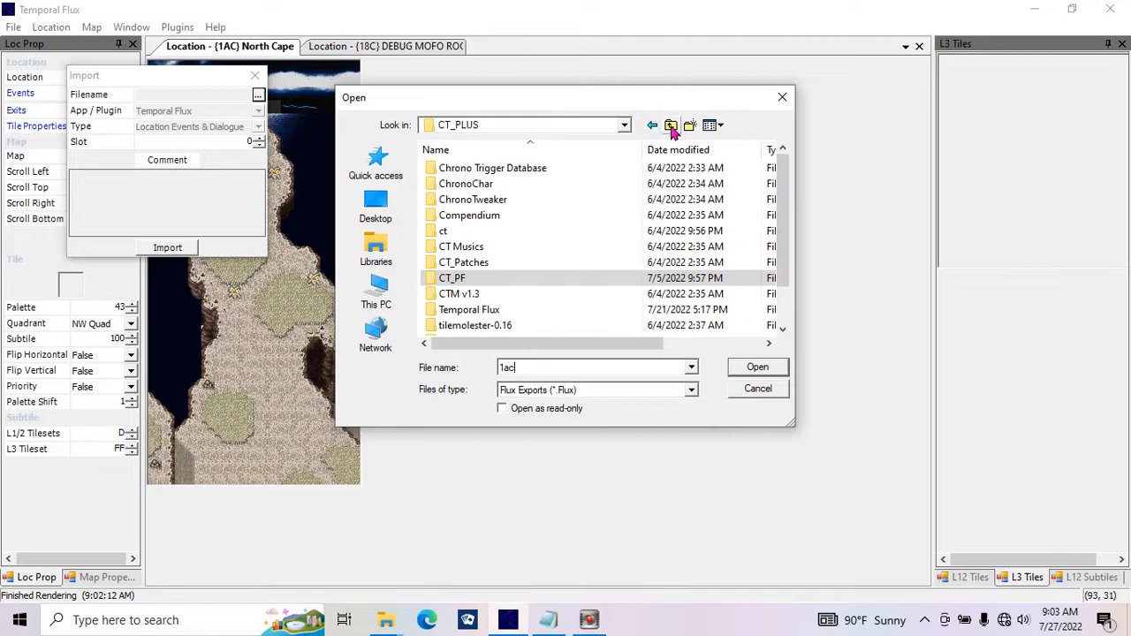
click(671, 125)
text(1)
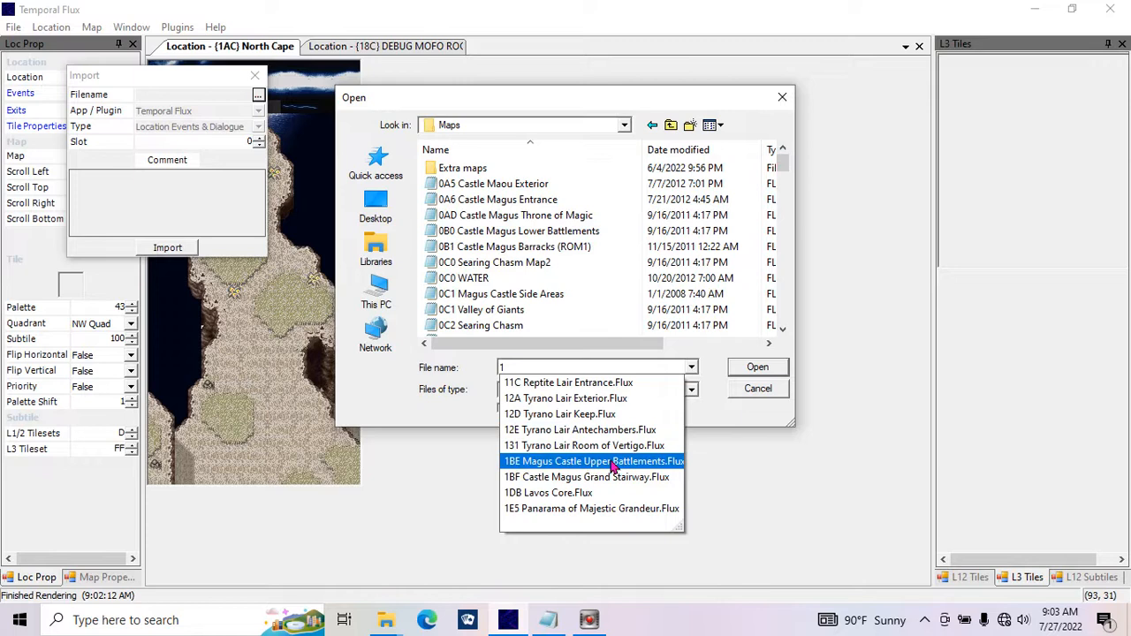
click(463, 278)
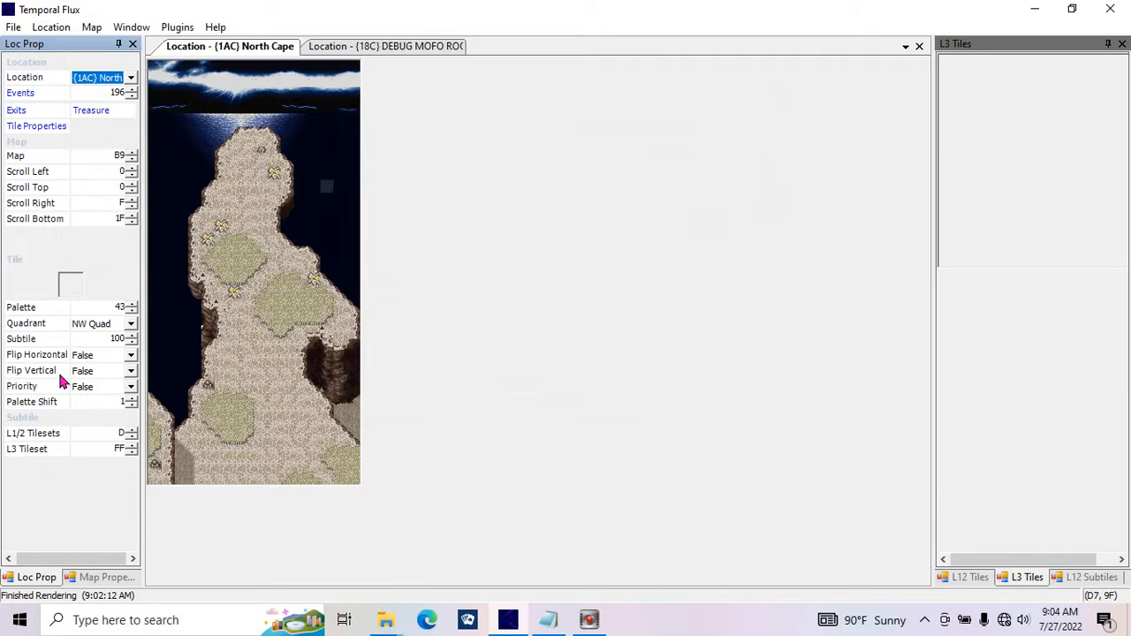
Reopen C:\Users\User\Desktop\ct_plus2.smc so North Cape renders with layer 3 tileset C
click(13, 27)
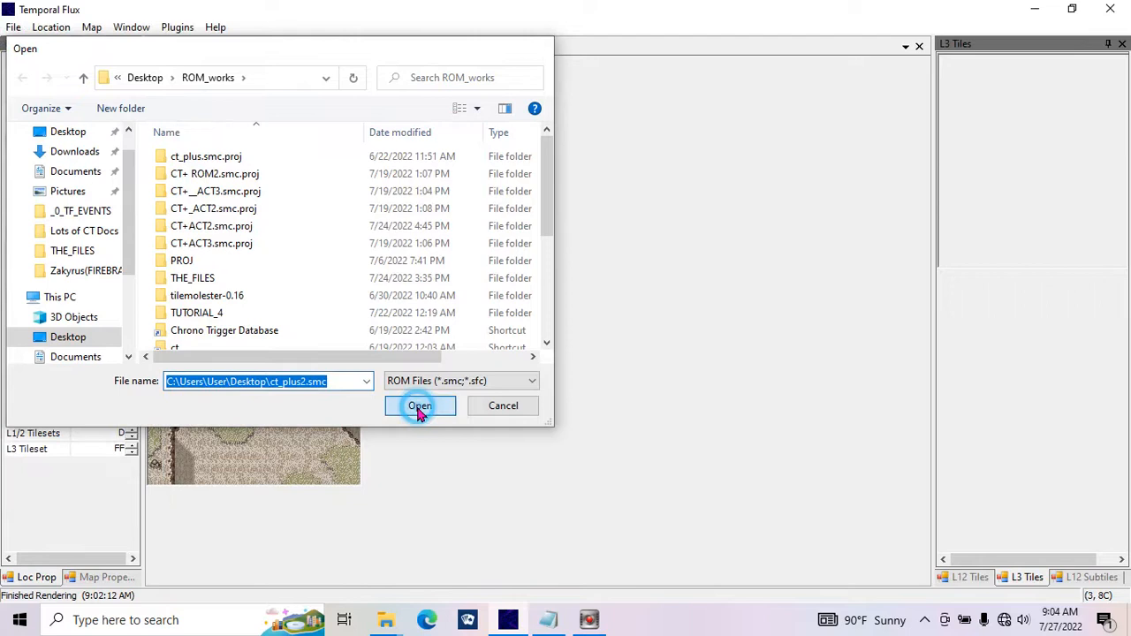
click(419, 406)
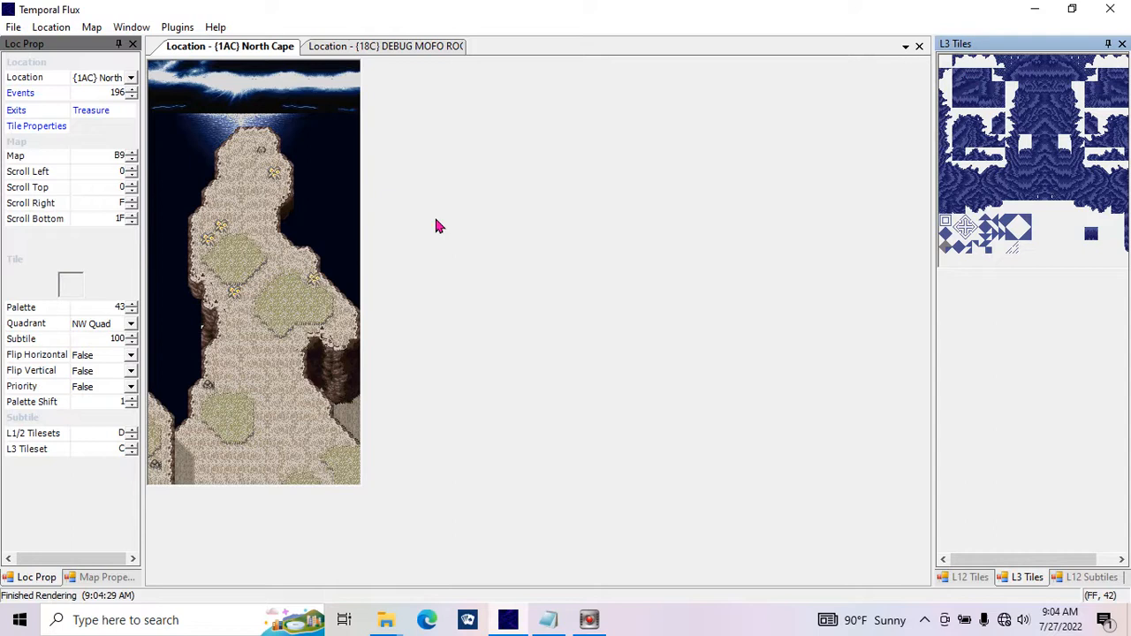
Save the ROM and switch to the {18C} DEBUG MOFO ROOM location
key(ctrl+s)
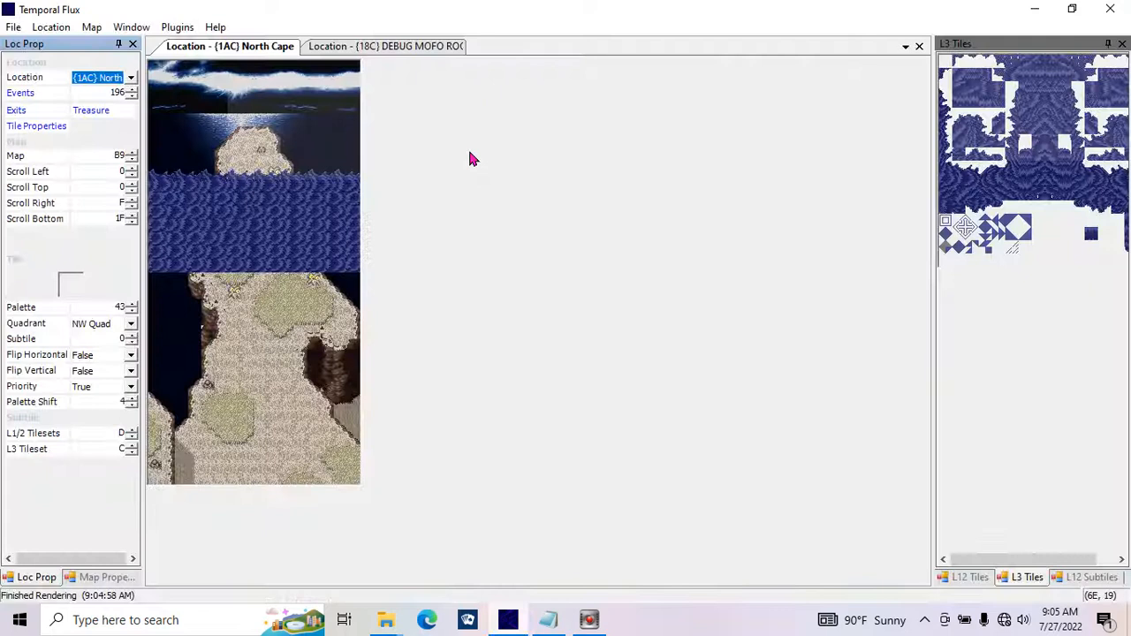
click(385, 46)
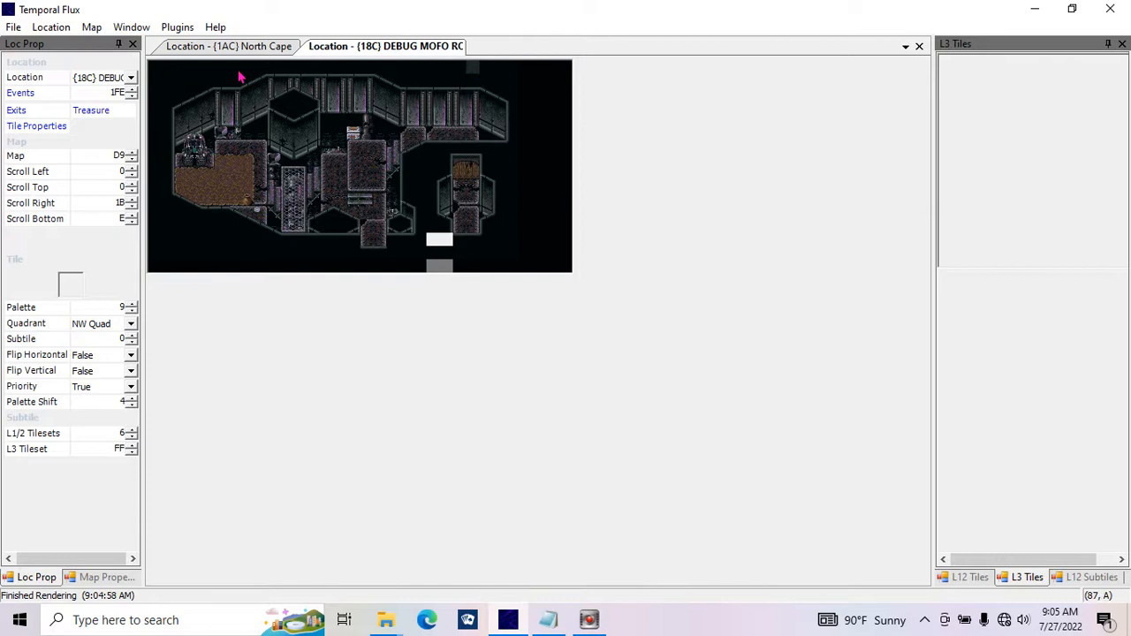
Start an events import from the File menu for the debug room
click(13, 27)
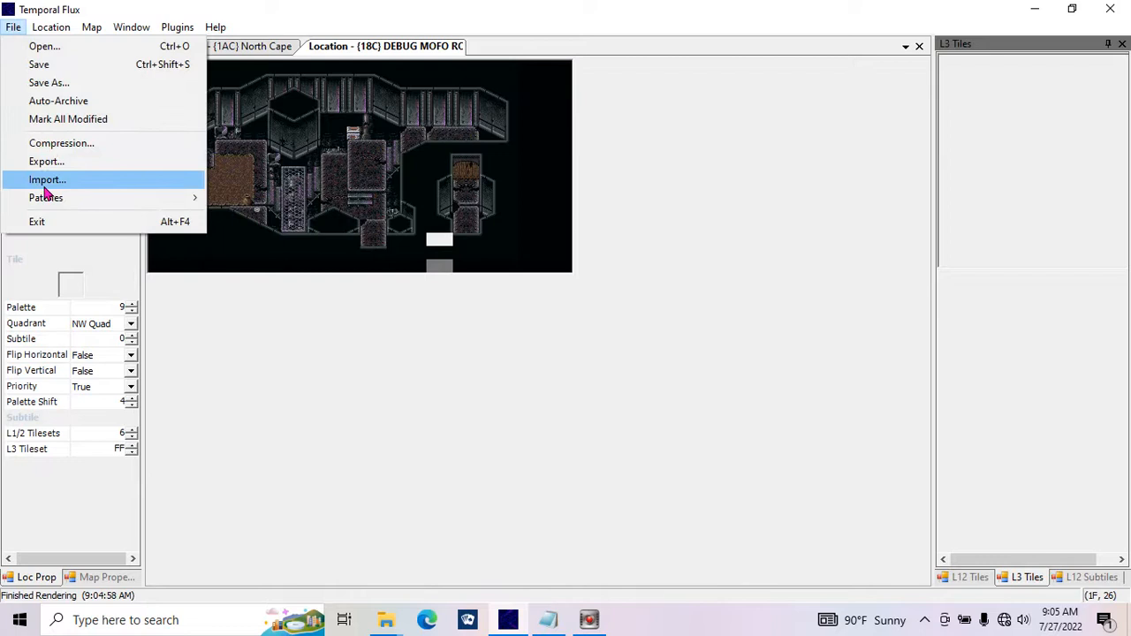
click(47, 180)
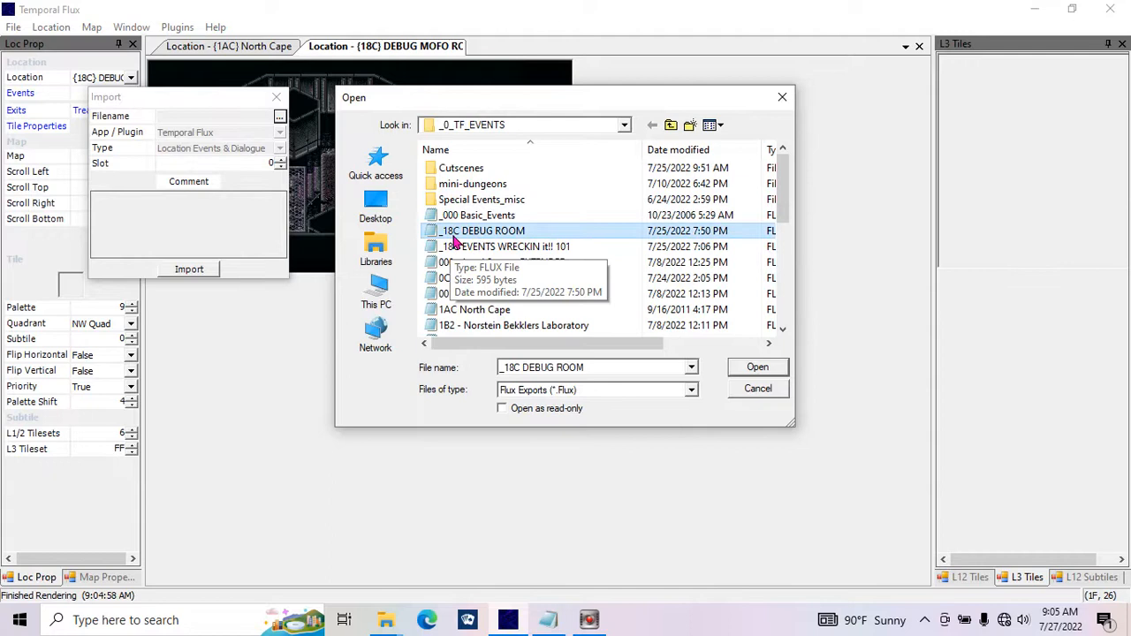
mouse_move(506, 236)
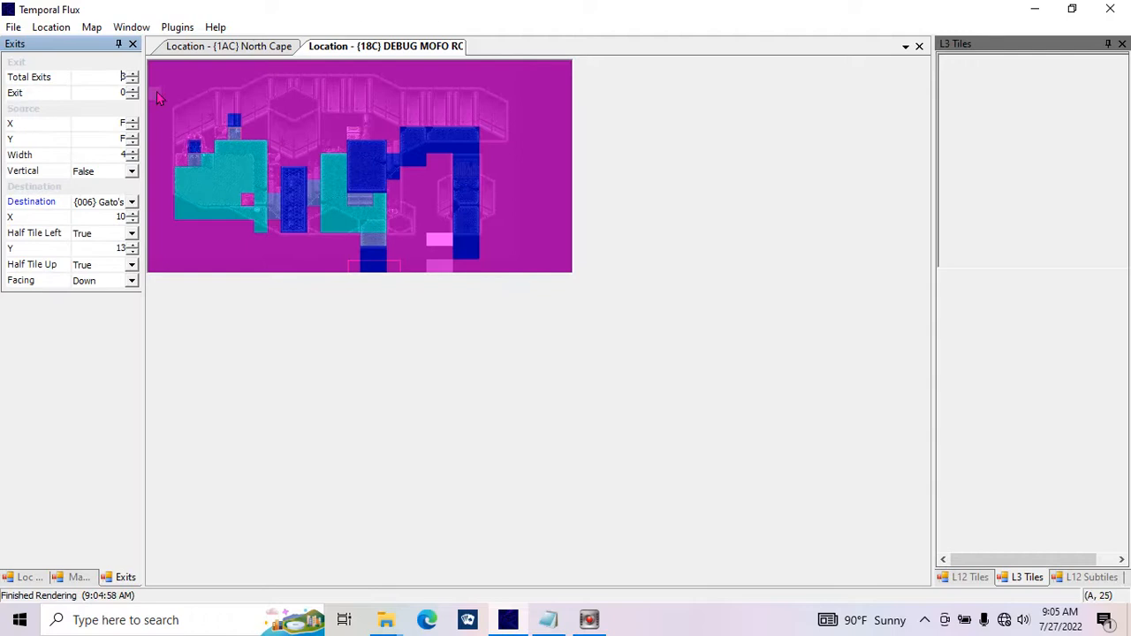
Step the Exit spinner to the debug room exit leading to North Cape
click(131, 201)
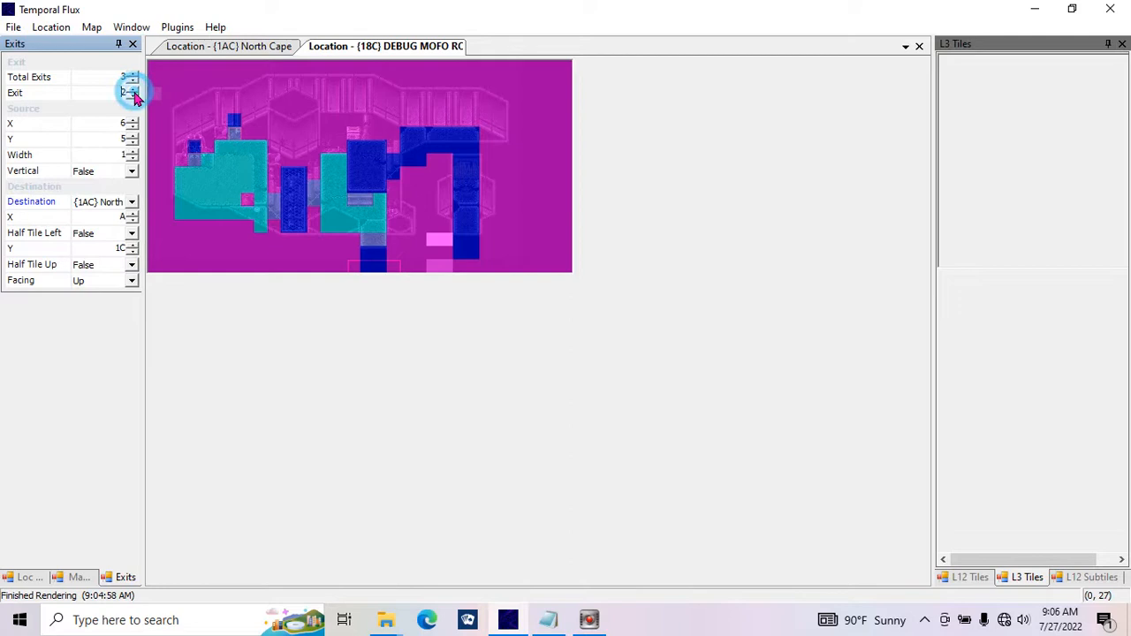
click(134, 94)
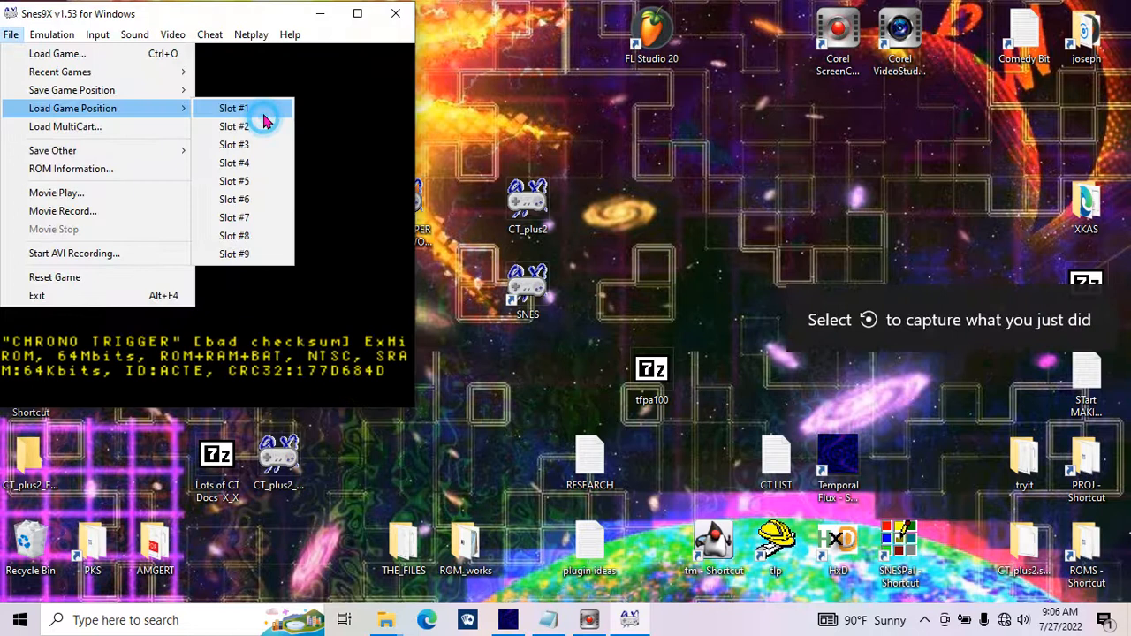
Load the saved game from Slot #1 in Snes9x
click(233, 108)
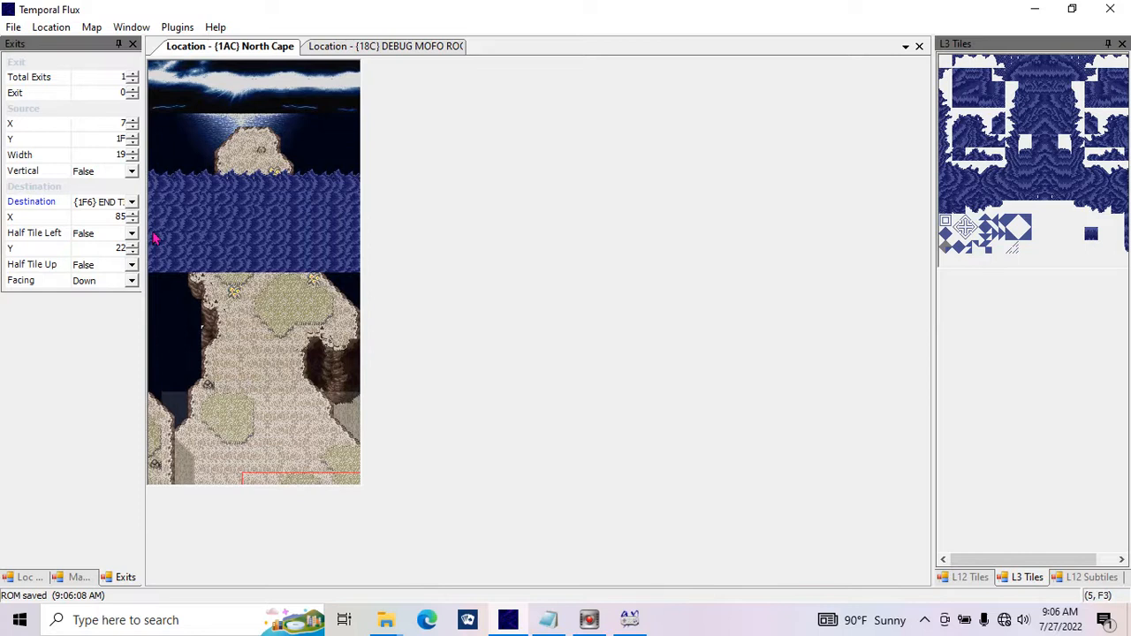
Switch to the running game in Snes9x and open its File menu
click(78, 577)
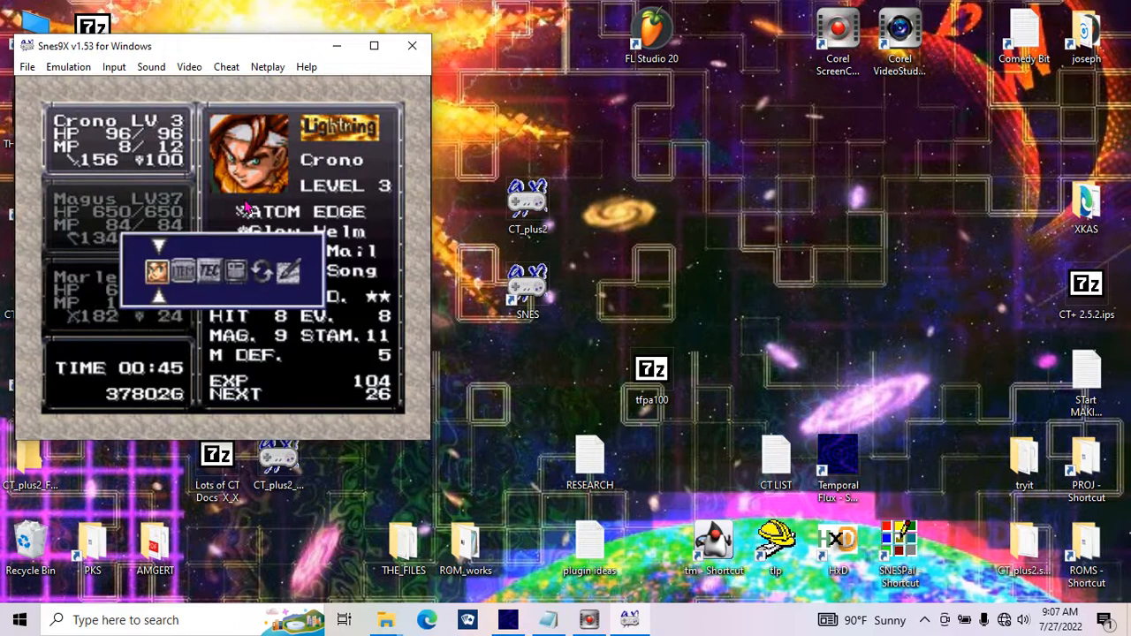
click(27, 66)
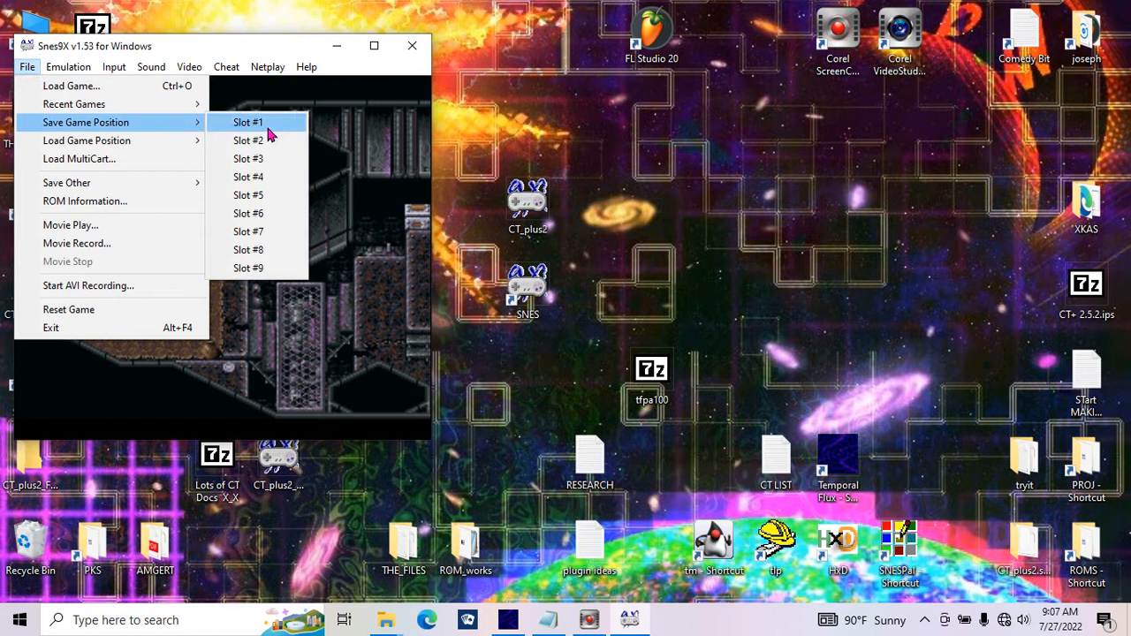
Save the current game position to Slot #1
click(248, 122)
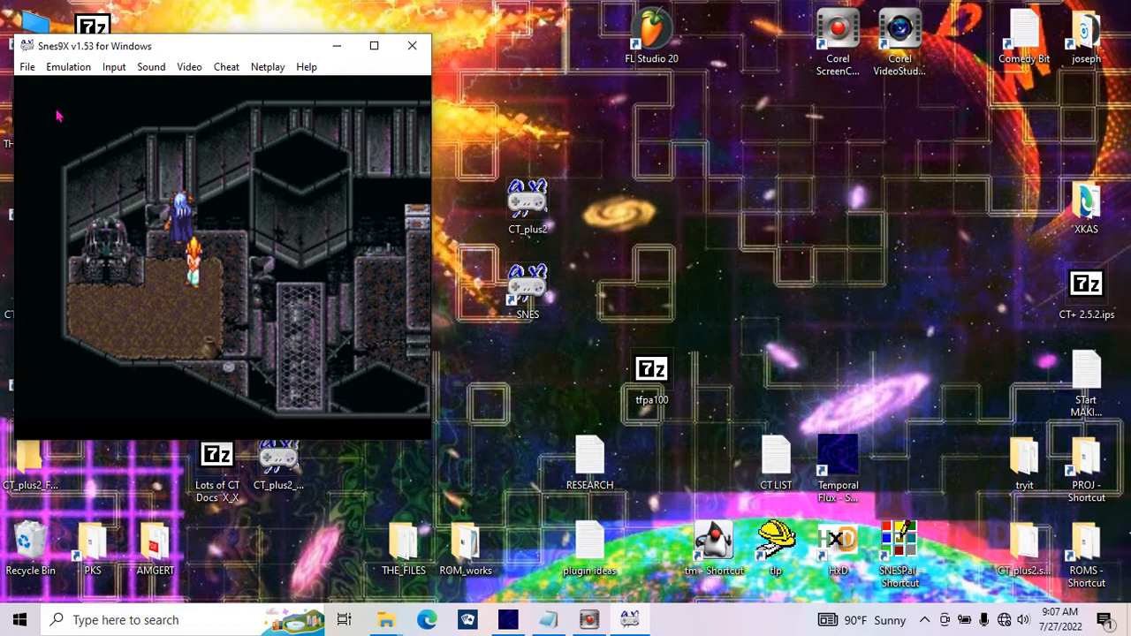
mouse_move(675, 196)
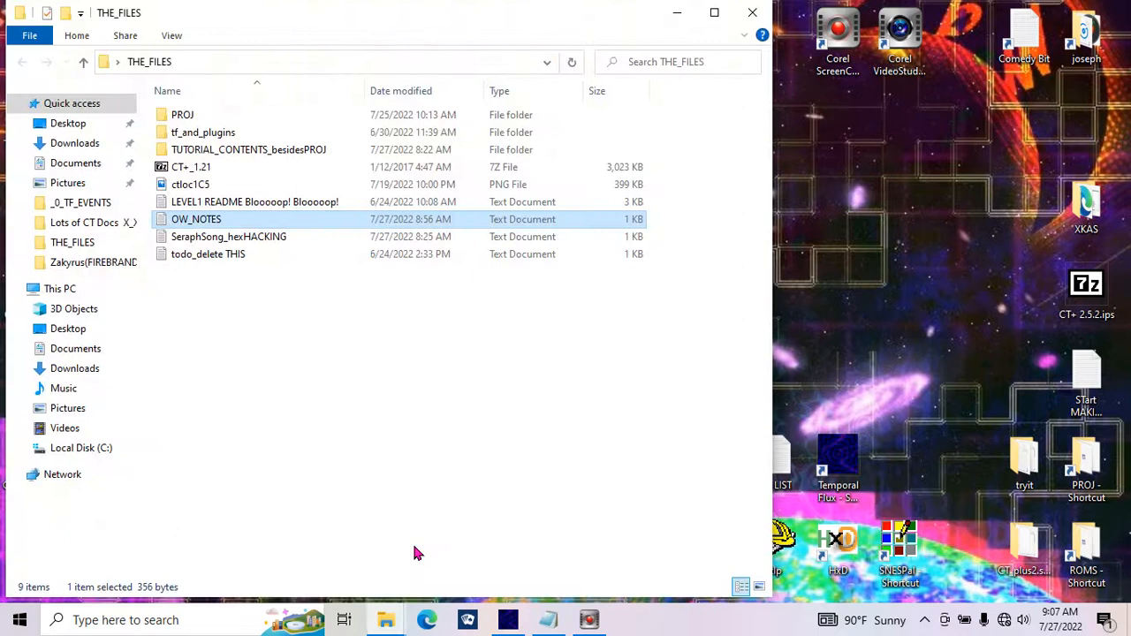
Open 'loc pallete notes' from the PROJ folder and select the base palette address 3624C0
double_click(182, 114)
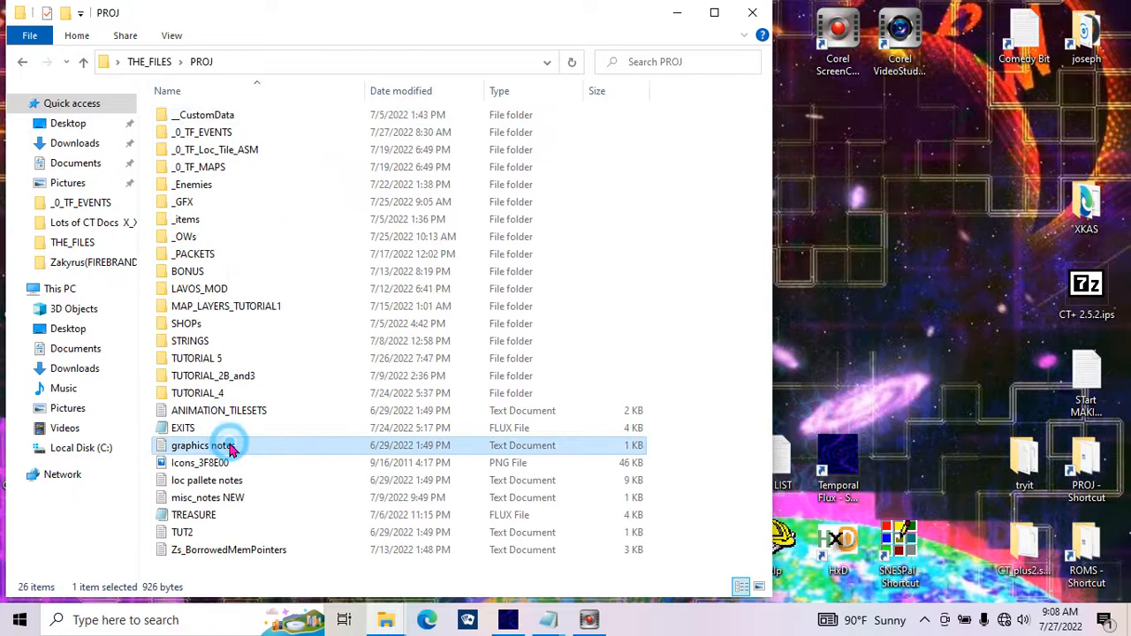
double_click(206, 480)
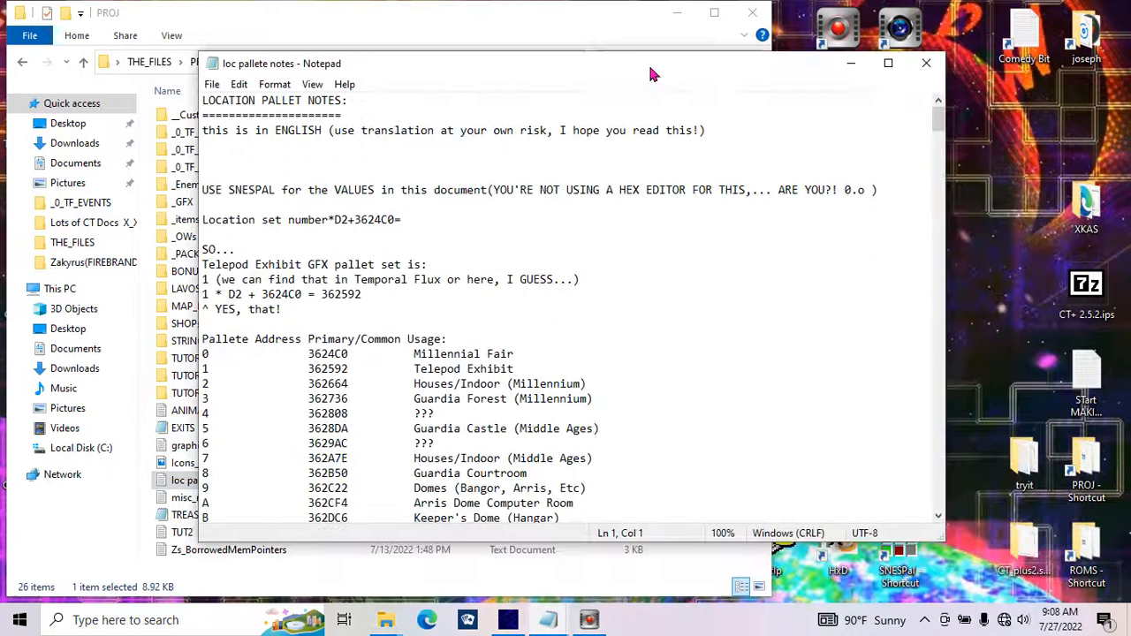
double_click(300, 215)
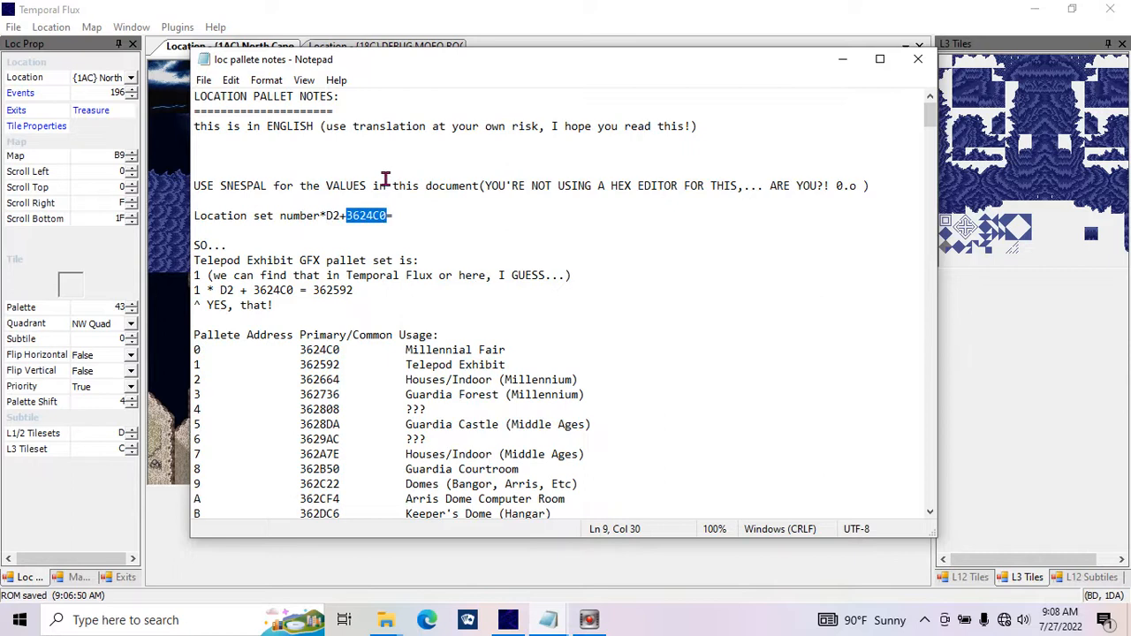
scroll(down, 3)
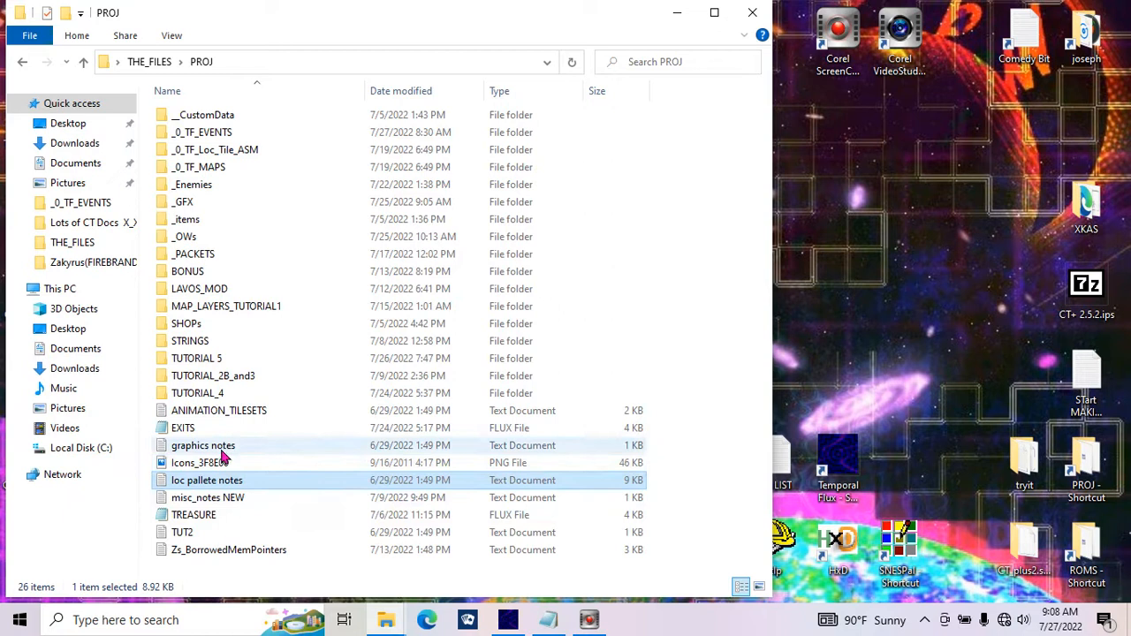
Open the ANIMATION_TILESETS notes and scroll to the North Cape palette address 3DFA4D
double_click(207, 497)
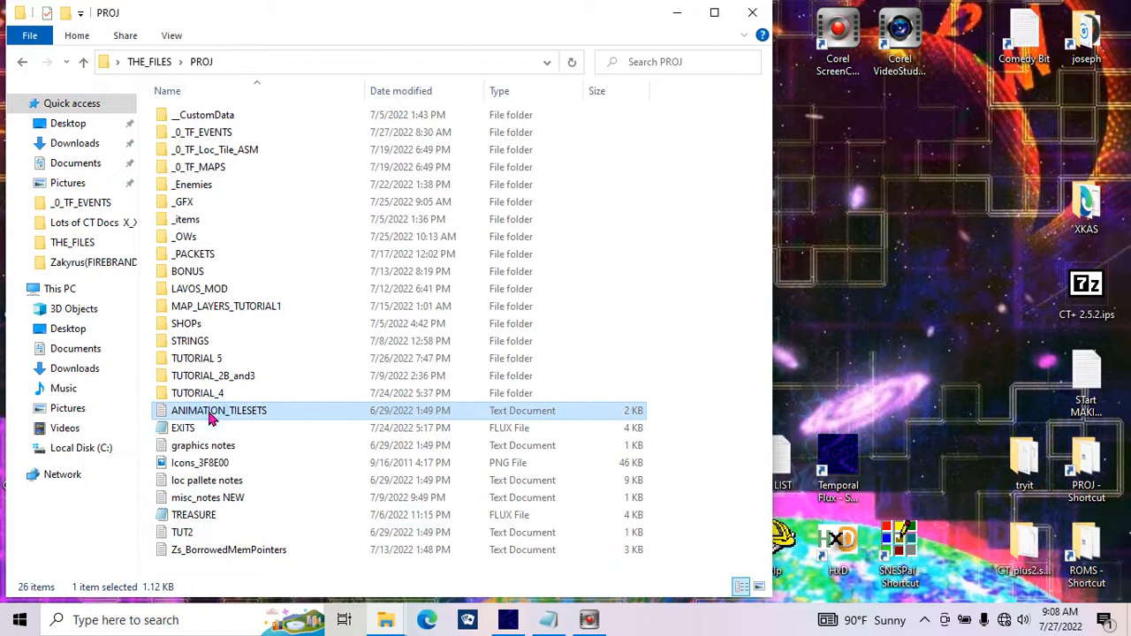
double_click(218, 410)
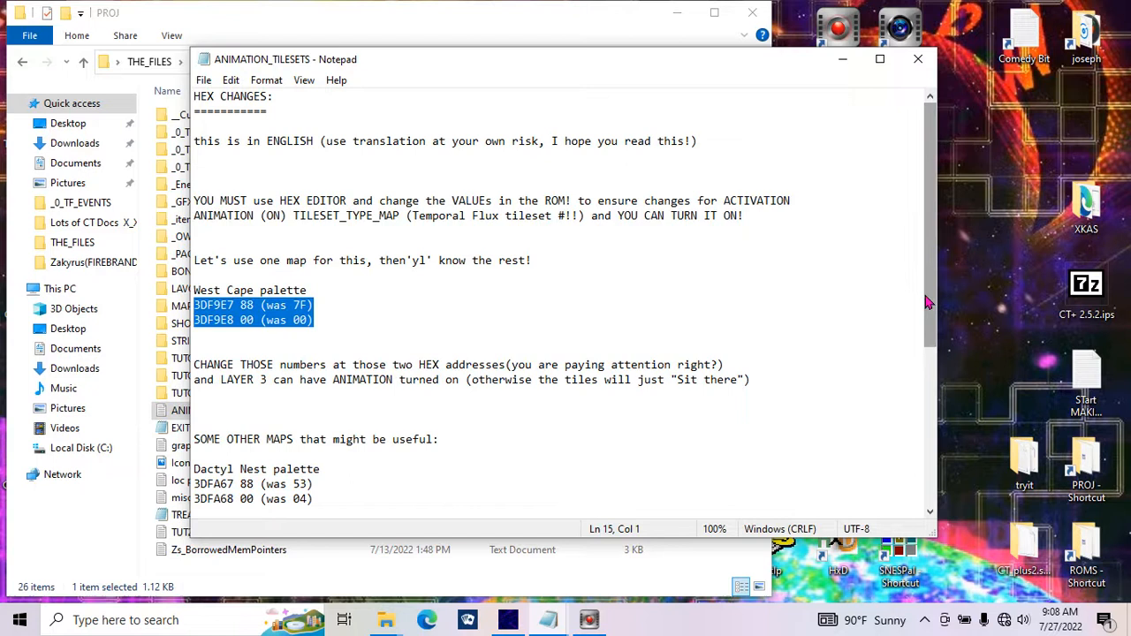
scroll(down, 3)
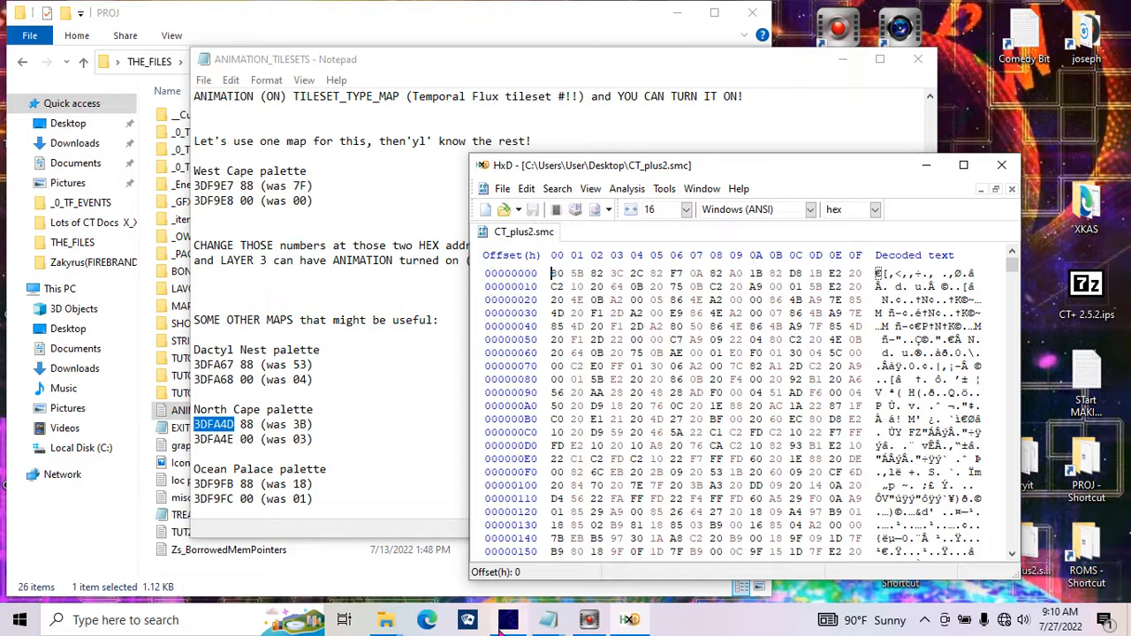
mouse_move(669, 399)
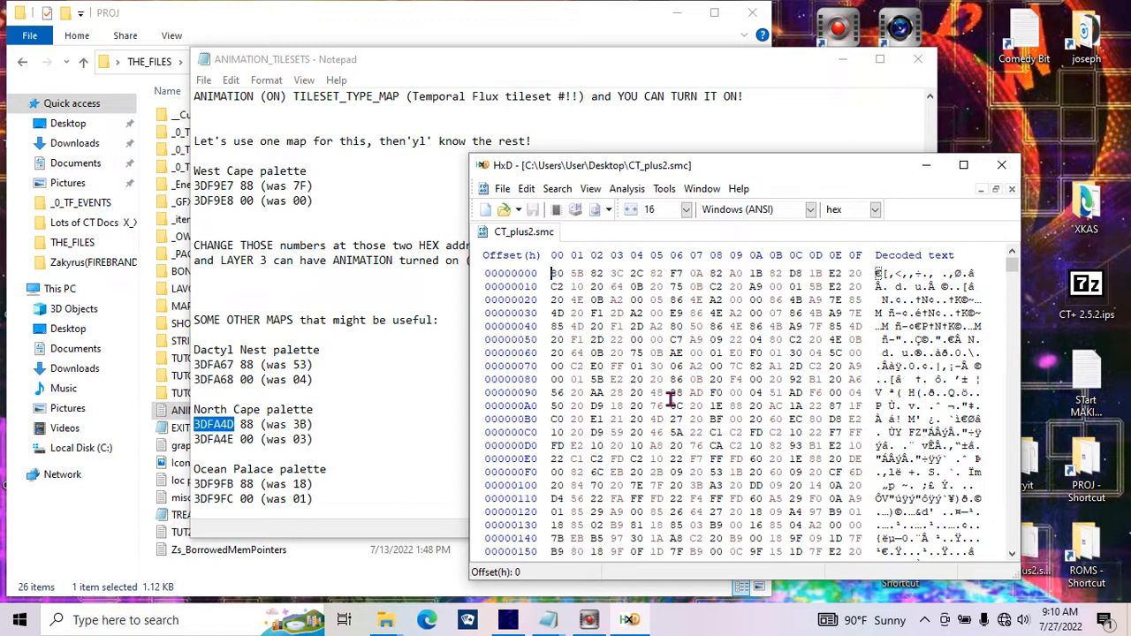
Jump to hex offset 3DFA4D in the ROM via the Goto prompt
click(526, 189)
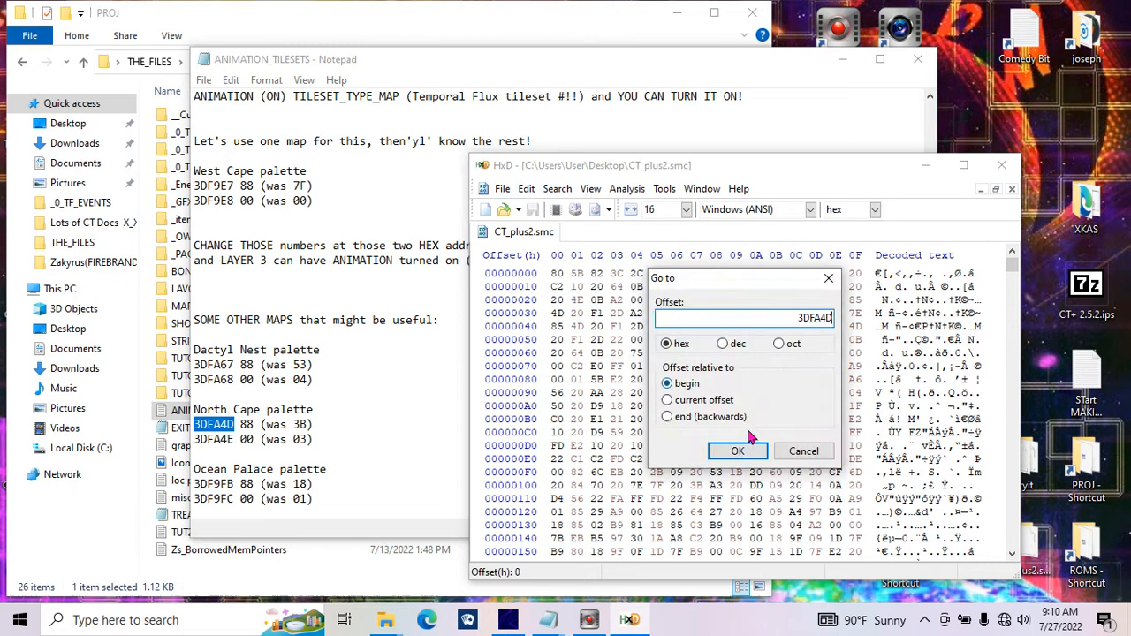
click(736, 451)
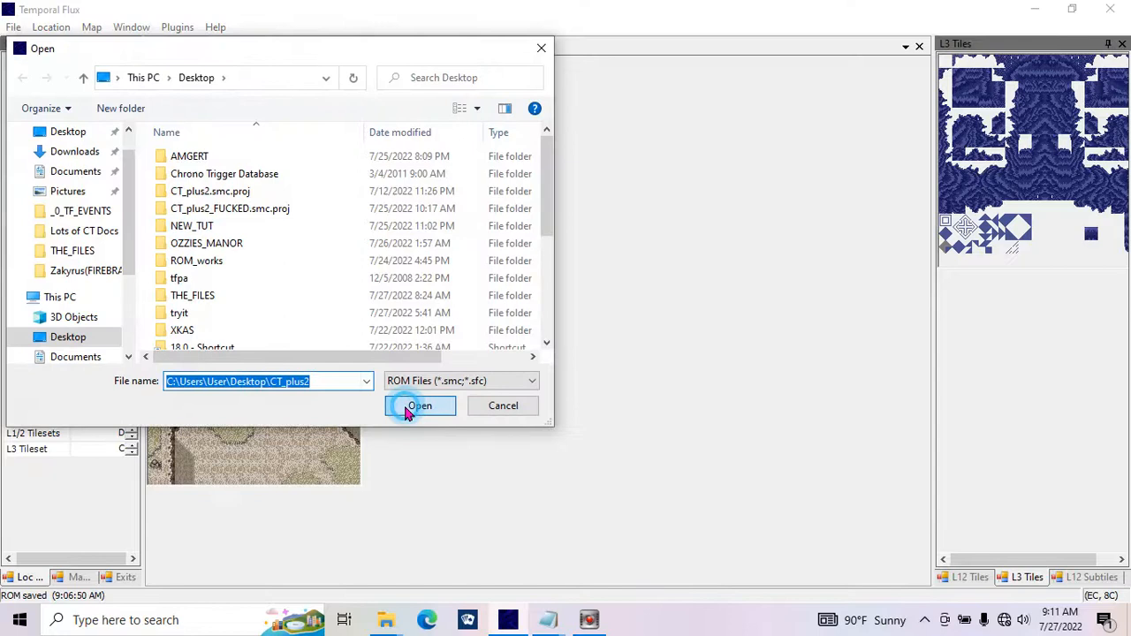
Load the CT_plus2 ROM from the Desktop into the editor
click(420, 406)
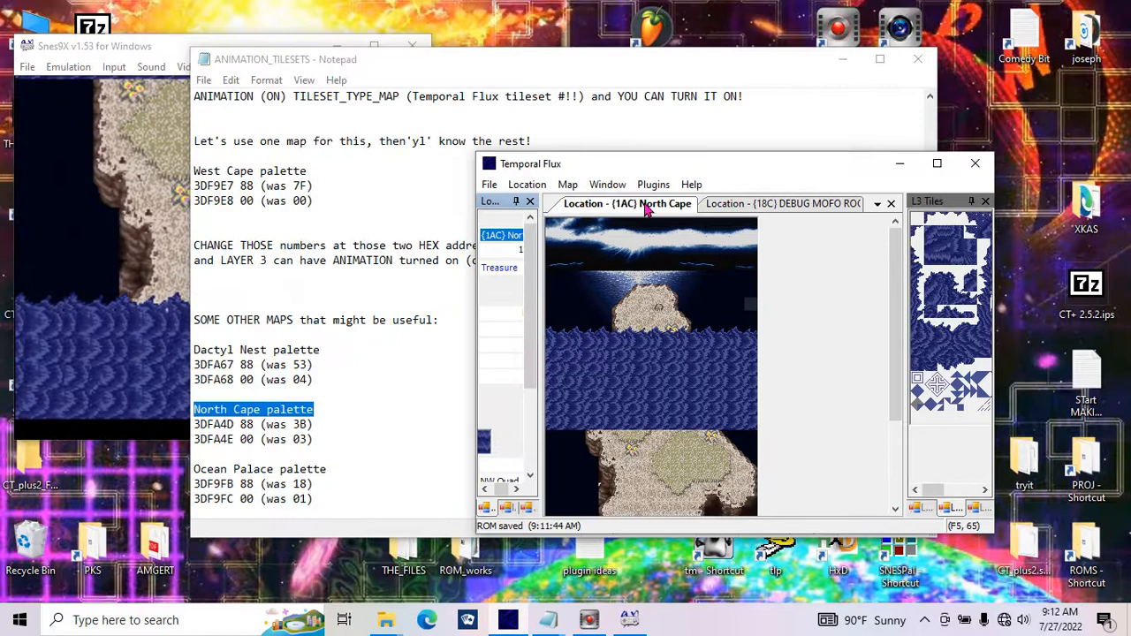
Switch to the North Cape location map in Temporal Flux
click(936, 163)
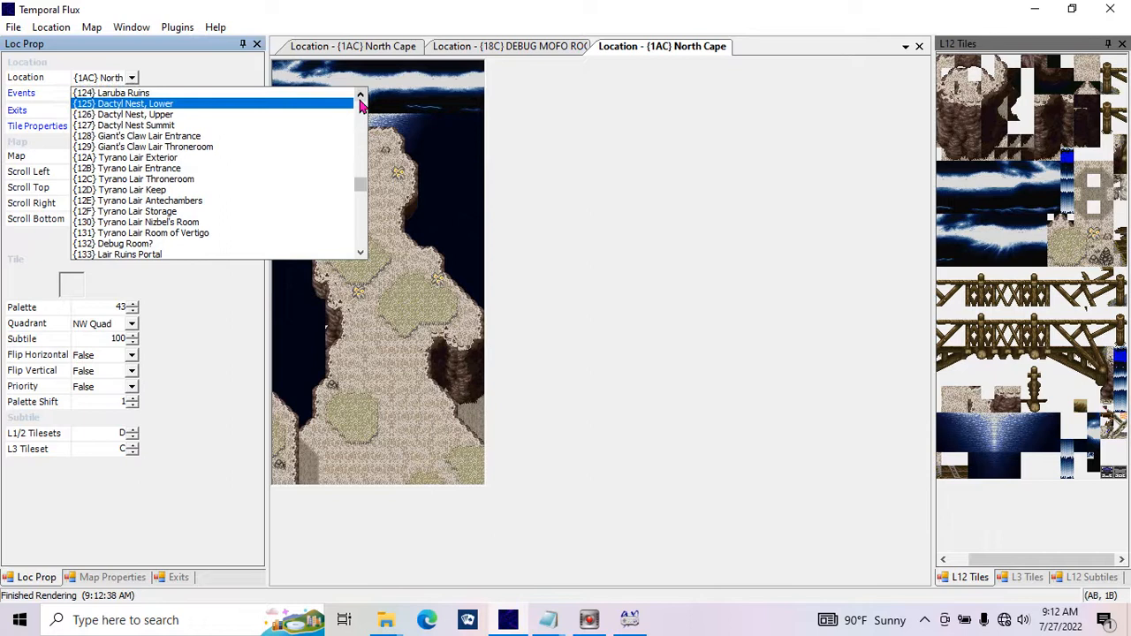
Load location {125} Dactyl Nest, Lower and select its layer 3 tileset value
click(132, 103)
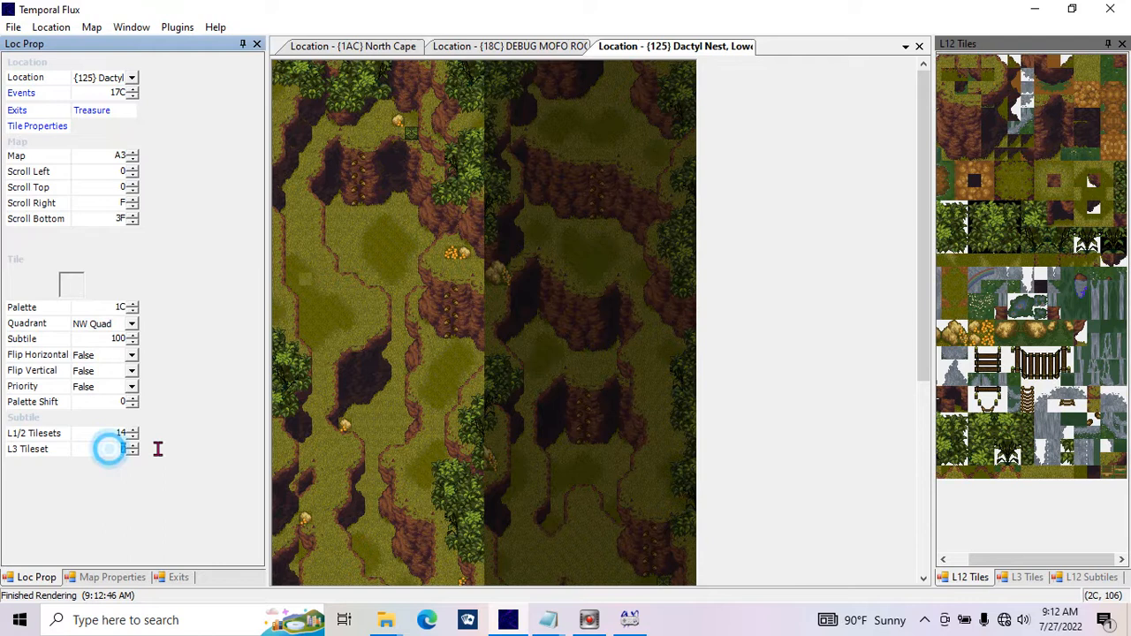
click(353, 46)
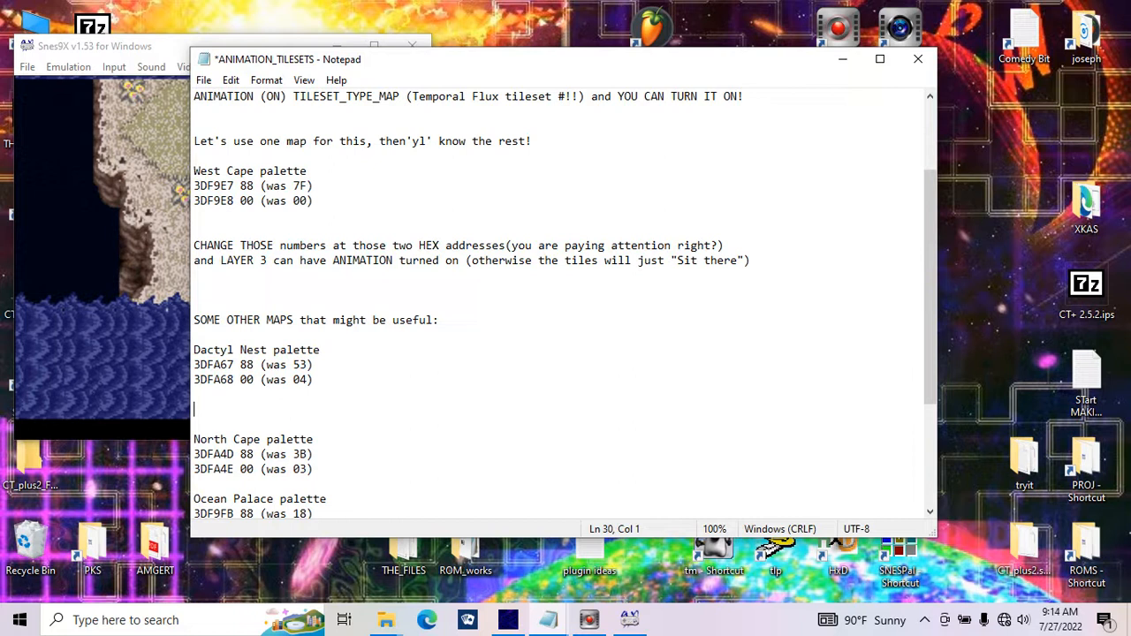
Add the question line 'TILESET# or is it the DIFFERENCE BET TILESET# or PAL TO GET: THESE BYTES' and save the notes
text(TI)
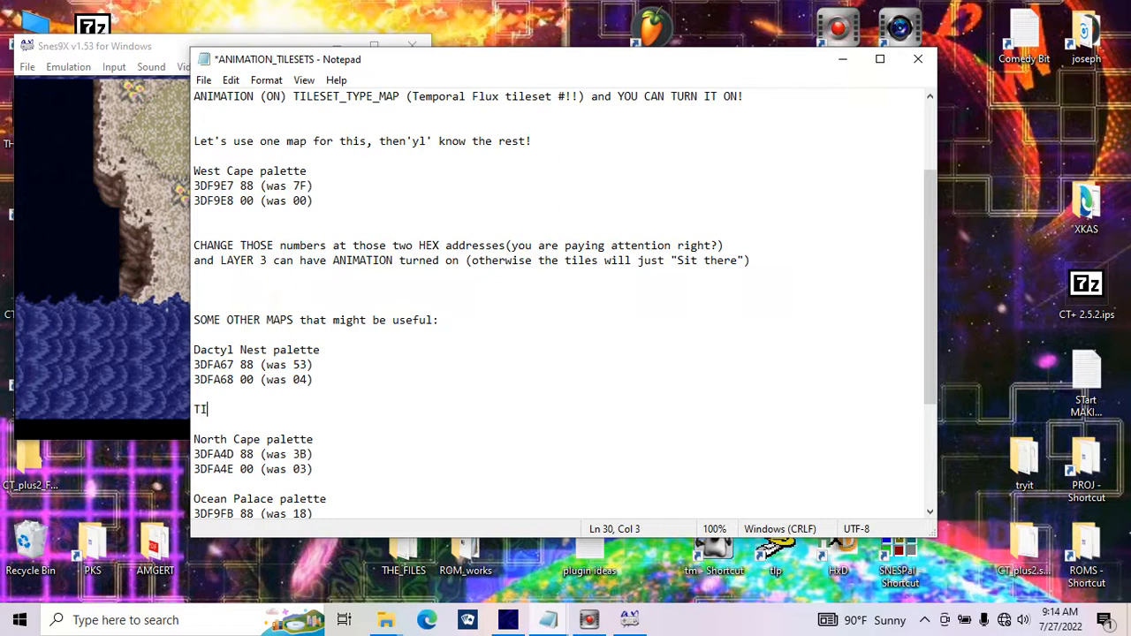
text(LESET# or is it)
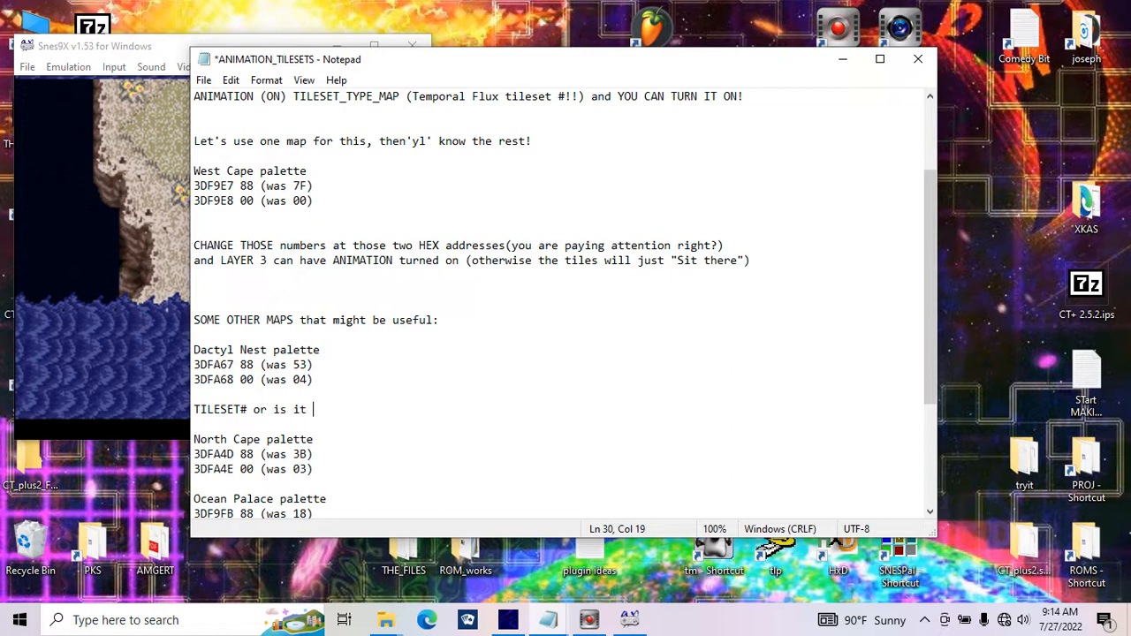
text(the DIFFERENCE BETWEEN(total)
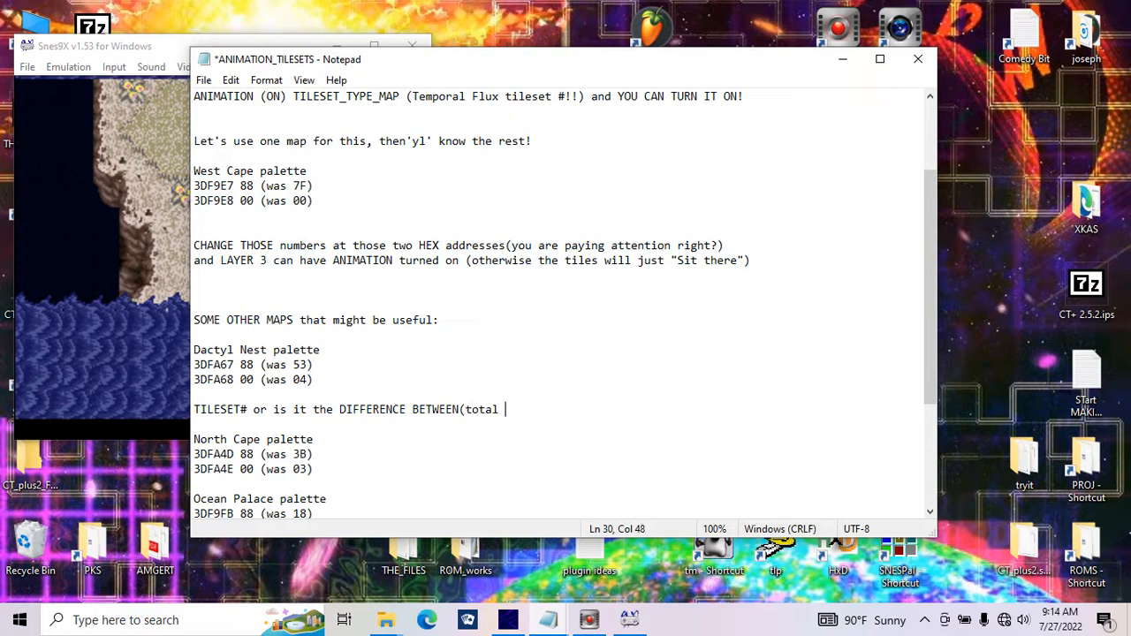
text(TILESET# or PALLET#))
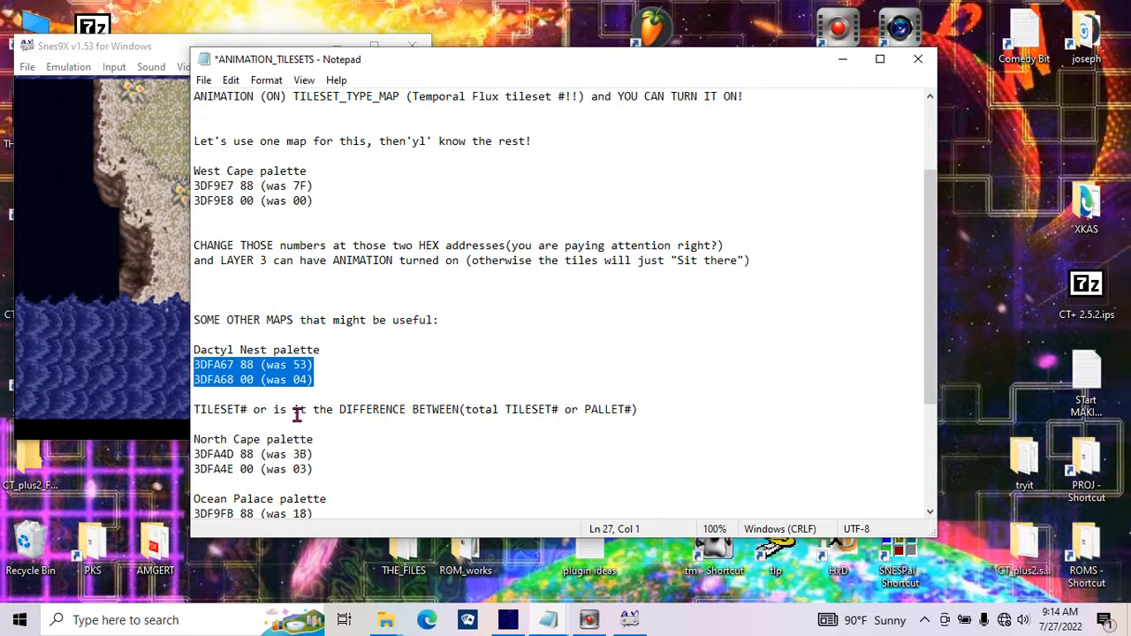
text(TO GET:)
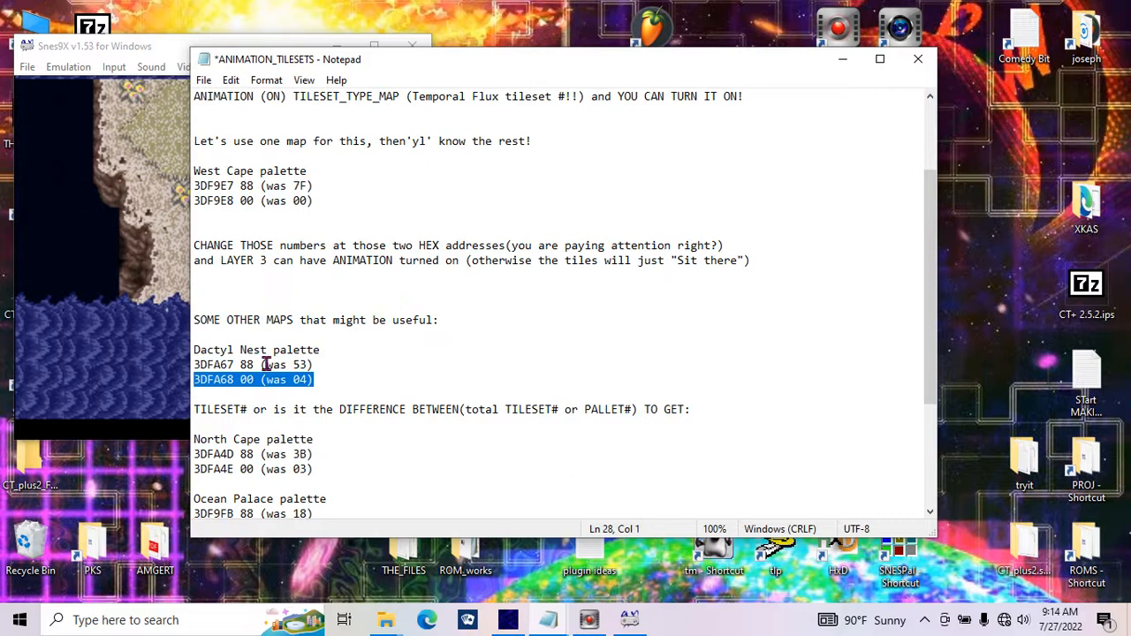
text(THESE)
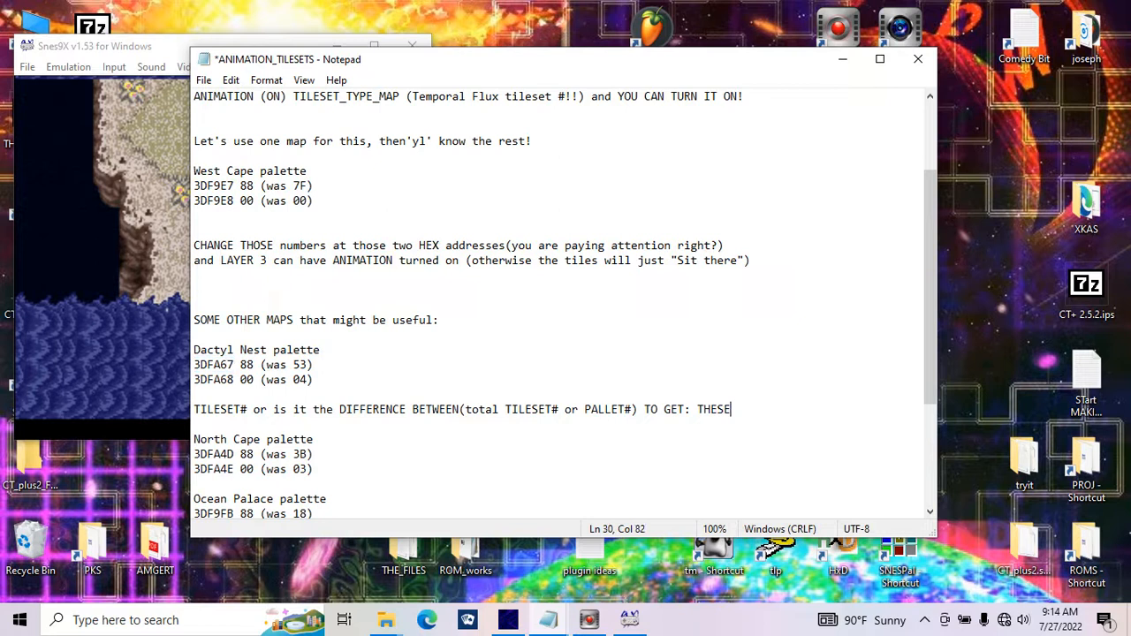
text(BYTE)
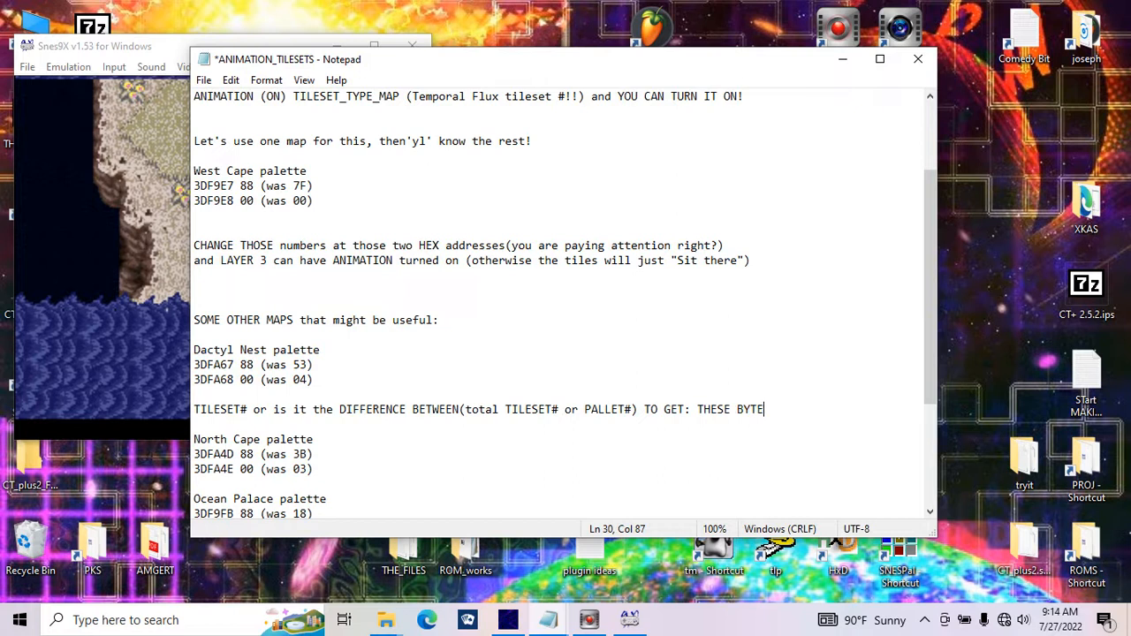
text(S)
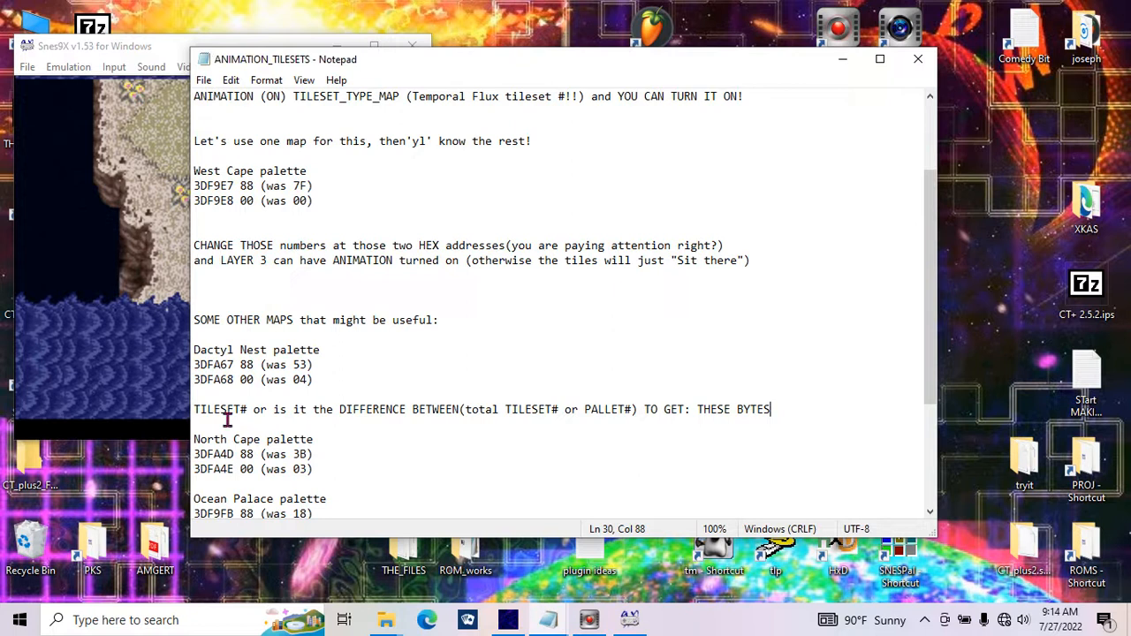
Open the 'loc pallete notes' file from the THE_FILES folder in Notepad
double_click(213, 364)
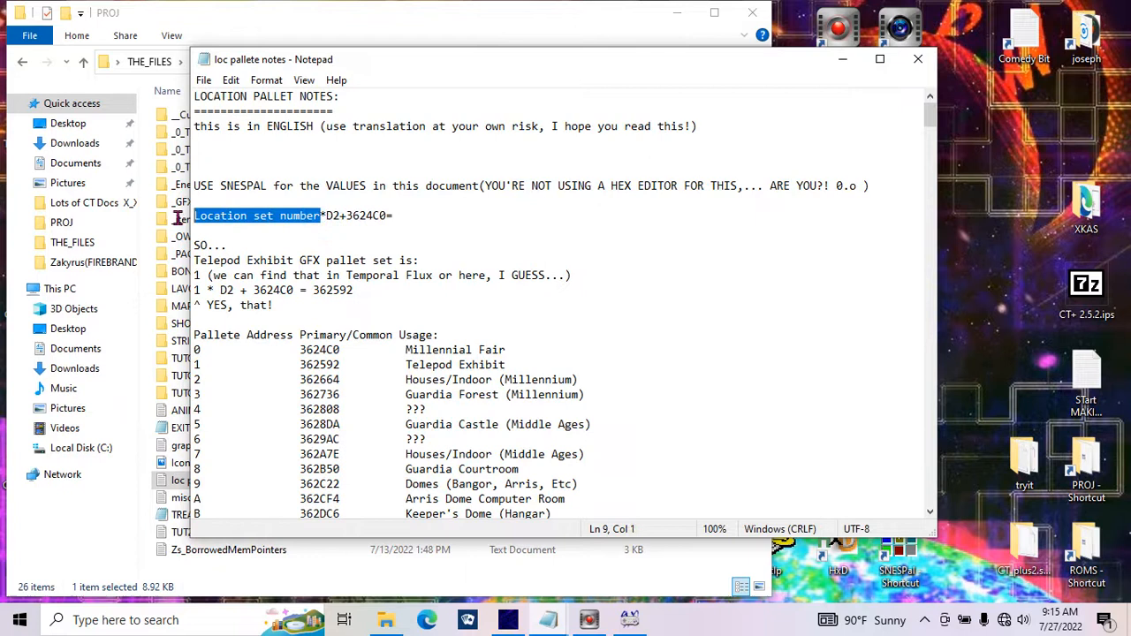
double_click(371, 215)
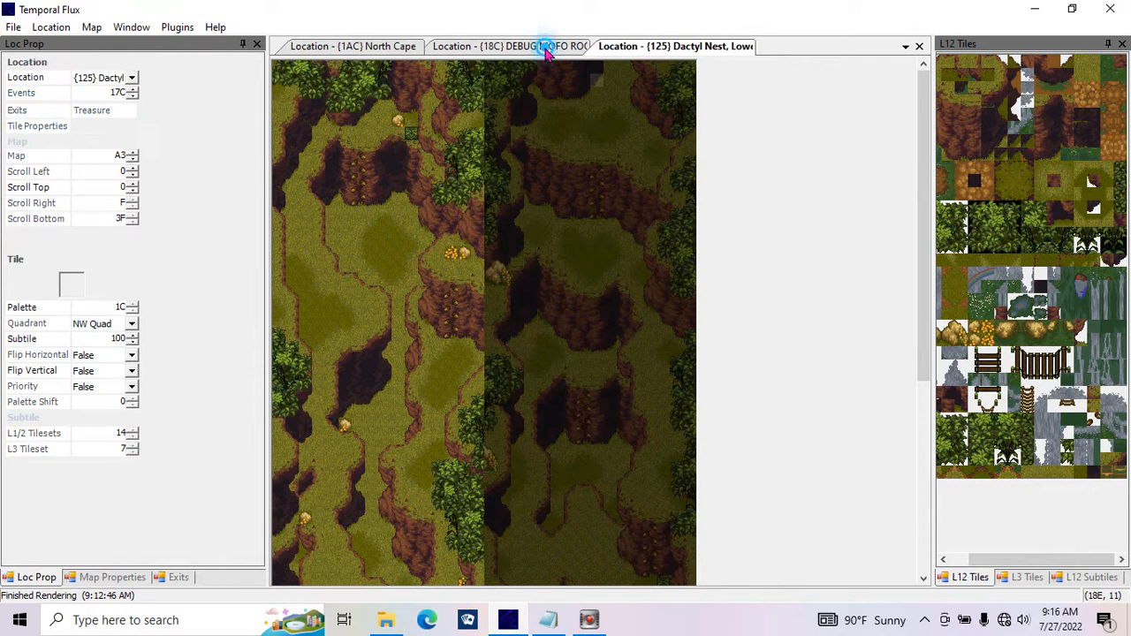
Switch to the North Cape map, then load location 0DD Arris Dome
click(353, 46)
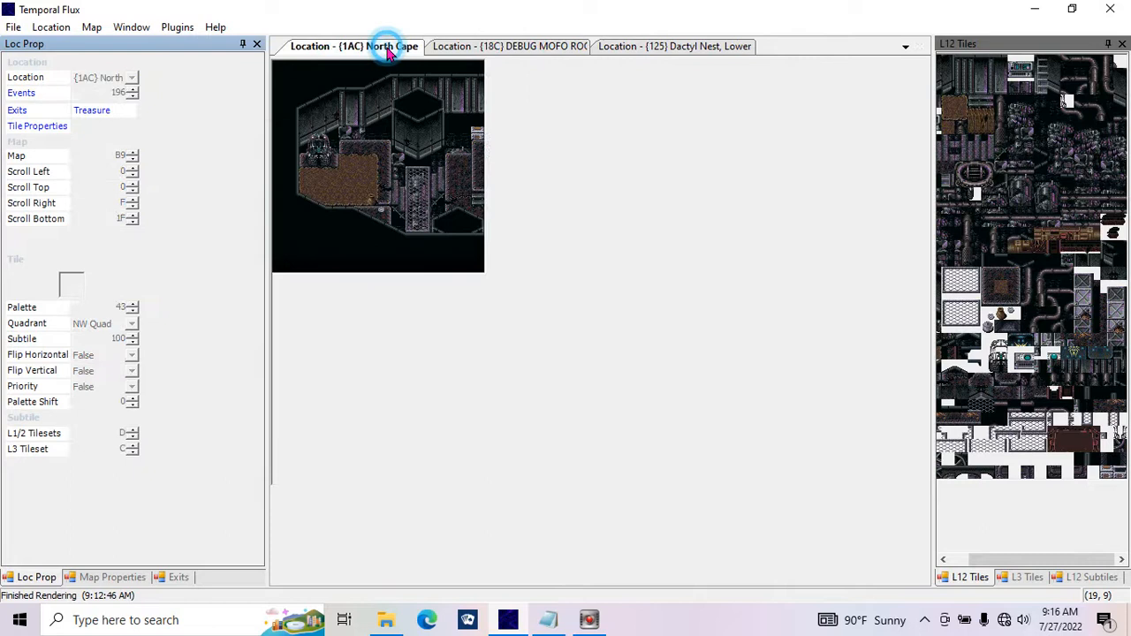
click(131, 77)
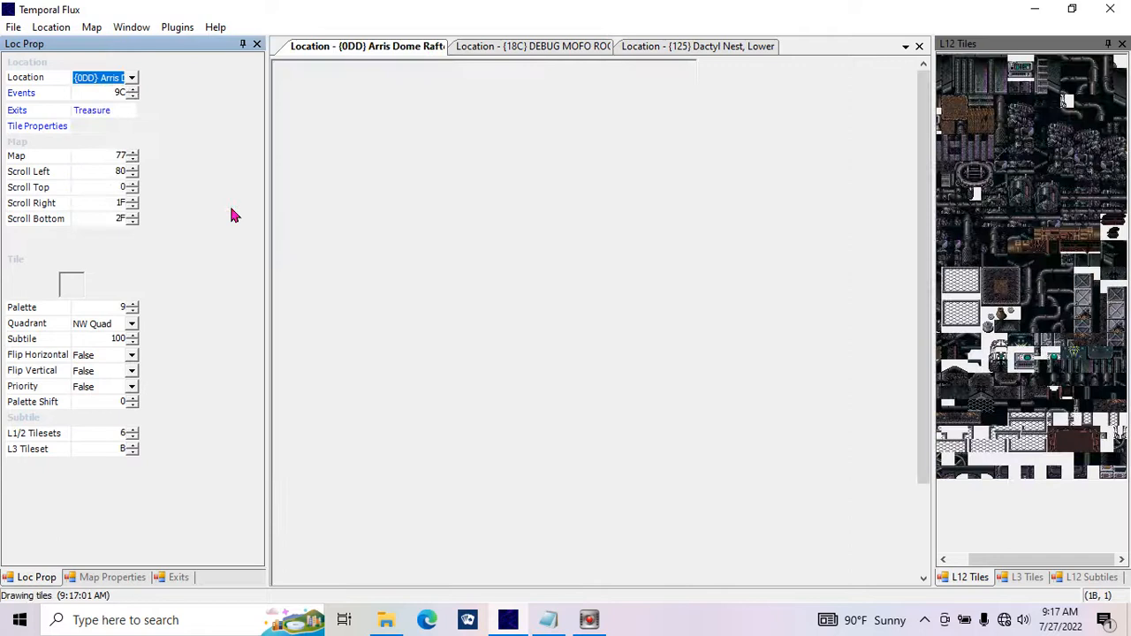
Show the Arris Dome map layer properties and select the L1 Scrolling field
click(112, 577)
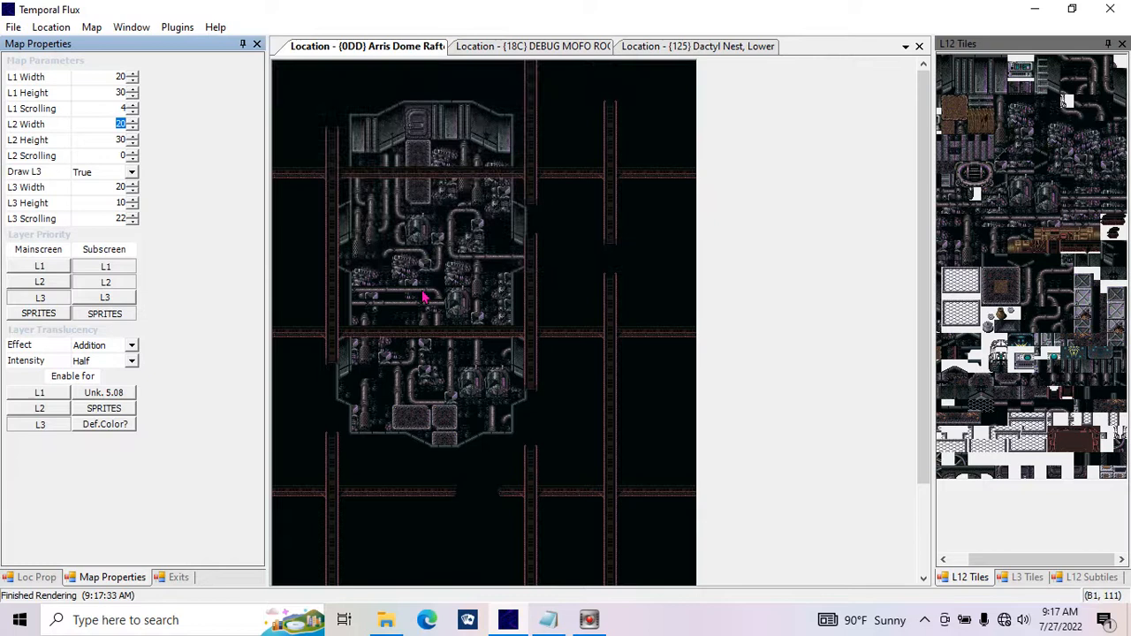
click(120, 108)
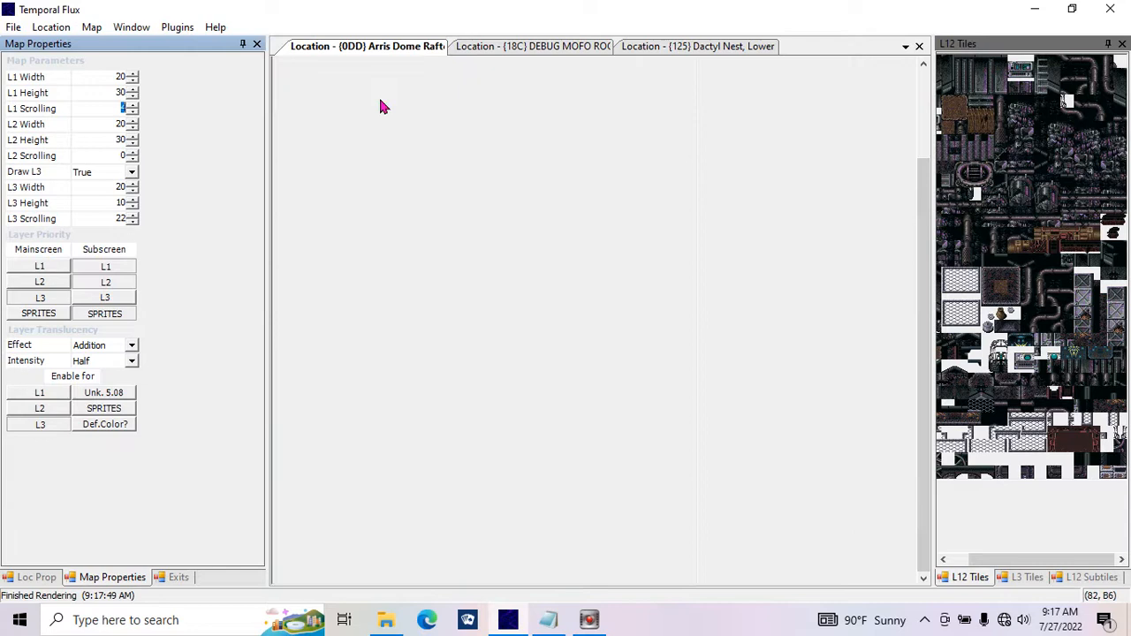
mouse_move(658, 415)
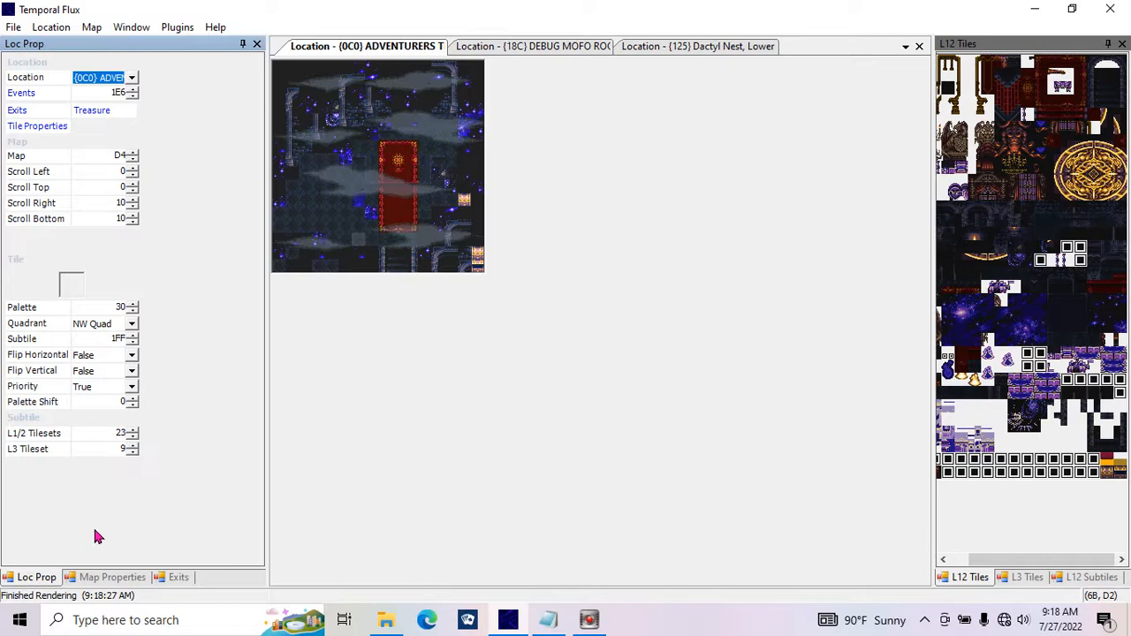
Show the Map Properties panel for location 0C0
click(112, 577)
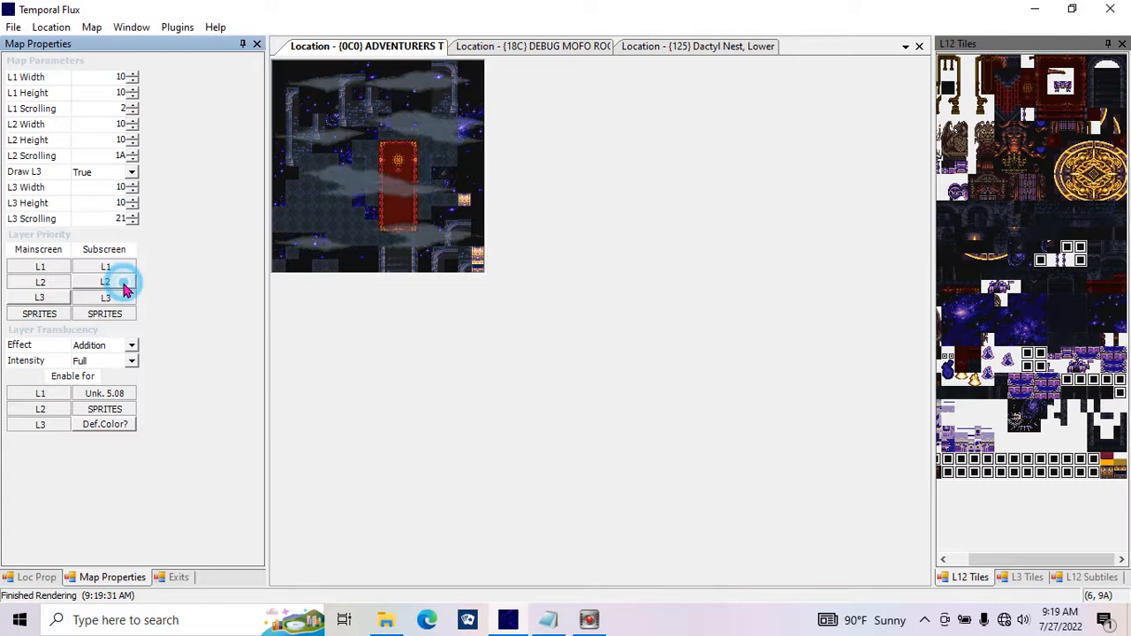
Toggle layer 2 and layer 3 subscreen and main-screen priority so the stars show through the clouds
click(105, 281)
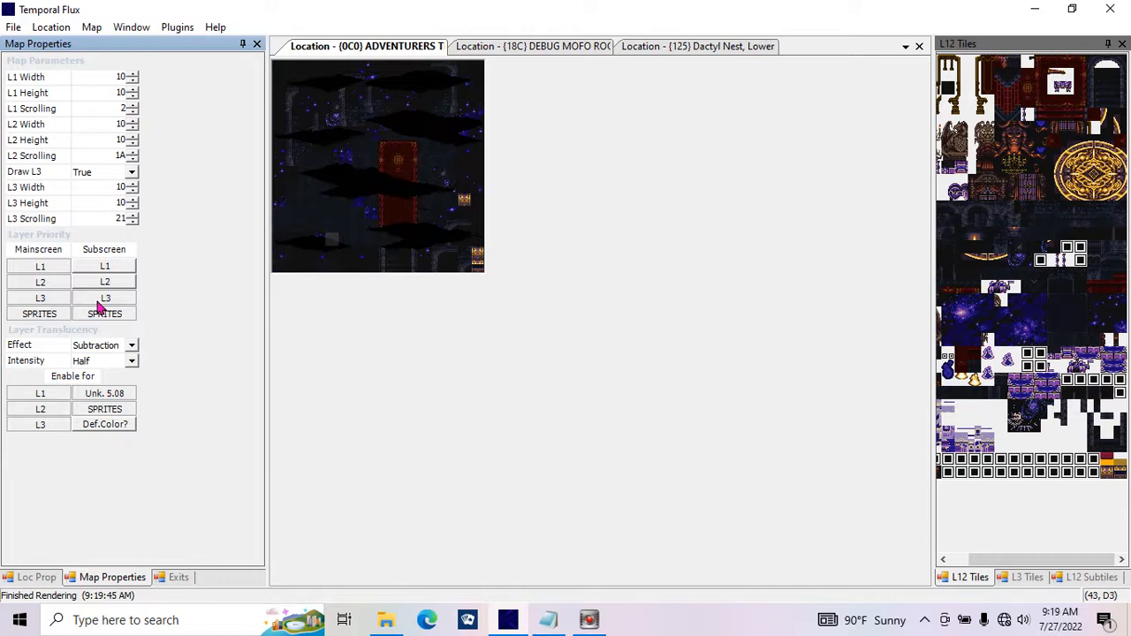
click(104, 266)
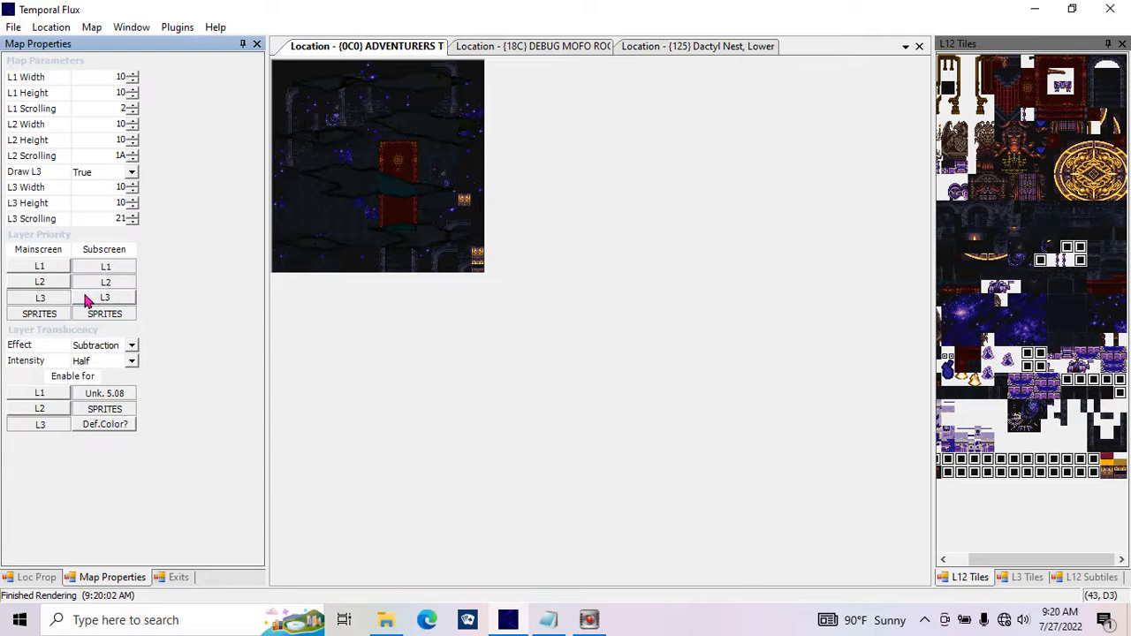
click(97, 345)
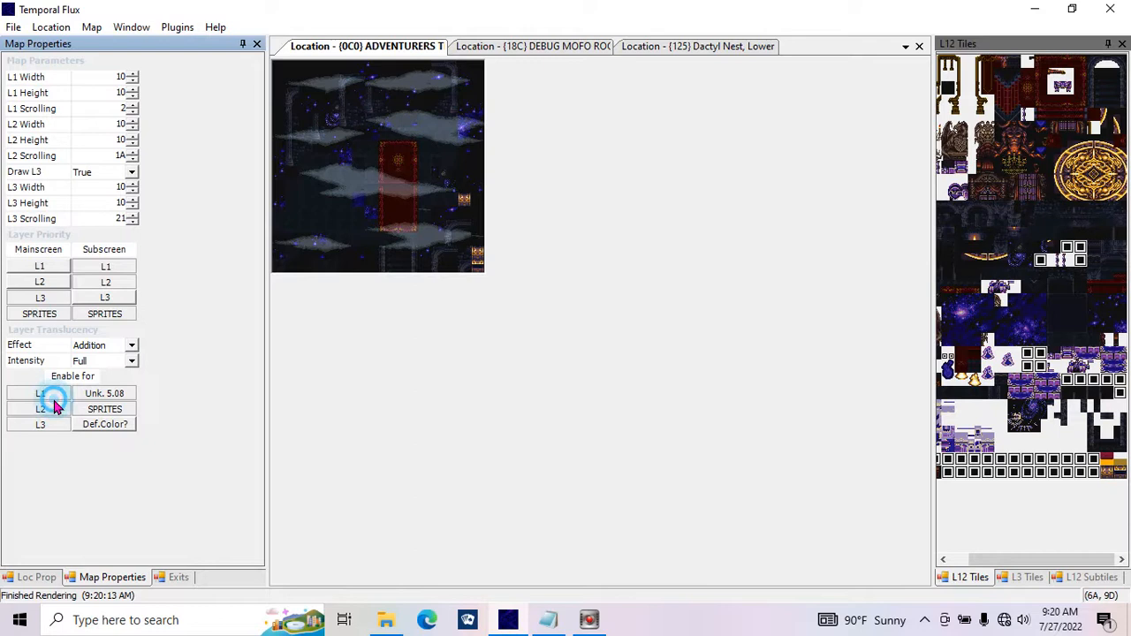
click(39, 281)
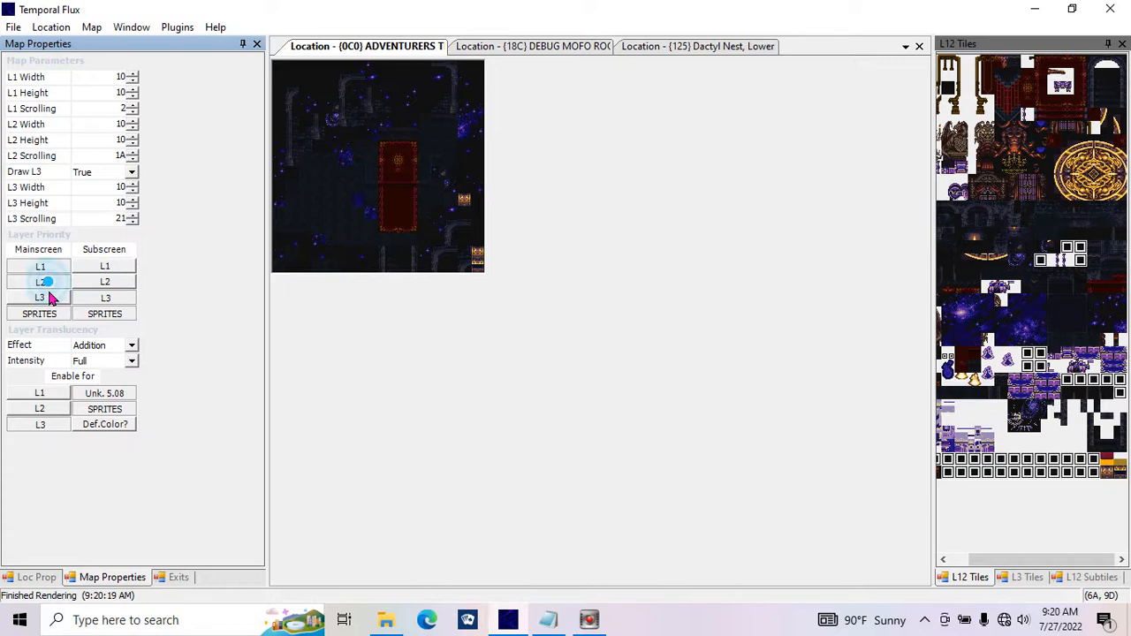
click(40, 281)
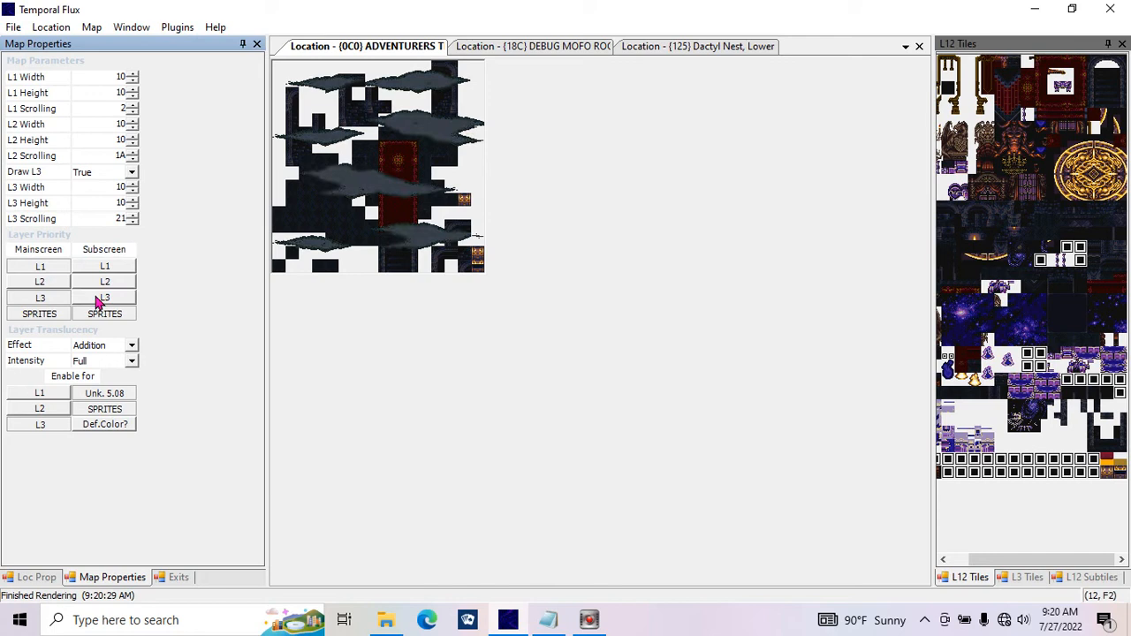
Set the layer translucency effect to Addition and toggle layer 2 subscreen drawing again
click(130, 345)
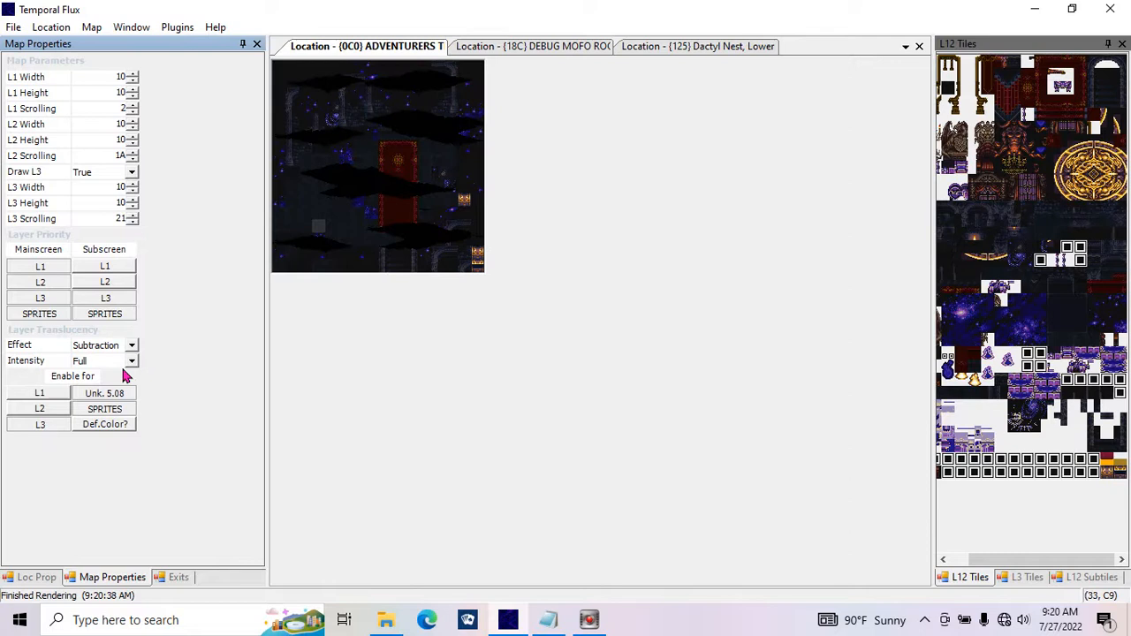
click(131, 360)
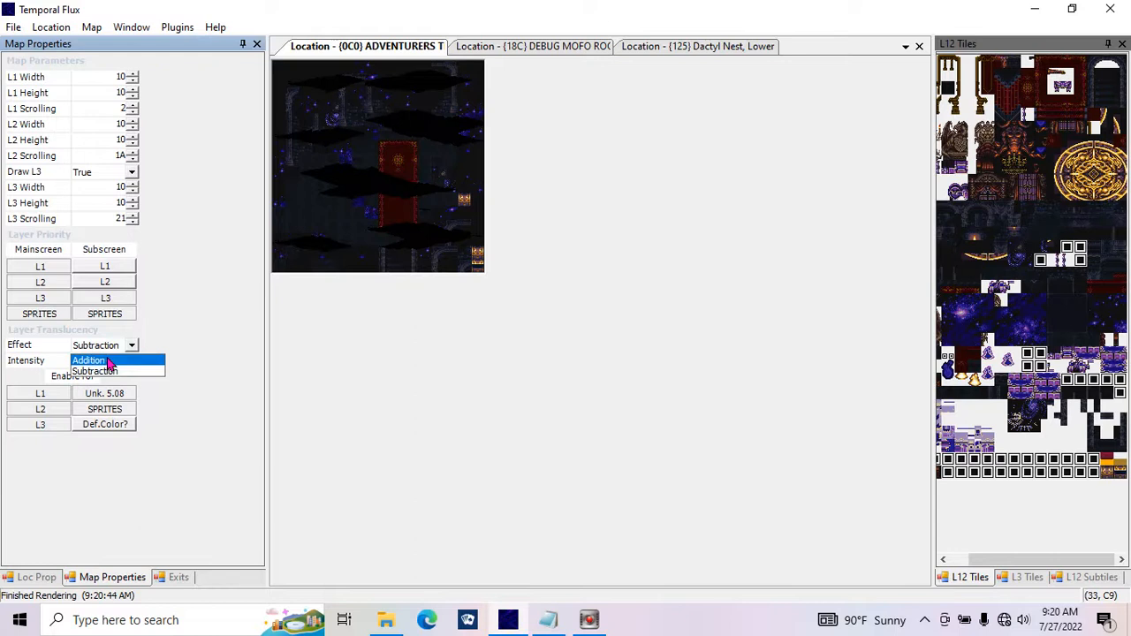
click(88, 359)
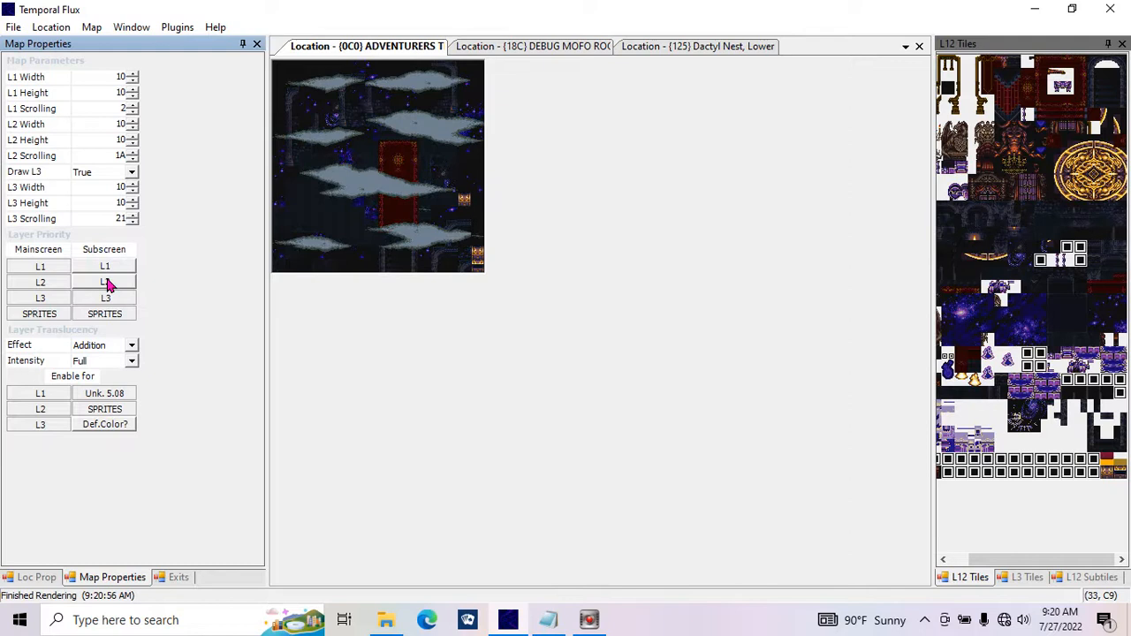
click(105, 282)
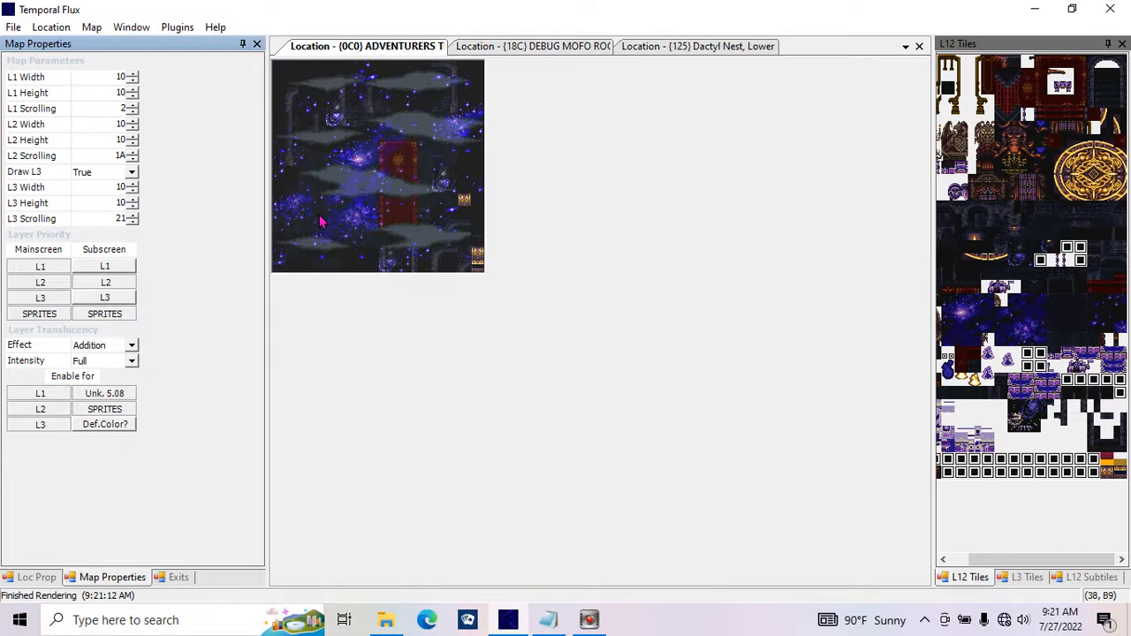
click(36, 577)
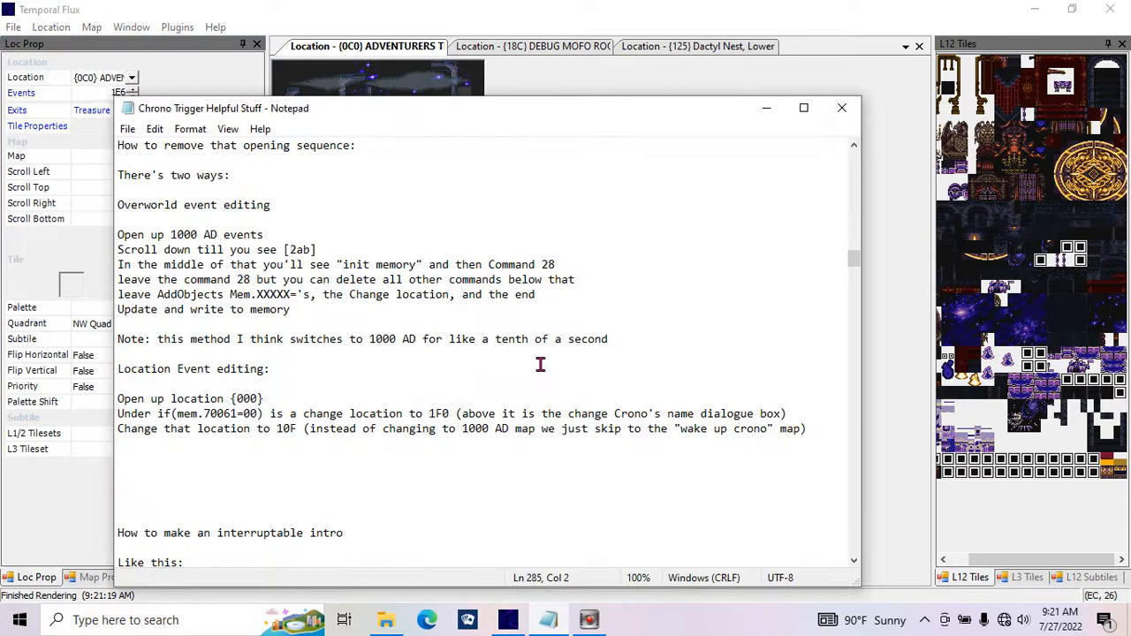
Close the Chrono Trigger Helpful Stuff notes in Notepad
click(840, 107)
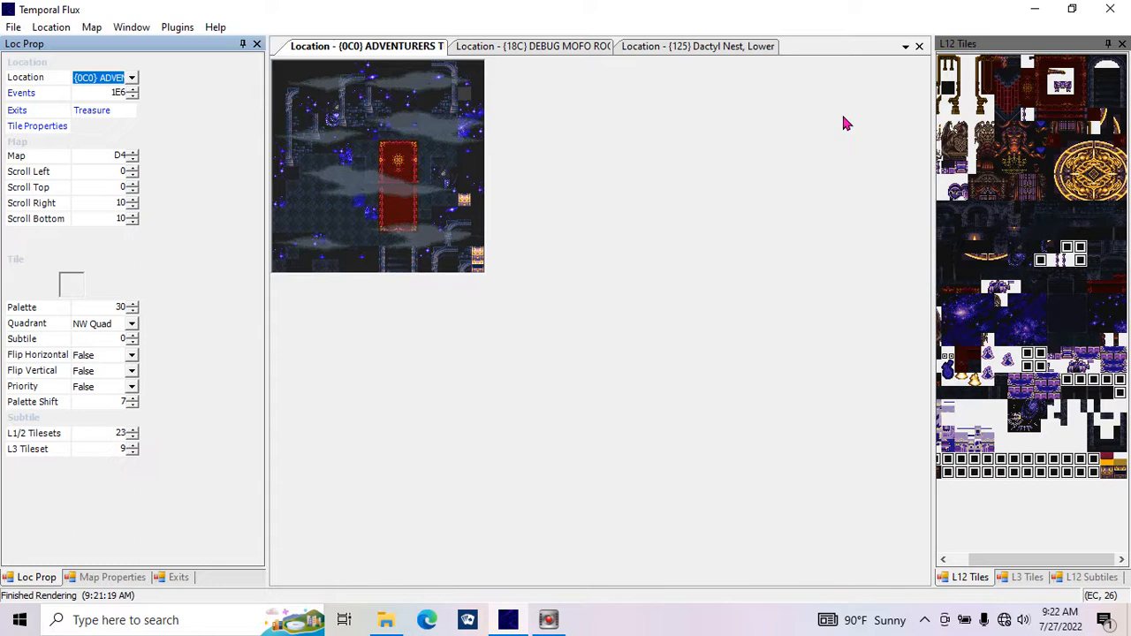
mouse_move(570, 46)
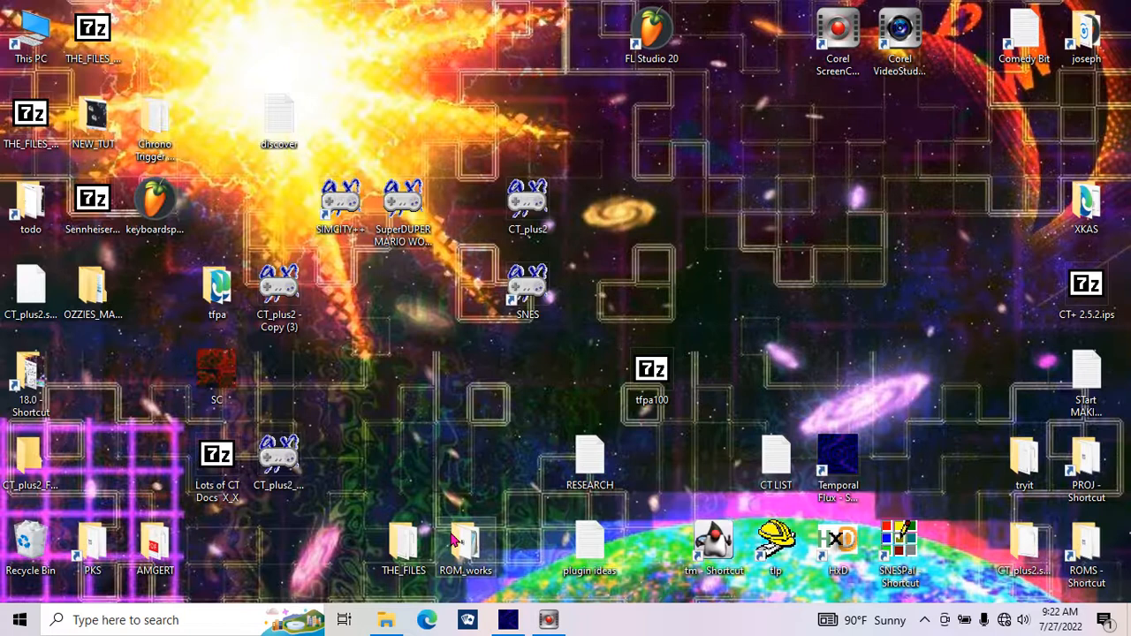
mouse_move(393, 605)
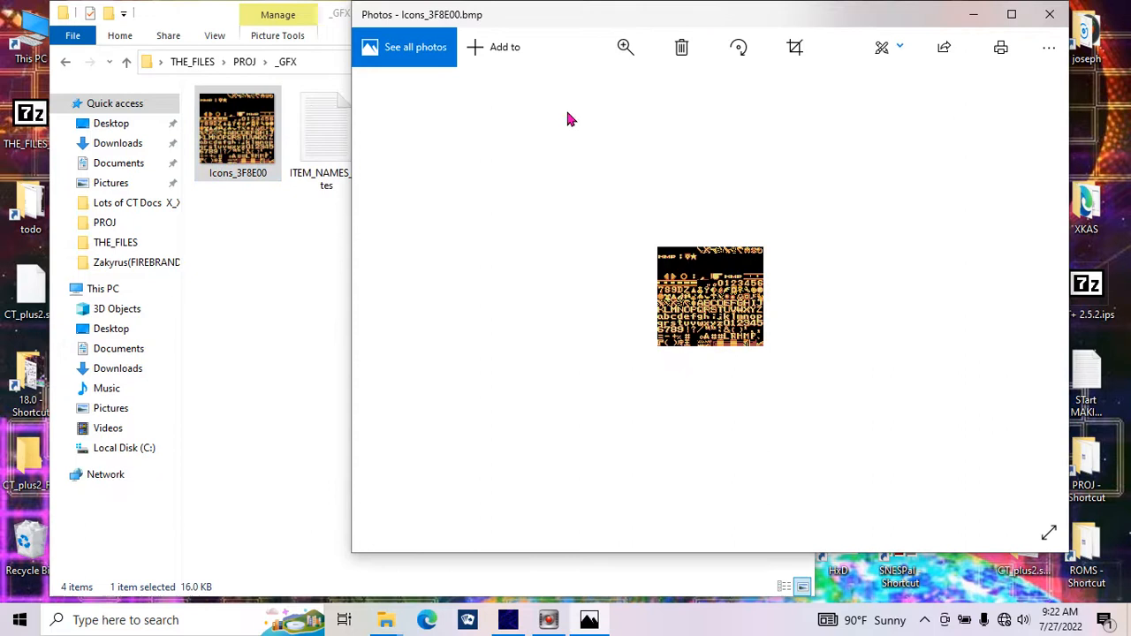
Zoom into the Icons_3F8E00 sheet, then open the ITEM_NAMES_notes file
click(625, 47)
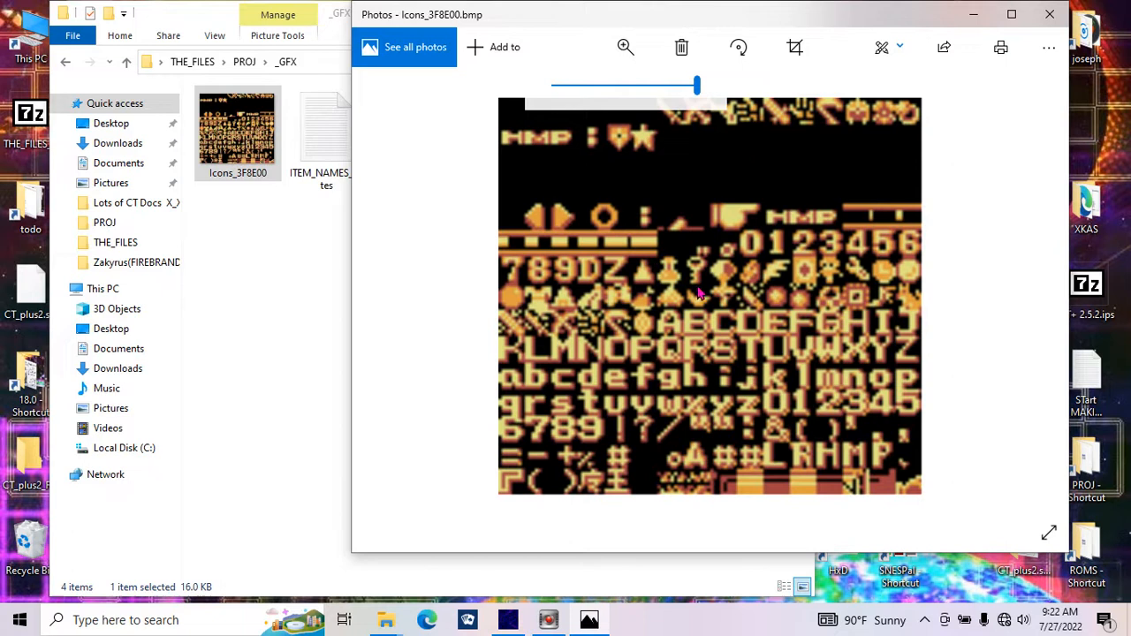
mouse_move(512, 321)
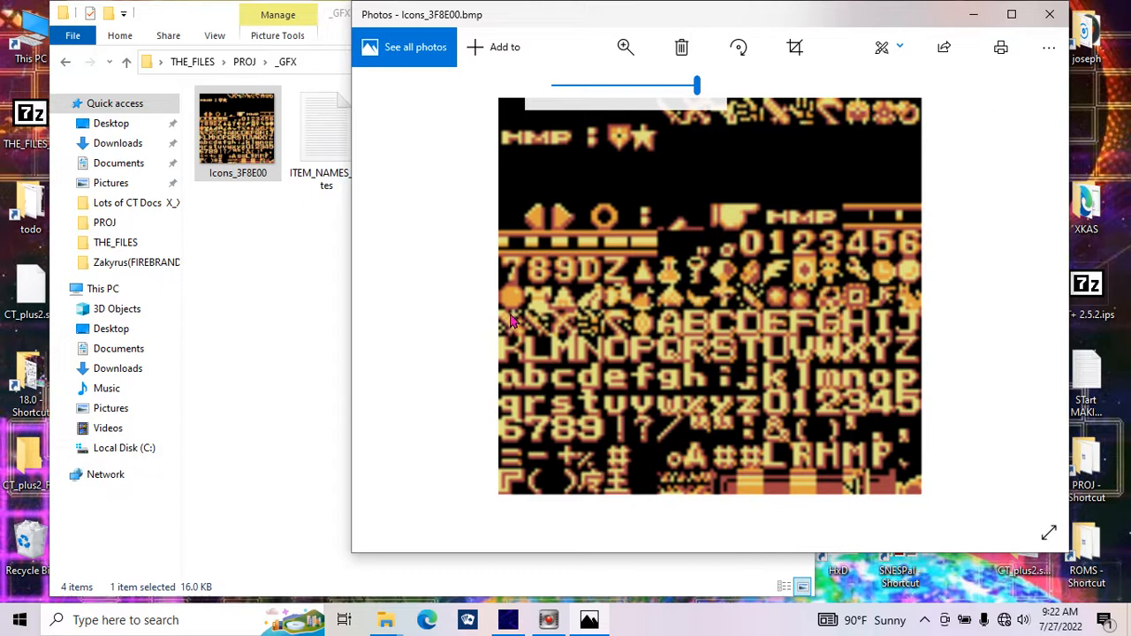
mouse_move(890, 297)
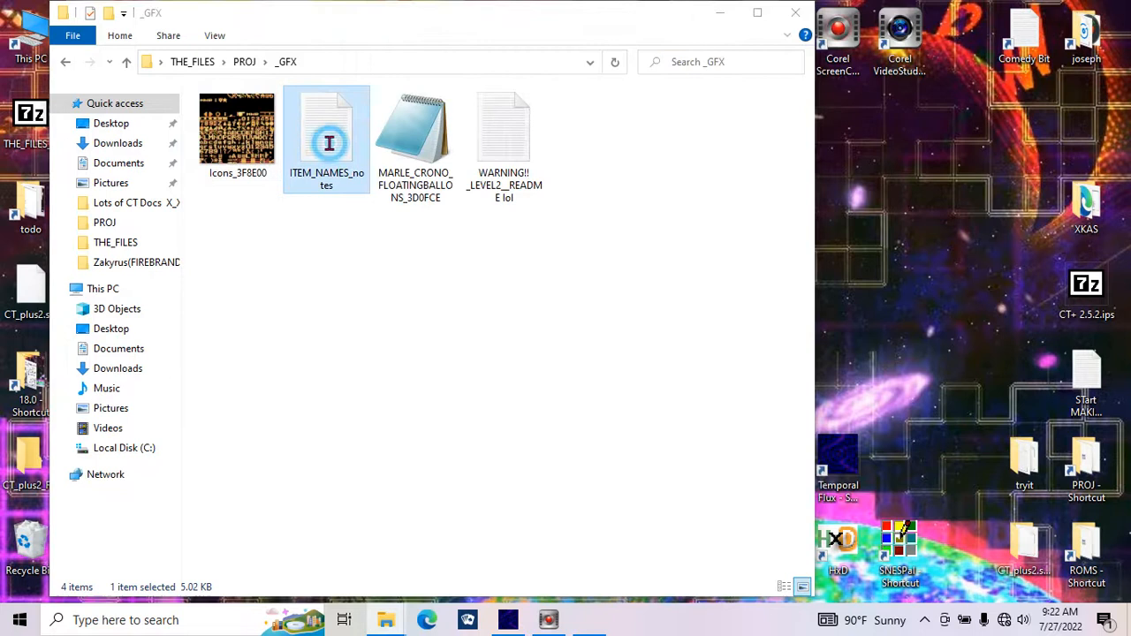
double_click(326, 128)
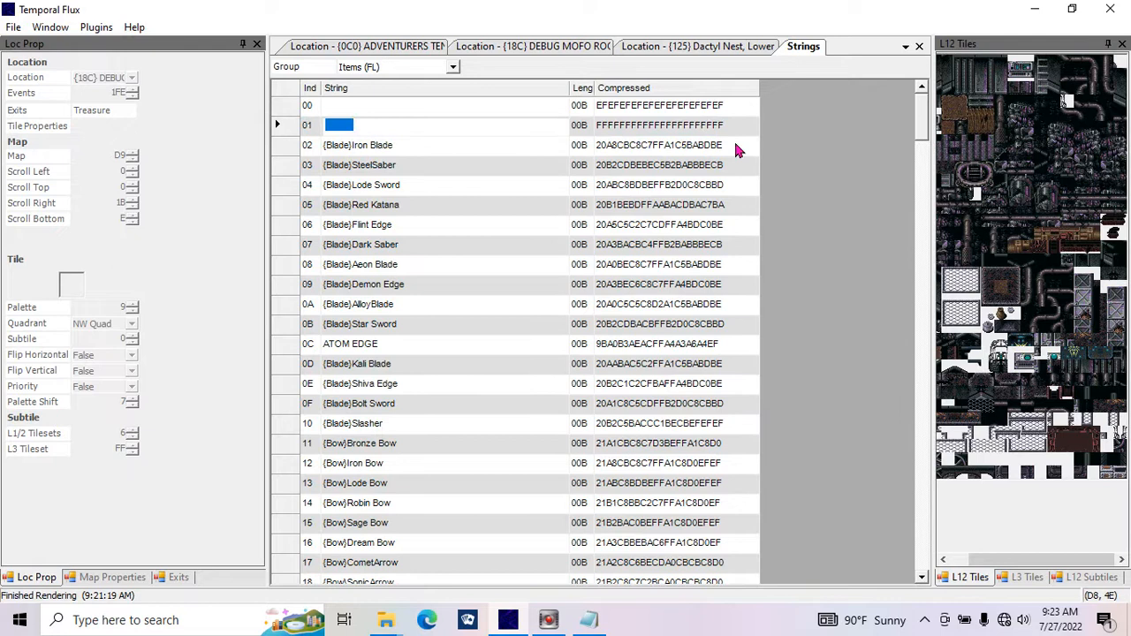
mouse_move(618, 115)
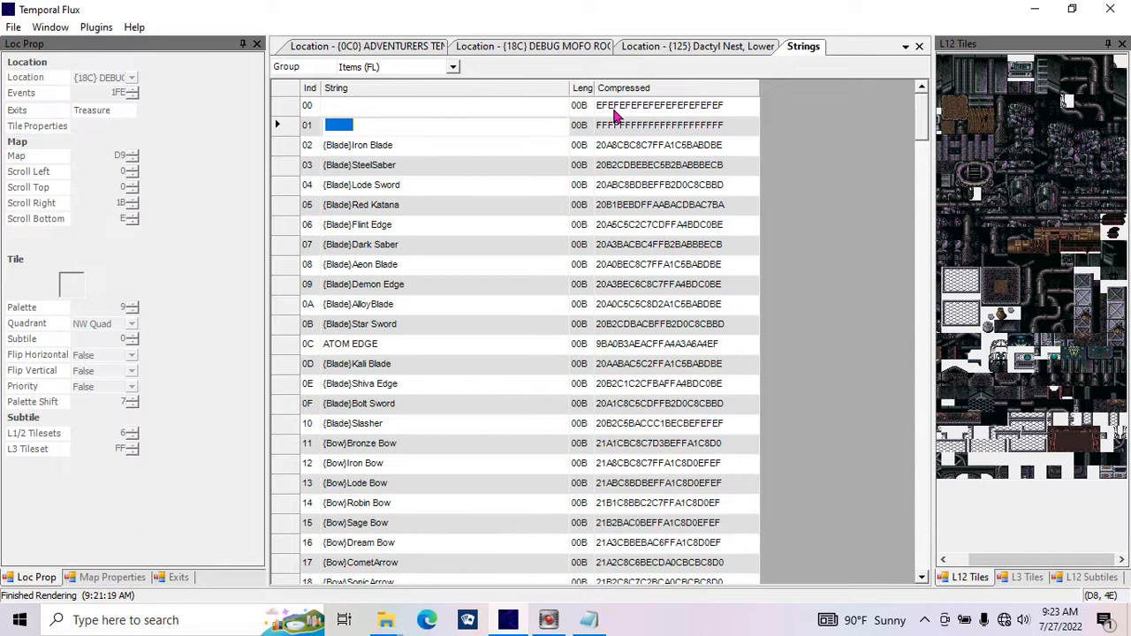
mouse_move(345, 181)
text({Blade})
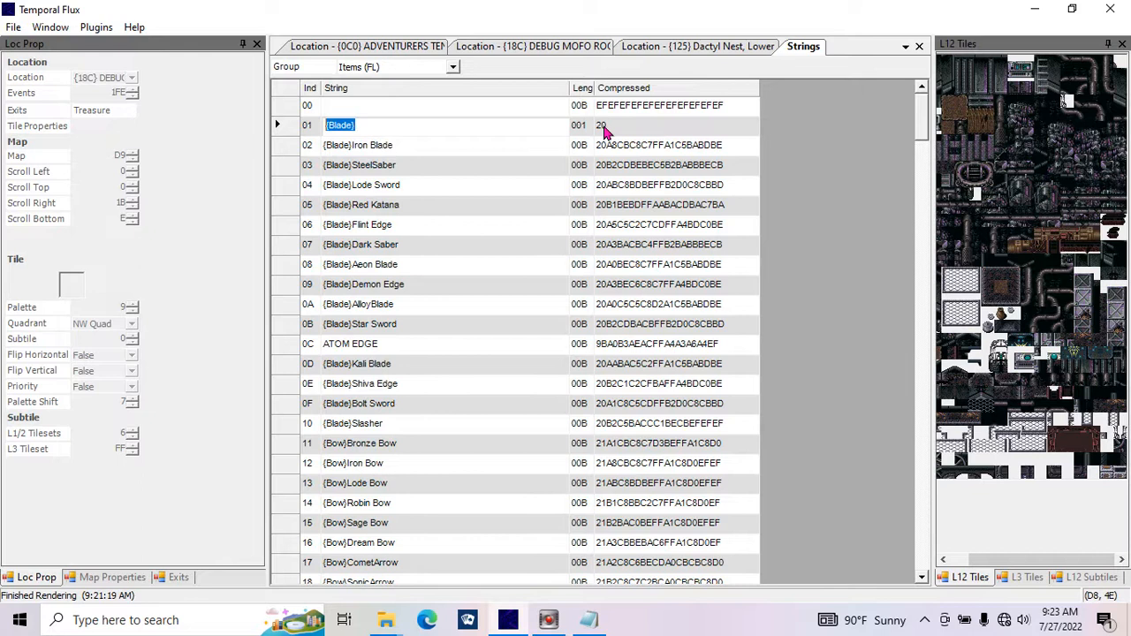
mouse_move(605, 357)
text(9B)
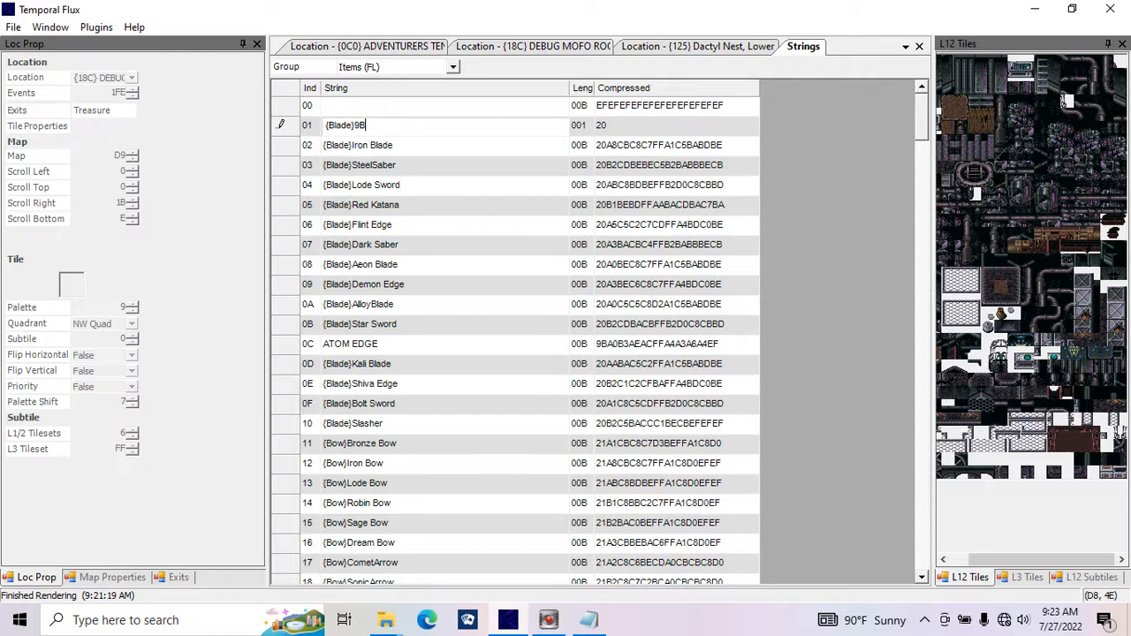
Confirm the item 01 string as {Blade}9B in the Items (FL) group
key(Backspace)
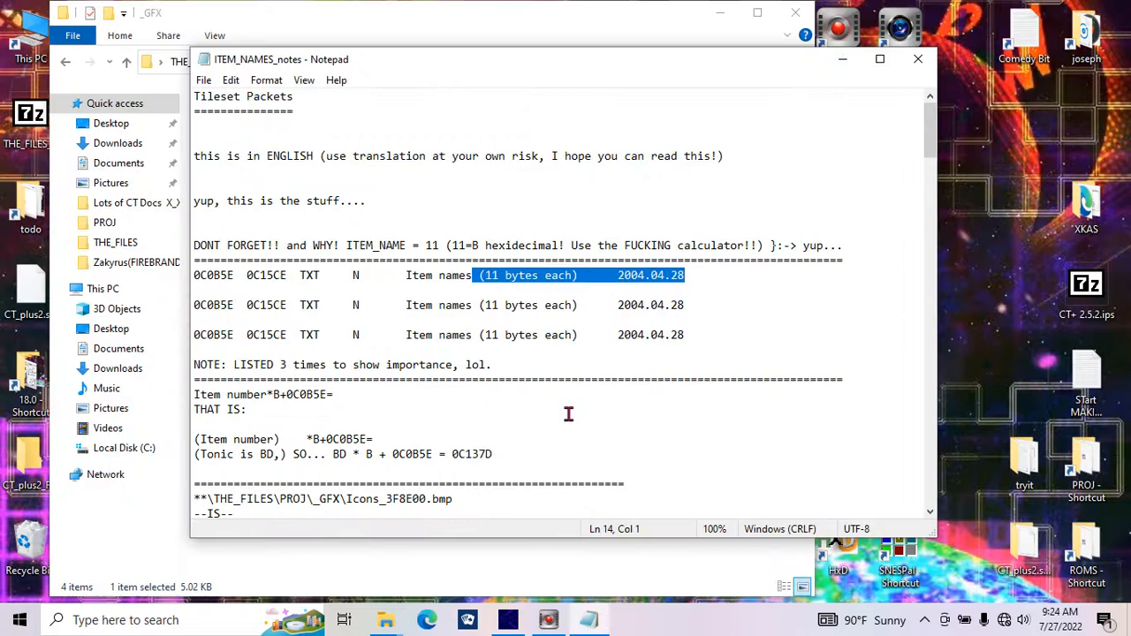
Highlight the item-name formula's Tonic example and the names' start address 0C0B5E in the notes
double_click(296, 394)
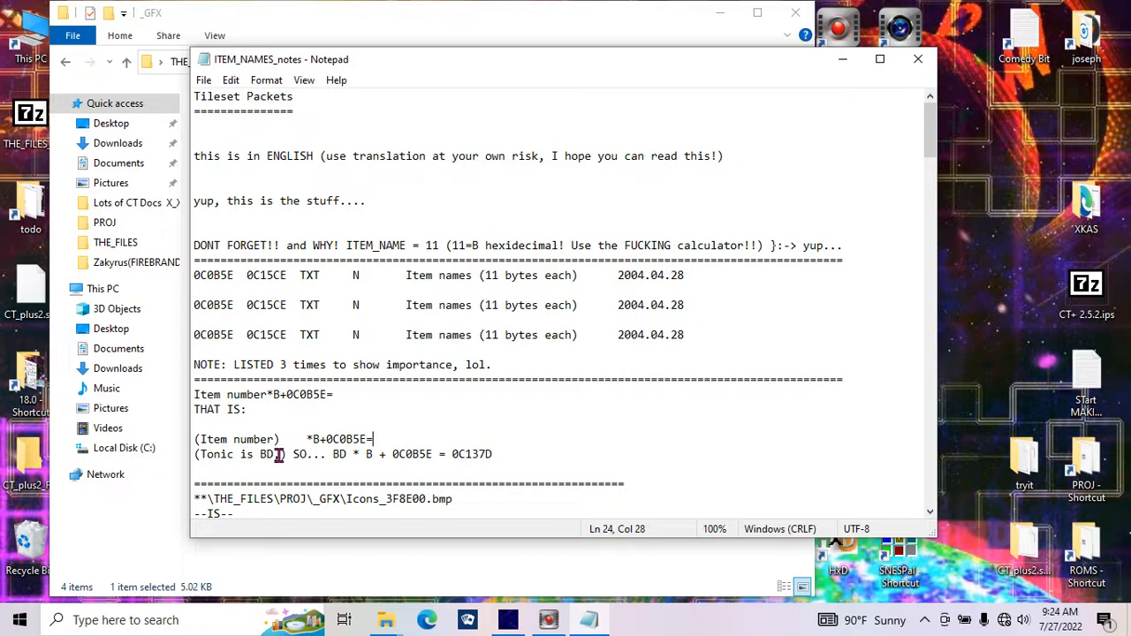
click(234, 274)
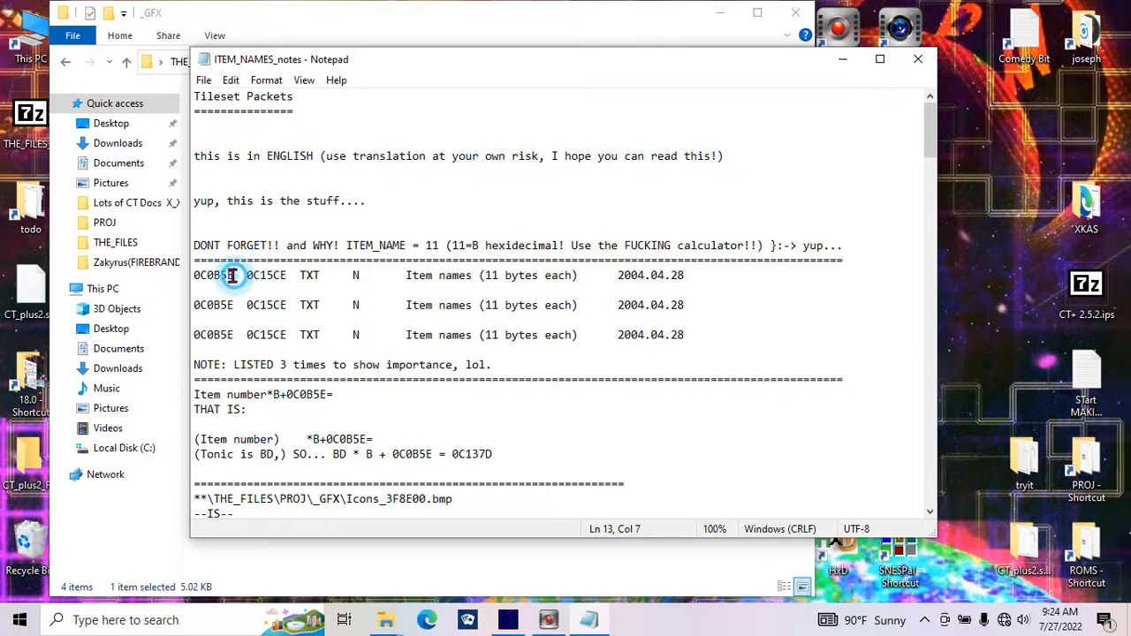
double_click(472, 453)
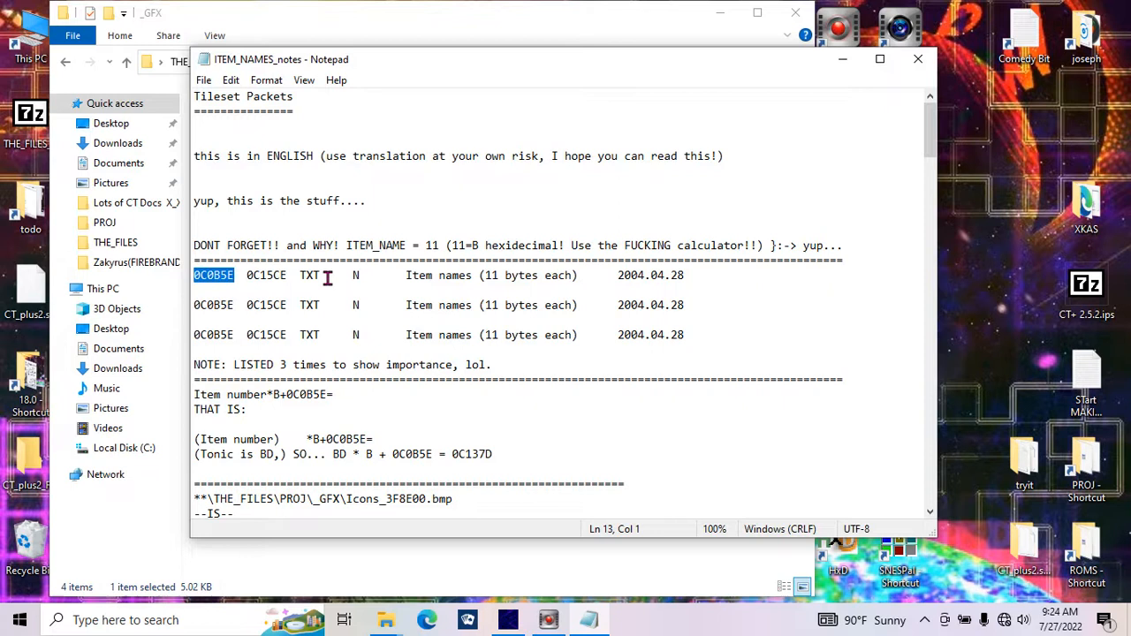
mouse_move(285, 265)
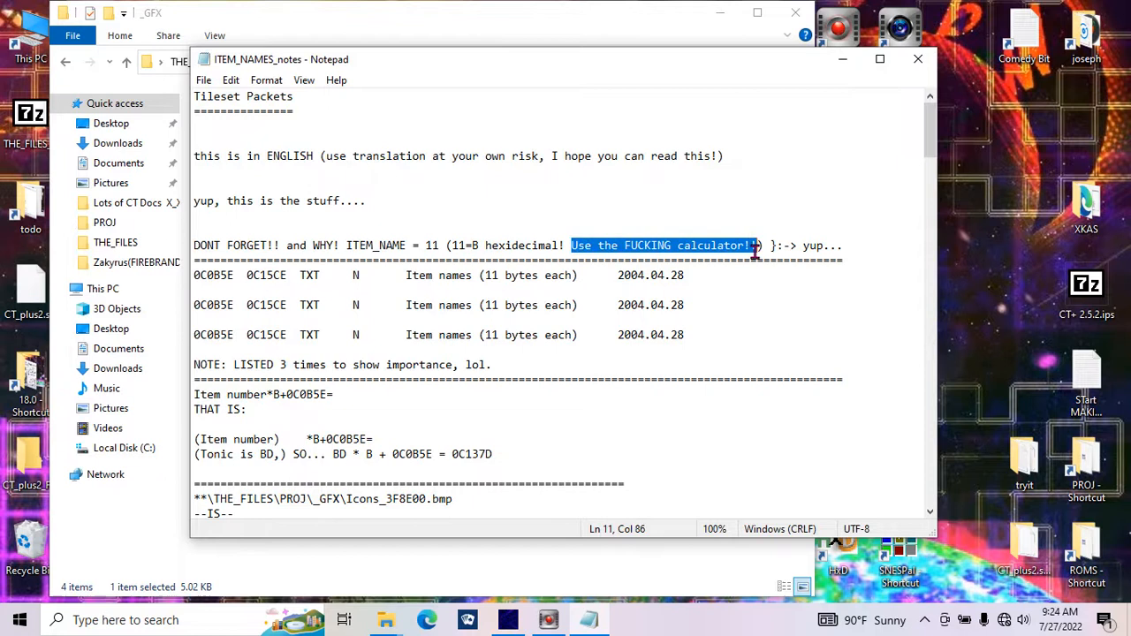
Scroll through the icon key list down to the AtomEdge hex icon-changing example
scroll(down, 3)
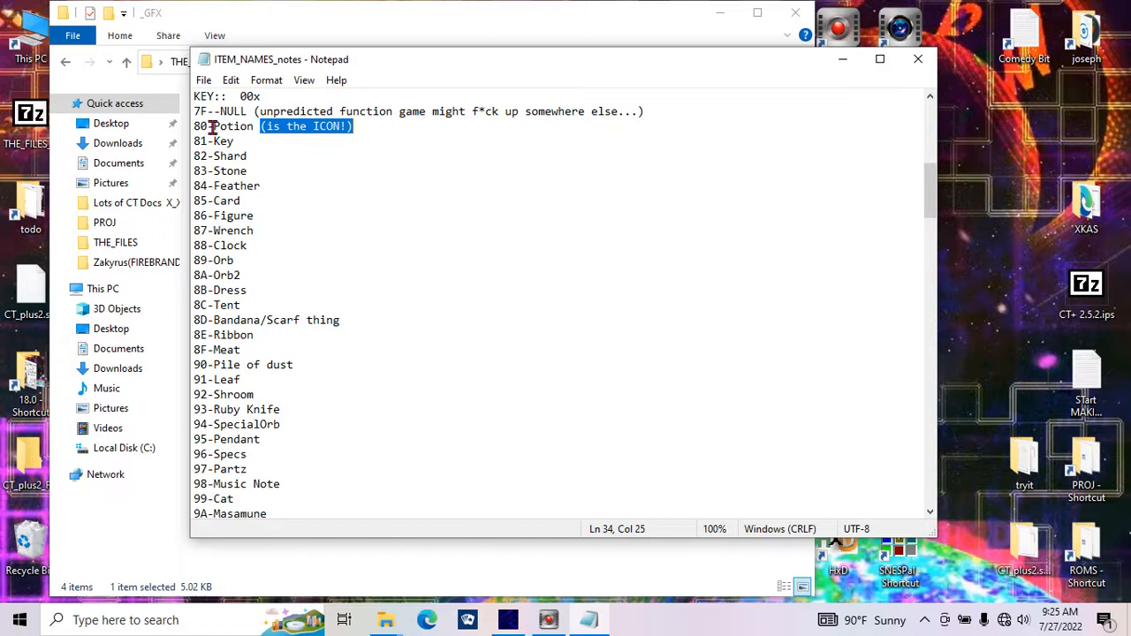
scroll(down, 3)
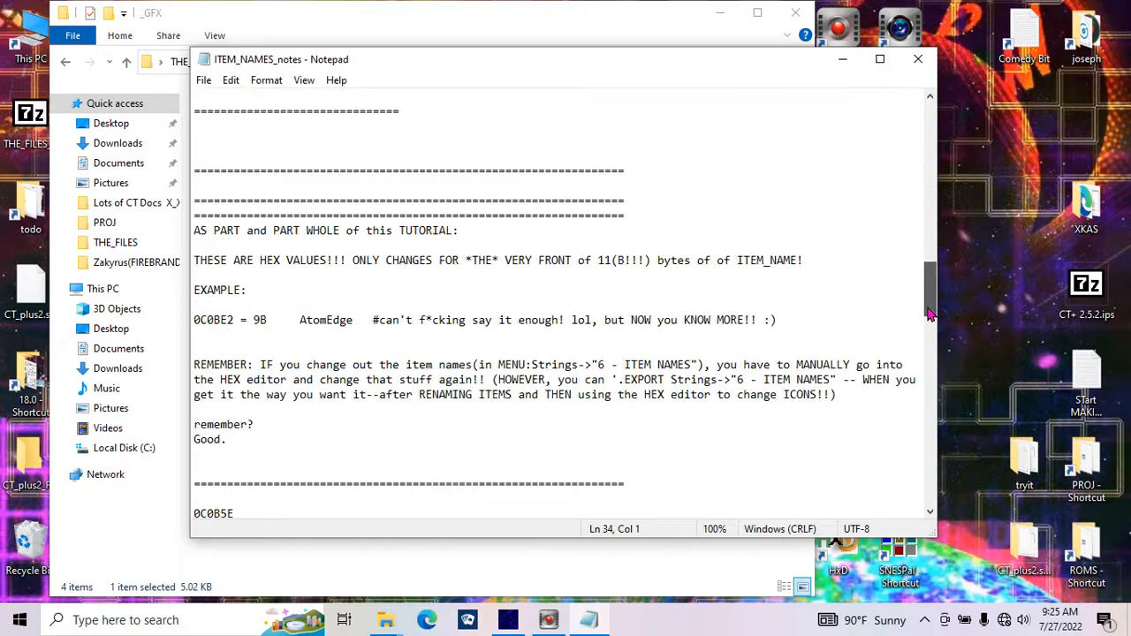
scroll(down, 3)
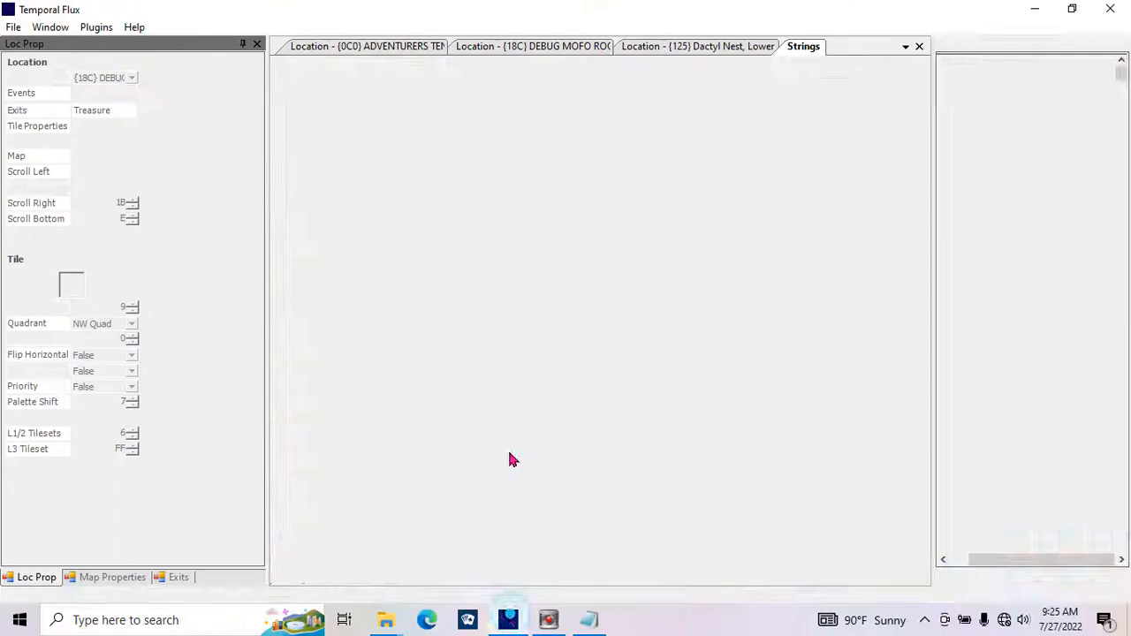
Open location 18C's event script, showing Arbitrary1's Mem.7F02EE = 00 assignment
click(531, 46)
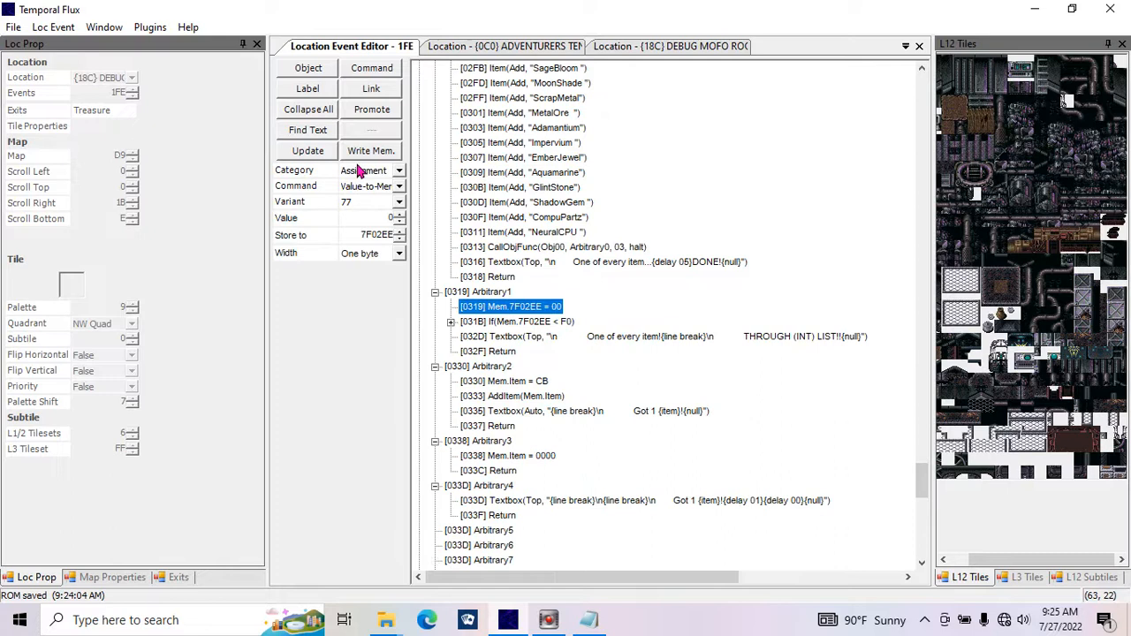
Expand the If(Mem.7F02EE < F0) loop and inspect its 7F03FE command and Arbitrary2's AddItem(Mem.Item)
click(517, 321)
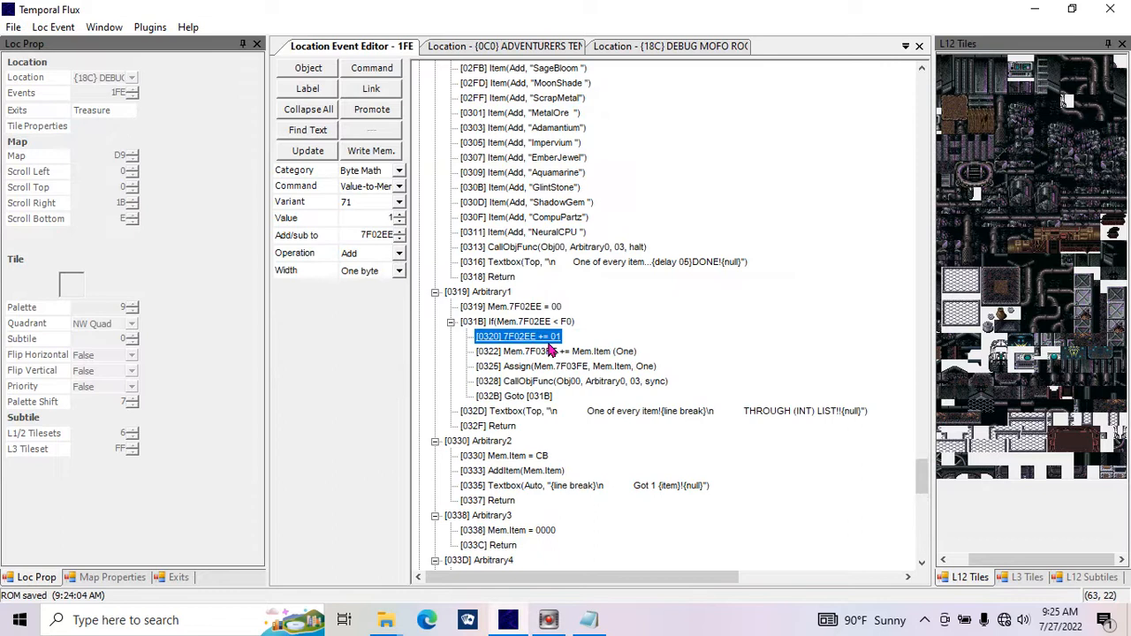
click(555, 351)
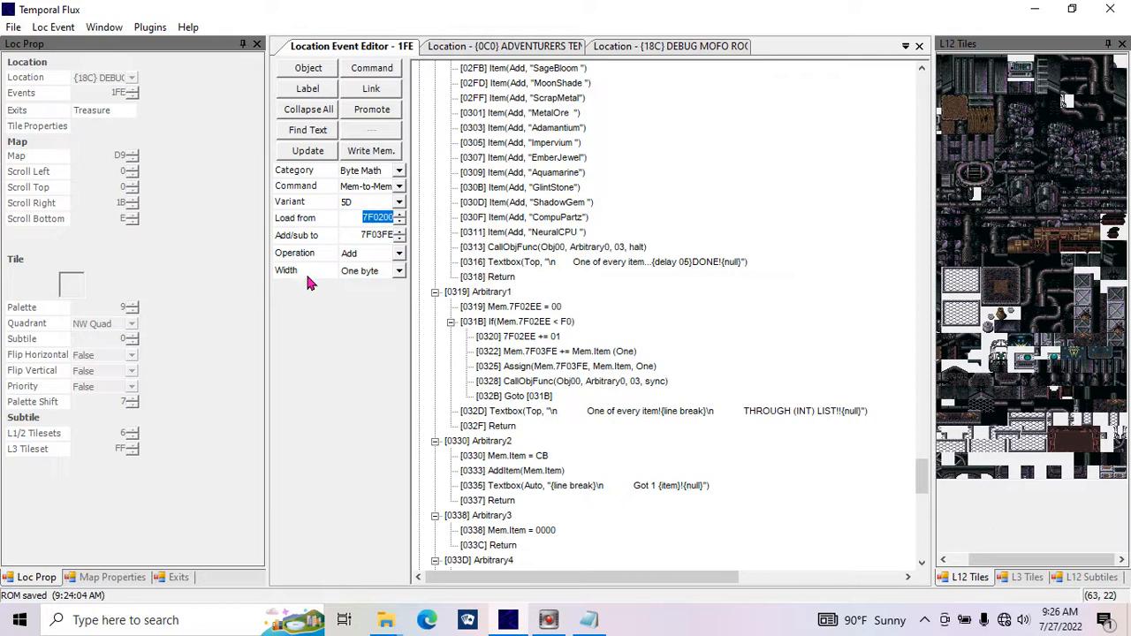
click(555, 351)
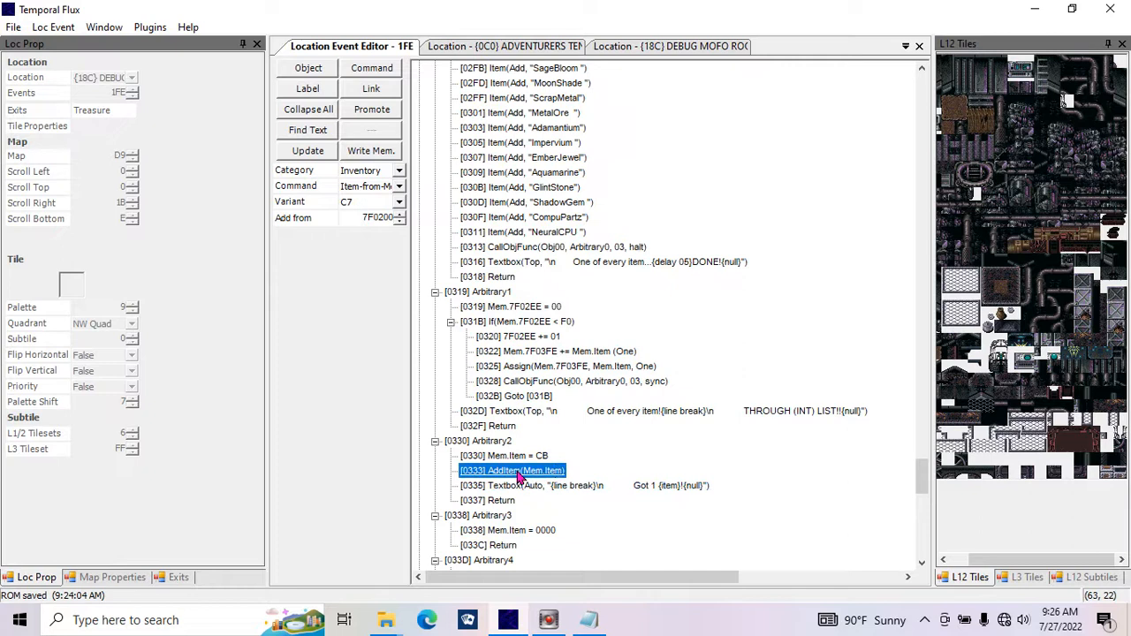
mouse_move(675, 410)
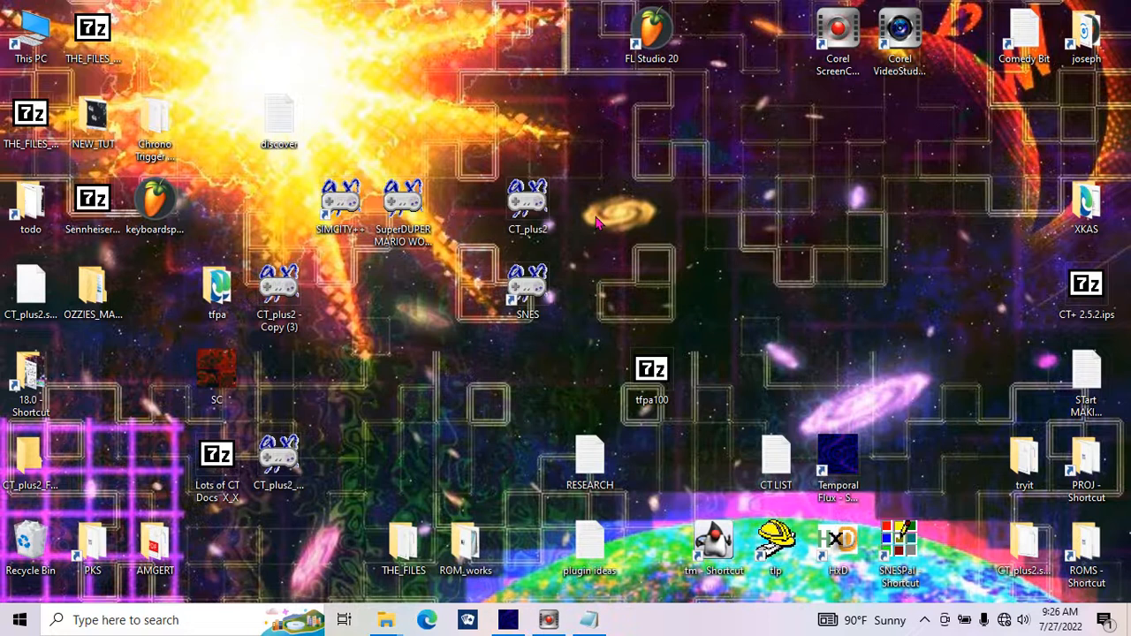
Launch the CT_plus2 shortcut in Snes9X and list the save game position slots
double_click(528, 198)
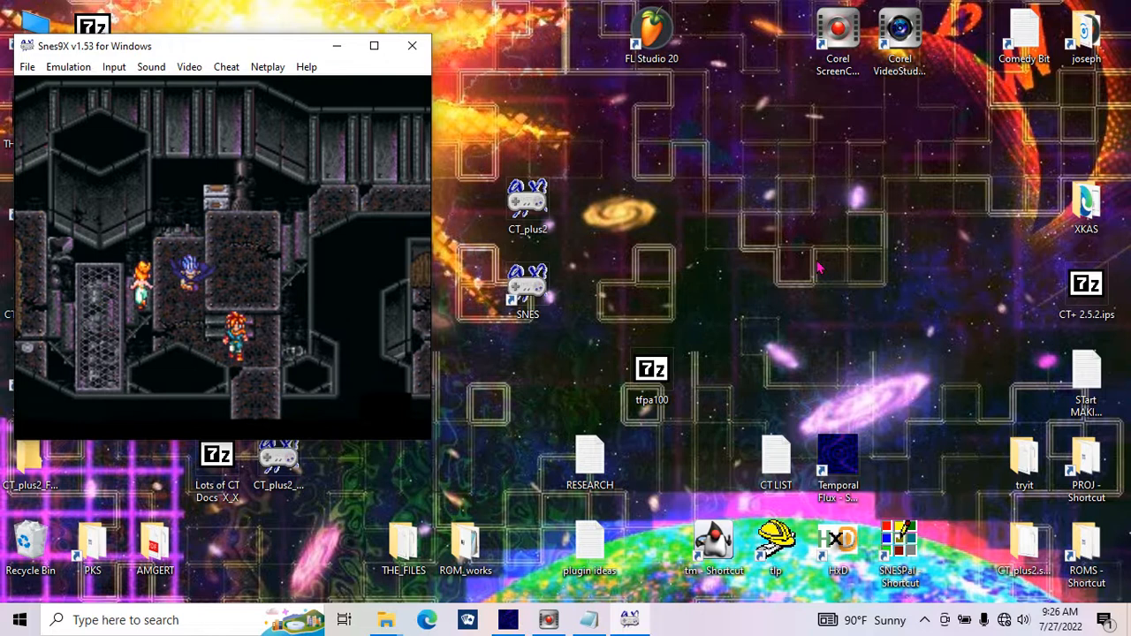
click(27, 66)
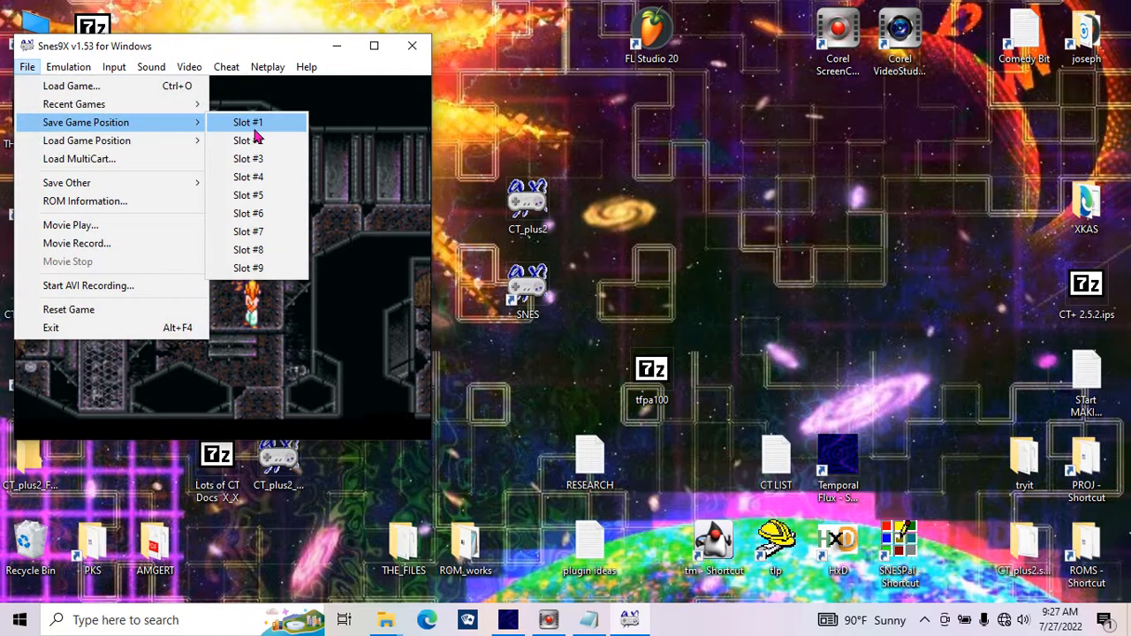
Save the current game position to Slot #1 before talking to the debug NPC
click(247, 122)
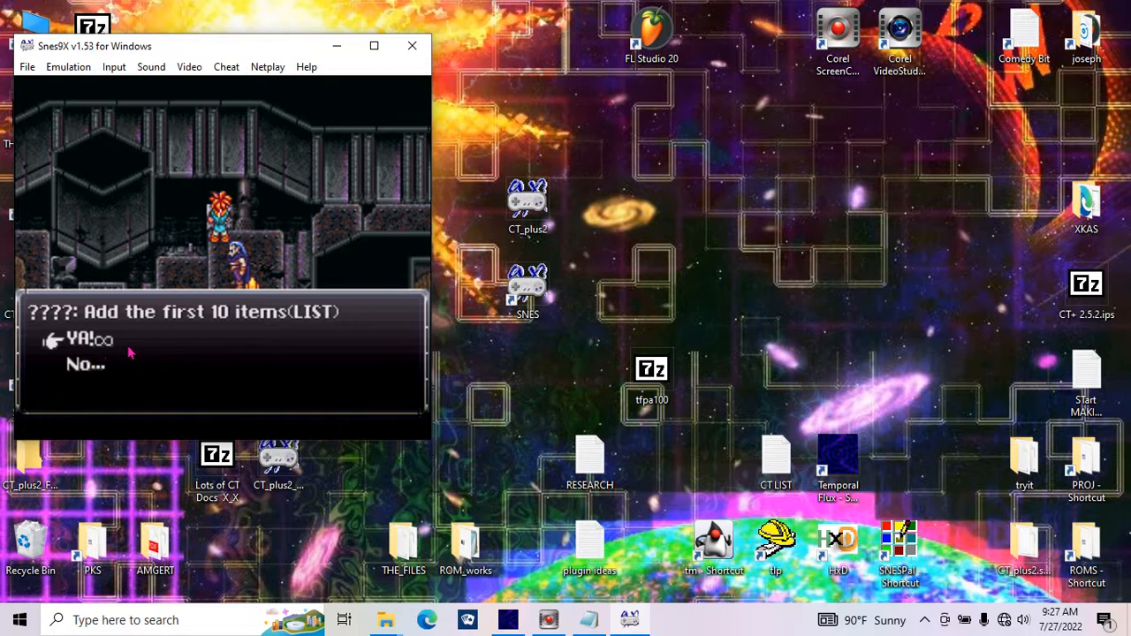
mouse_move(294, 369)
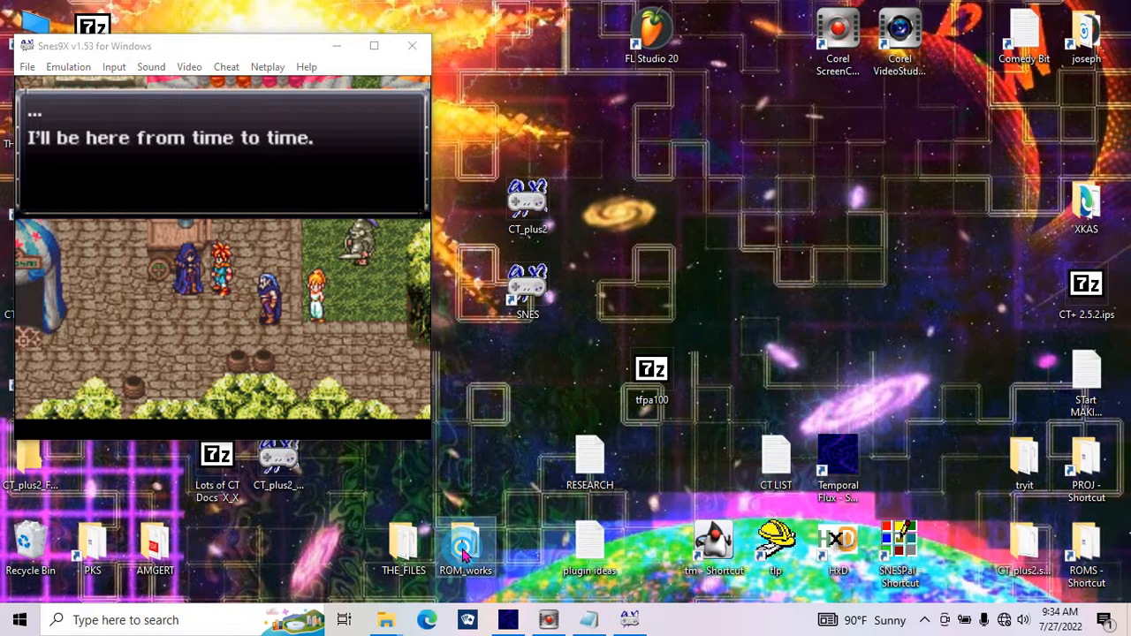
Browse ROM_works to THE_FILES' PROJ folder, pointing out TUTORIAL_2B_and3, TUTORIAL_4 and _0_TF_EVENTS
double_click(465, 543)
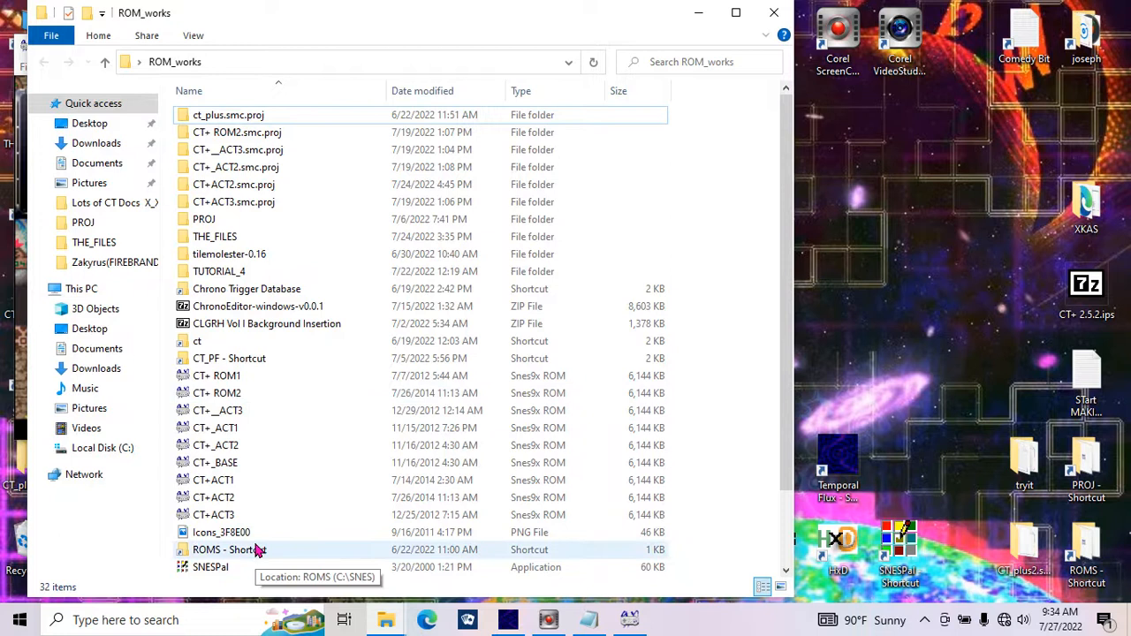
mouse_move(371, 358)
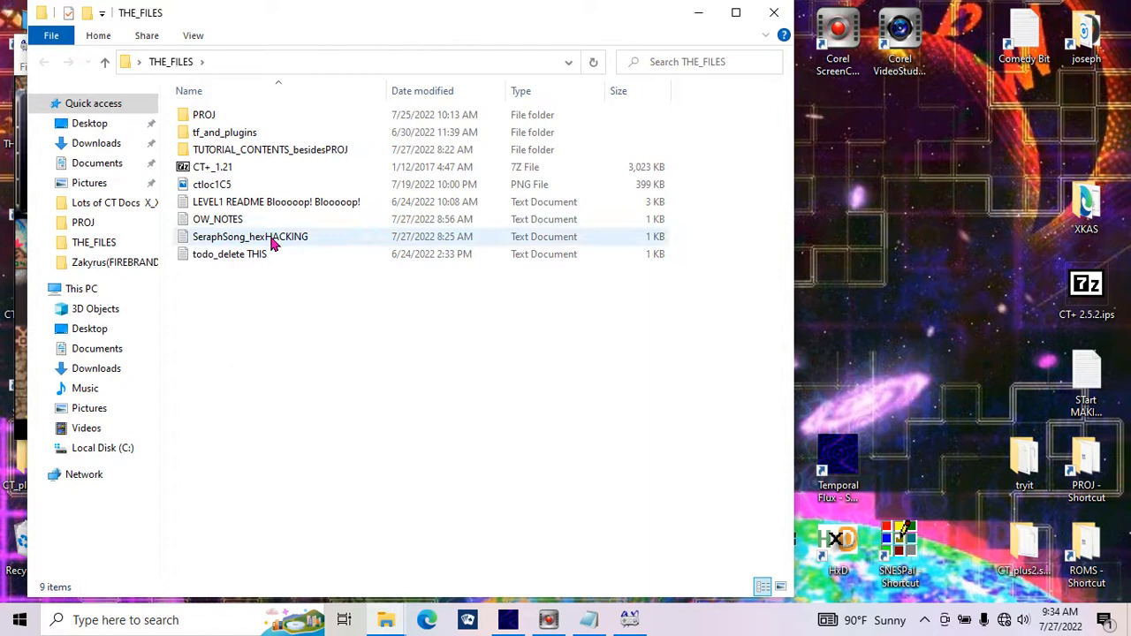
double_click(204, 114)
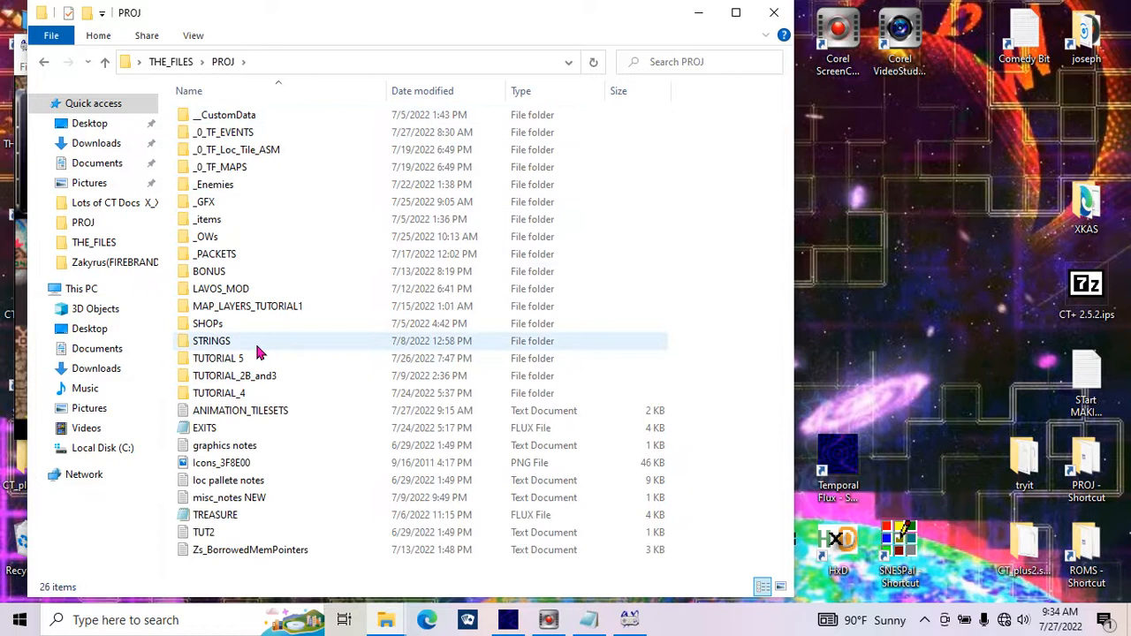
click(234, 376)
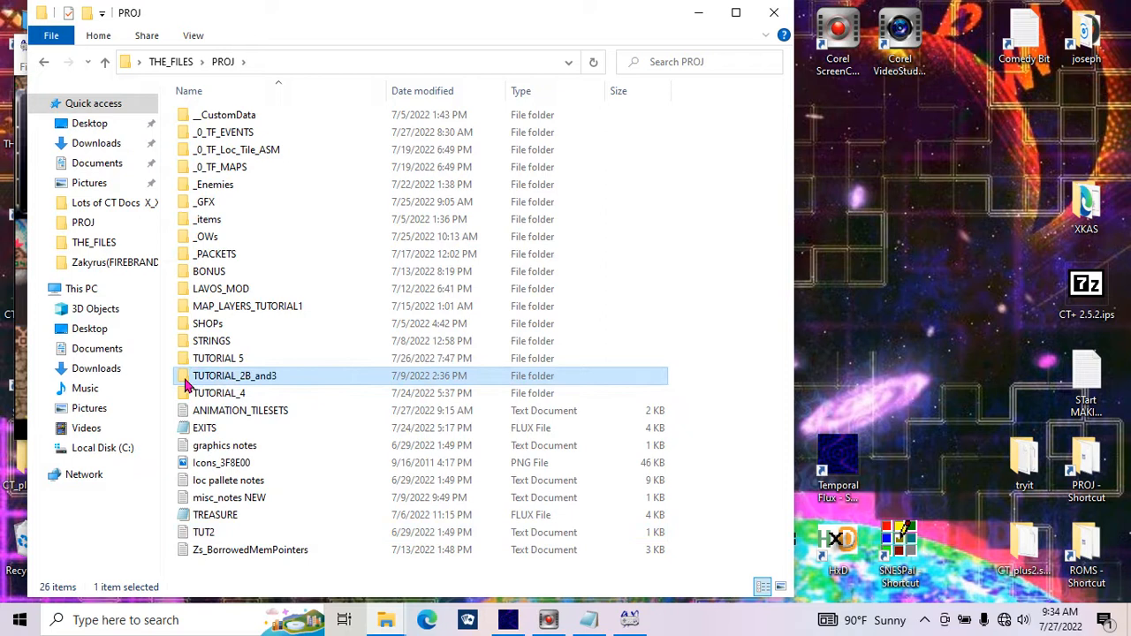
click(219, 393)
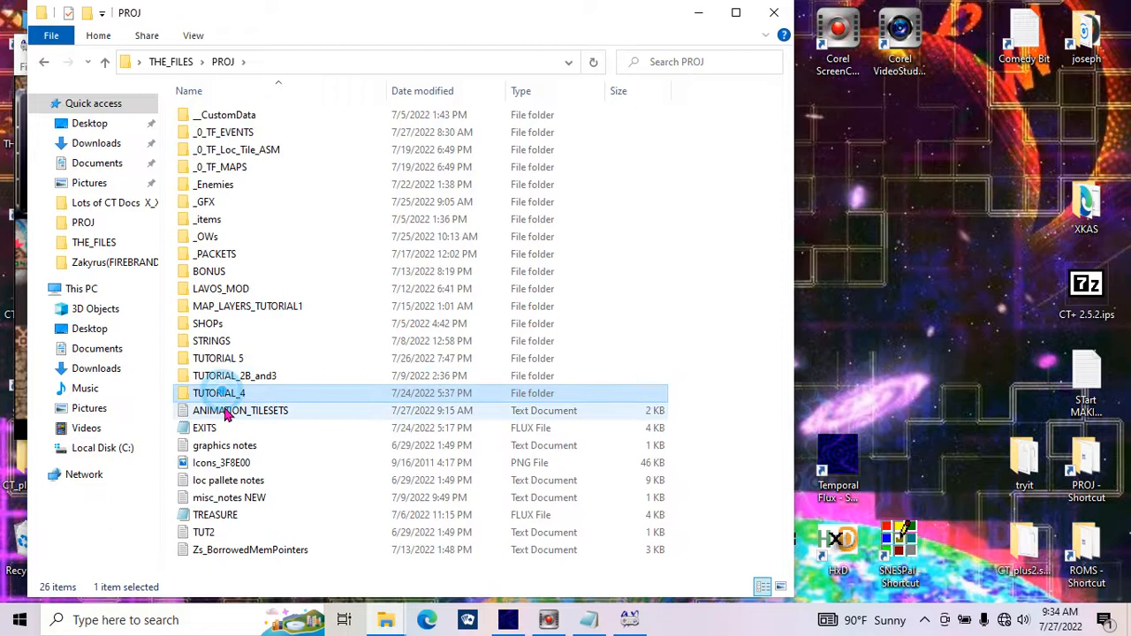
double_click(224, 132)
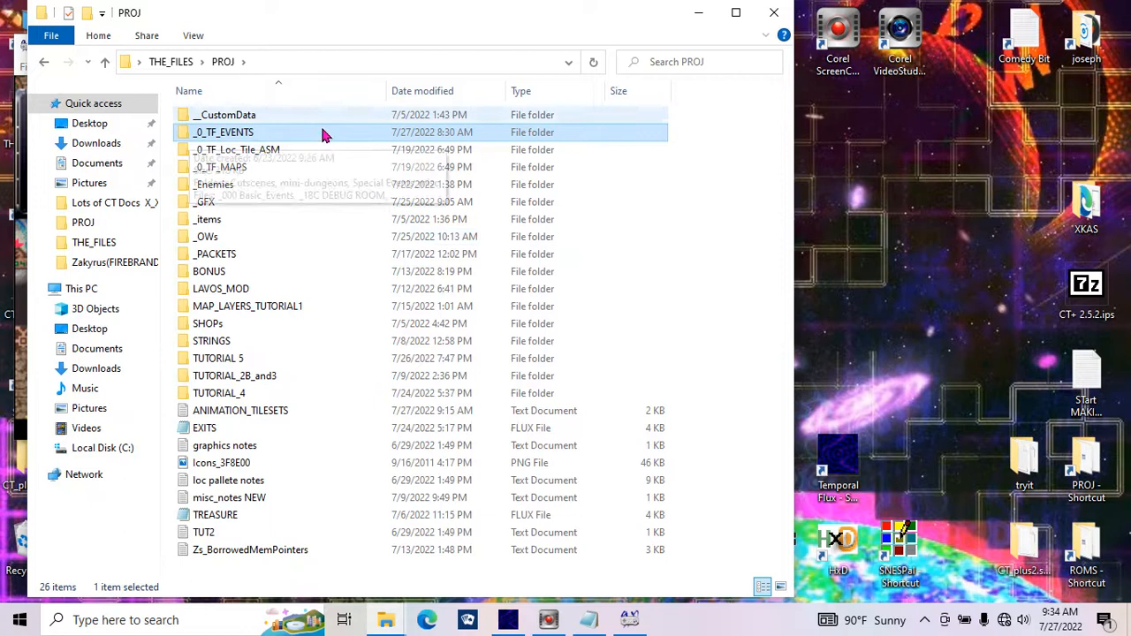
click(248, 305)
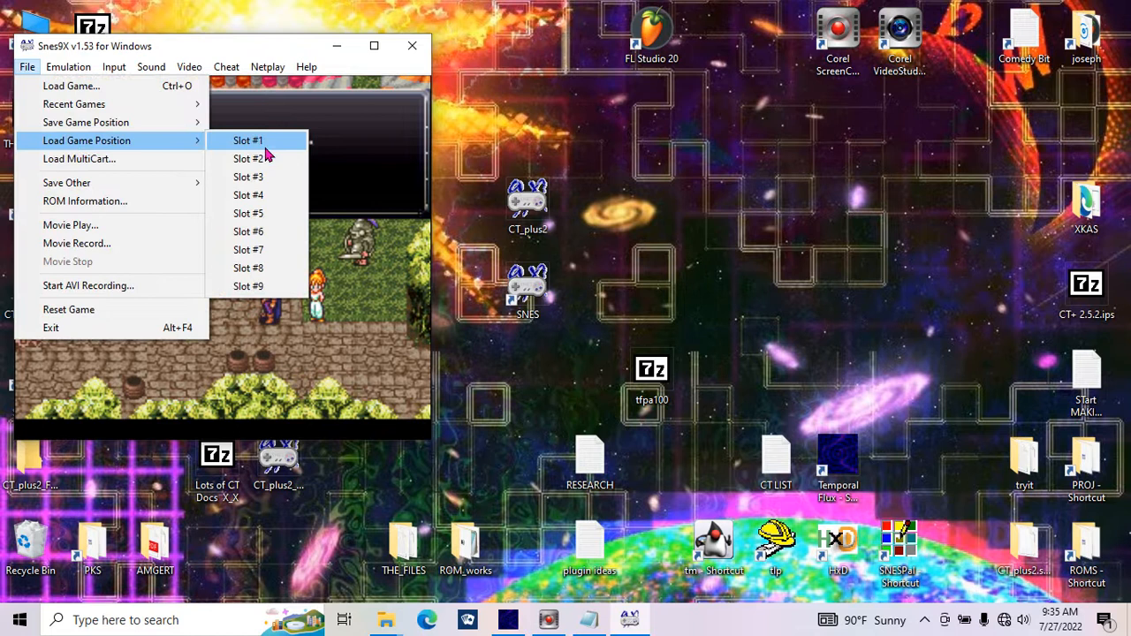
Load game position Slot #1, returning to the town square, and bring the File menu back up
click(247, 175)
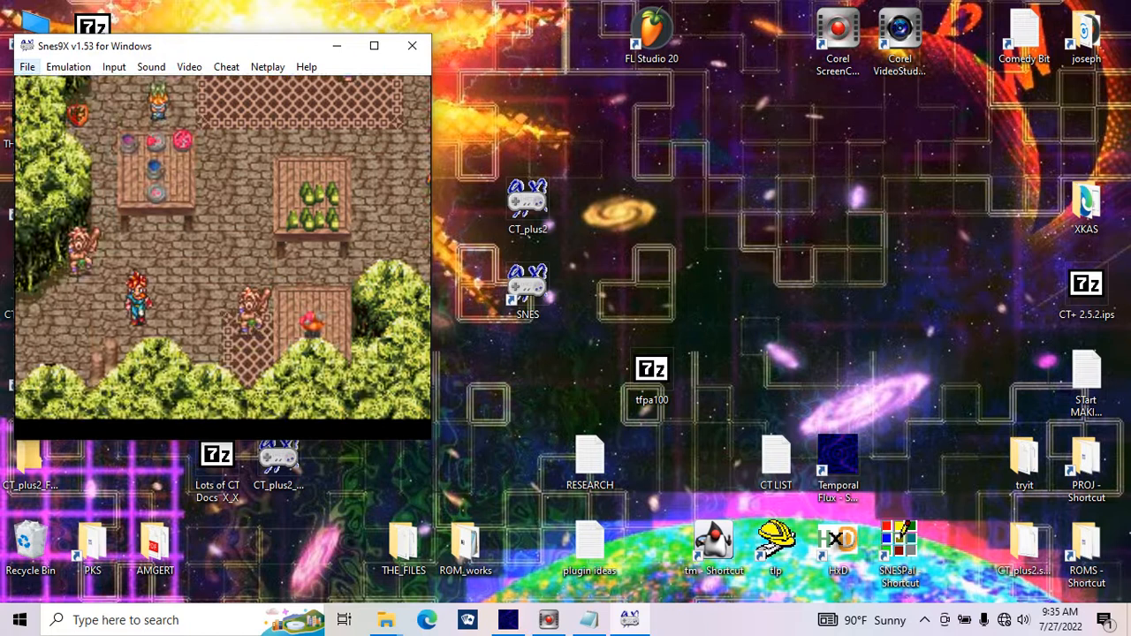
click(27, 66)
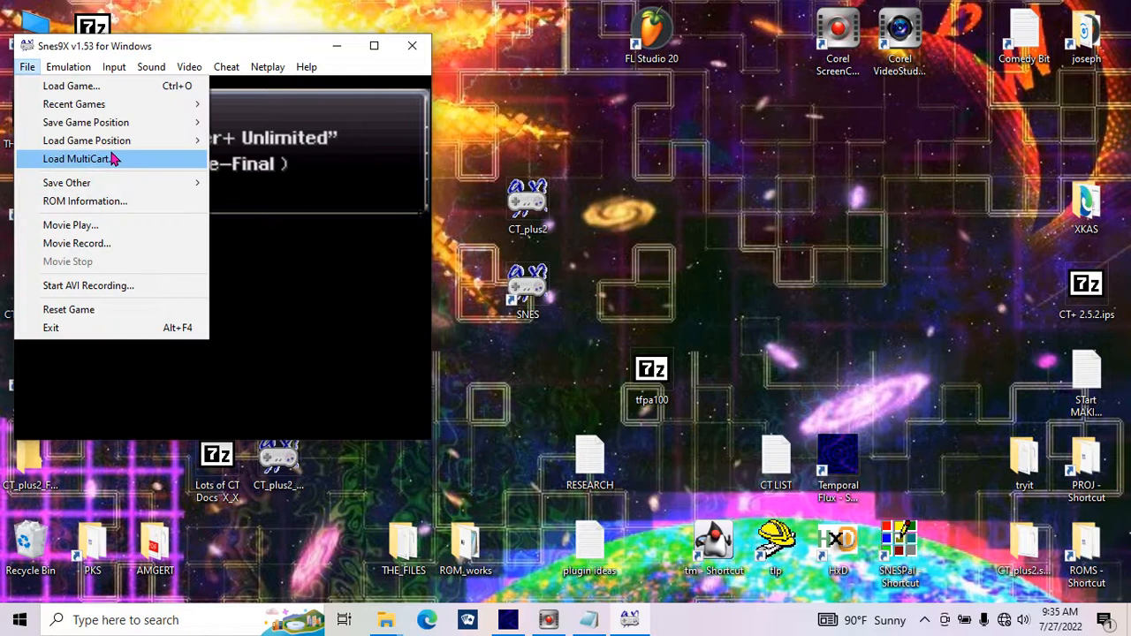